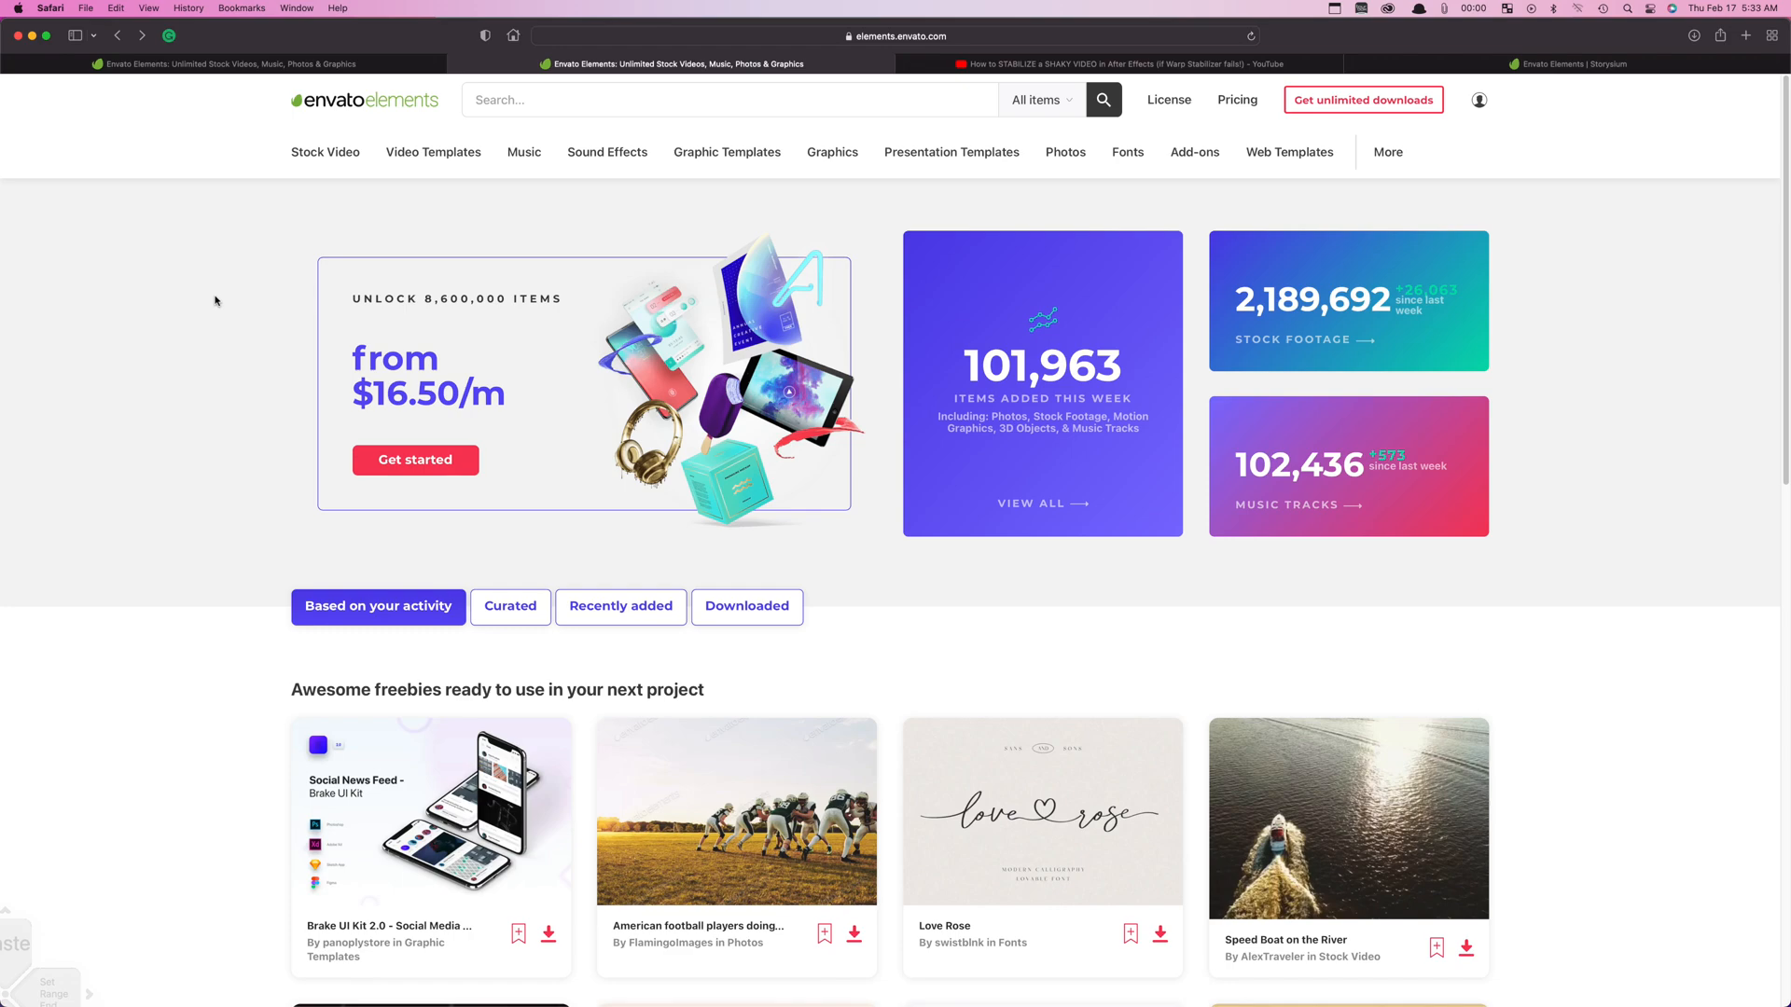
Step: Browse the Envato Elements home page and view the subscription plans, individual from $16.50/m
{"action": "scroll", "scroll_direction": "down", "scroll_amount": 3}
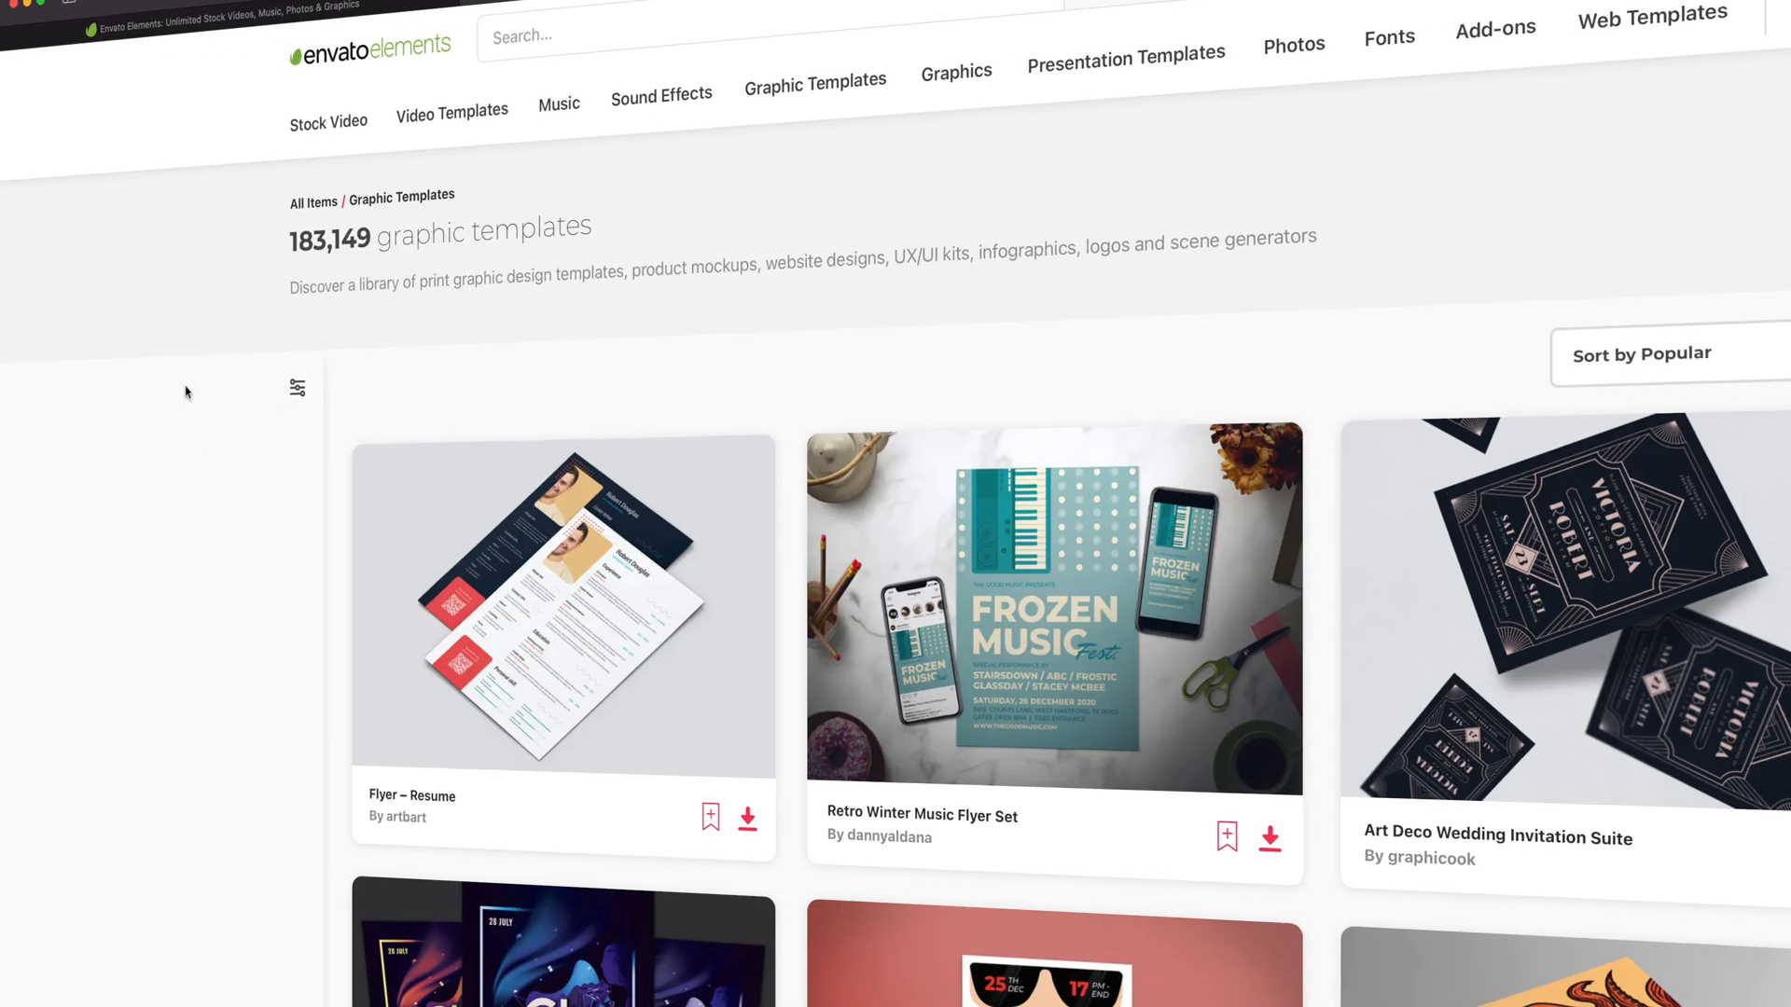
{"action": "left_click", "coordinate": [1125, 60]}
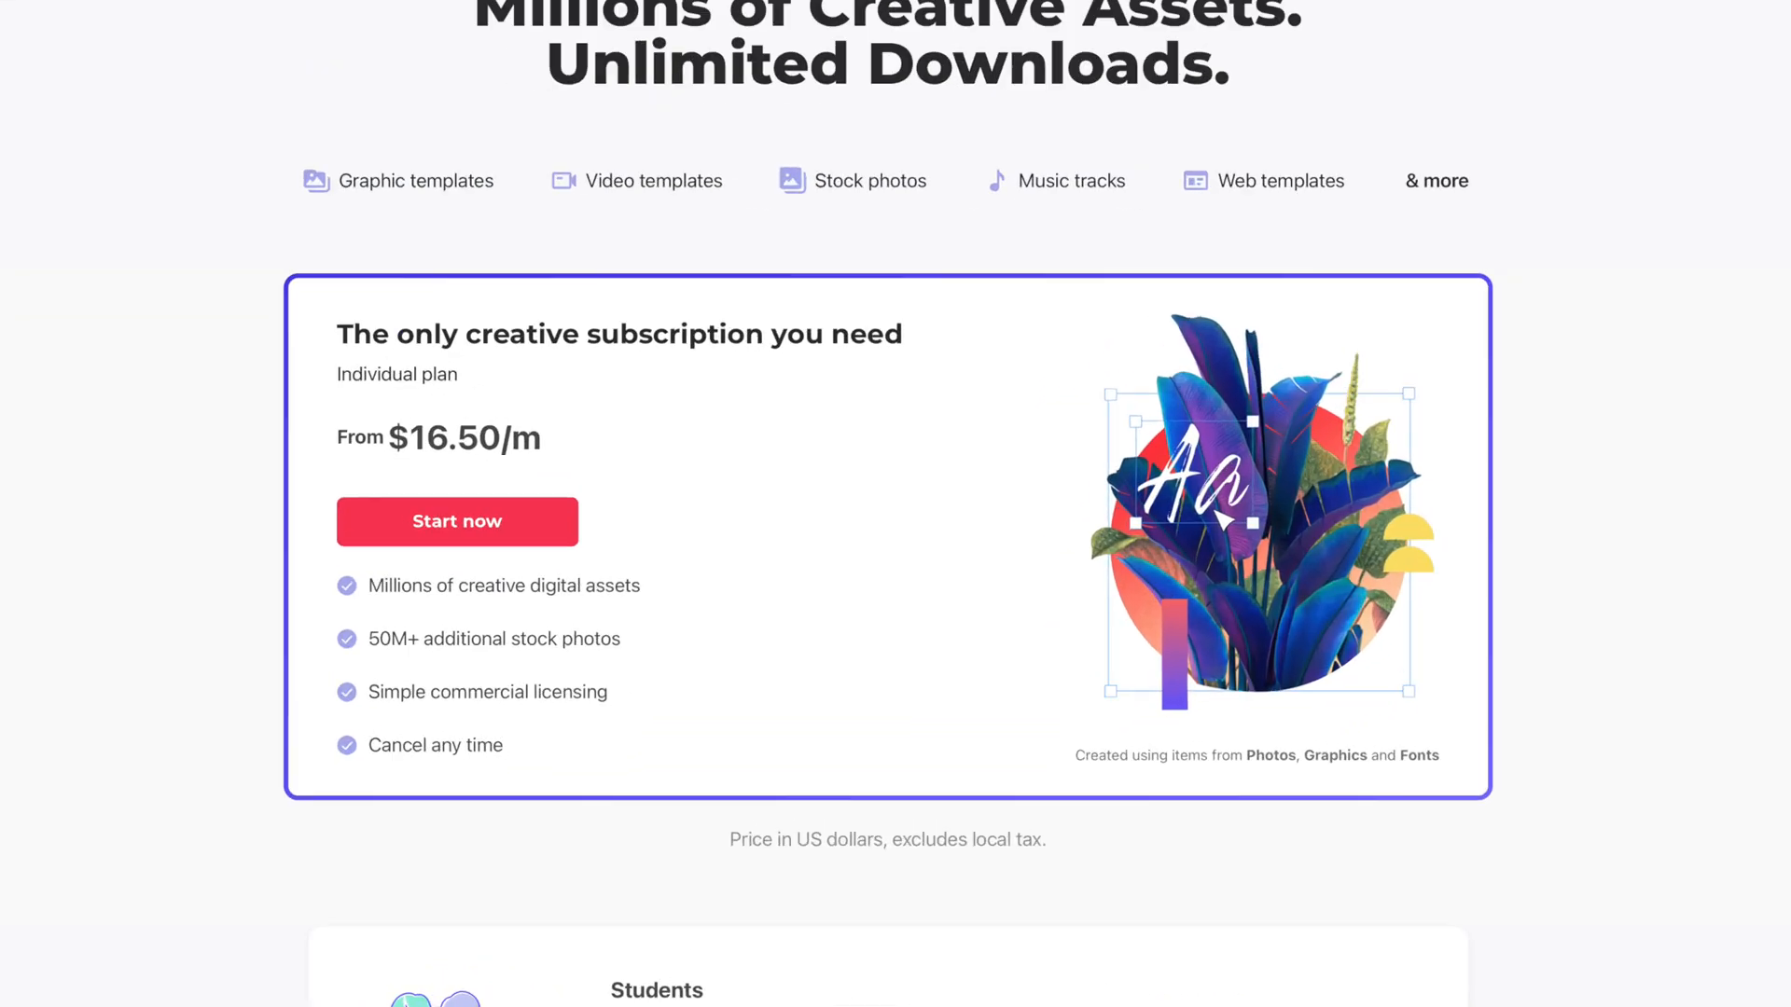
{"action": "scroll", "scroll_direction": "down", "scroll_amount": 3}
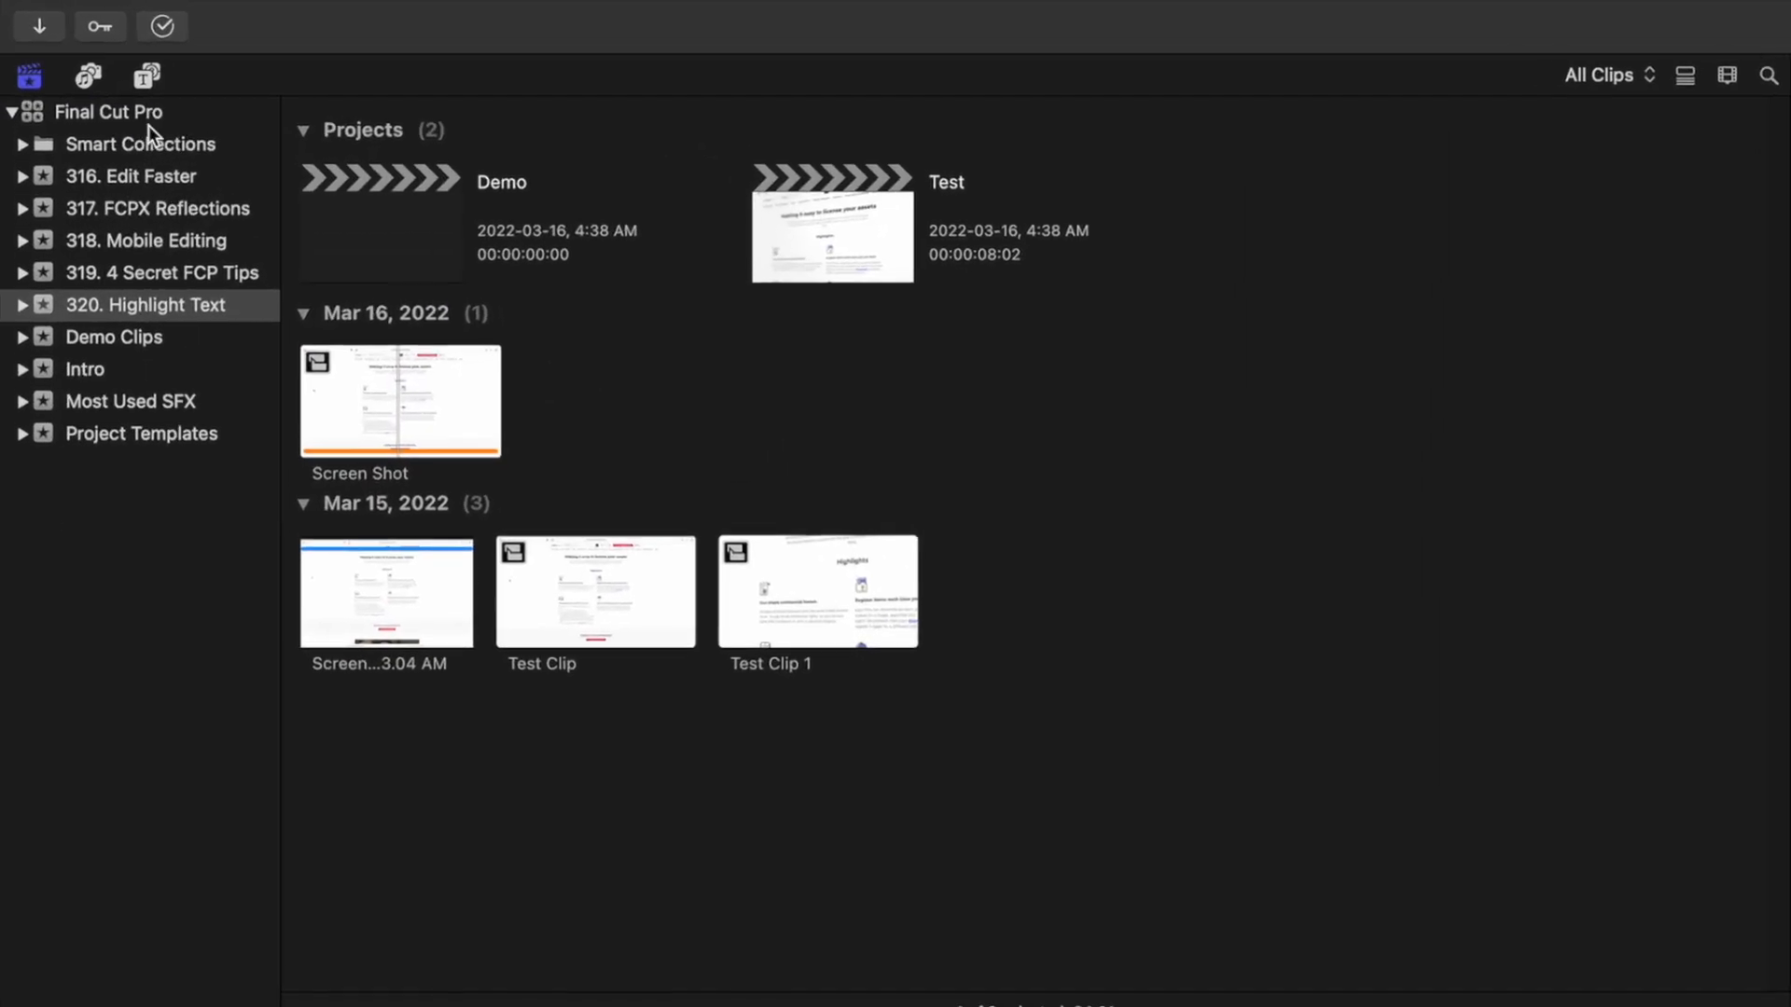
Step: Add the Custom generator from Generators > Solids above the Screen Shot clip and show its inspector
{"action": "left_click", "coordinate": [146, 74]}
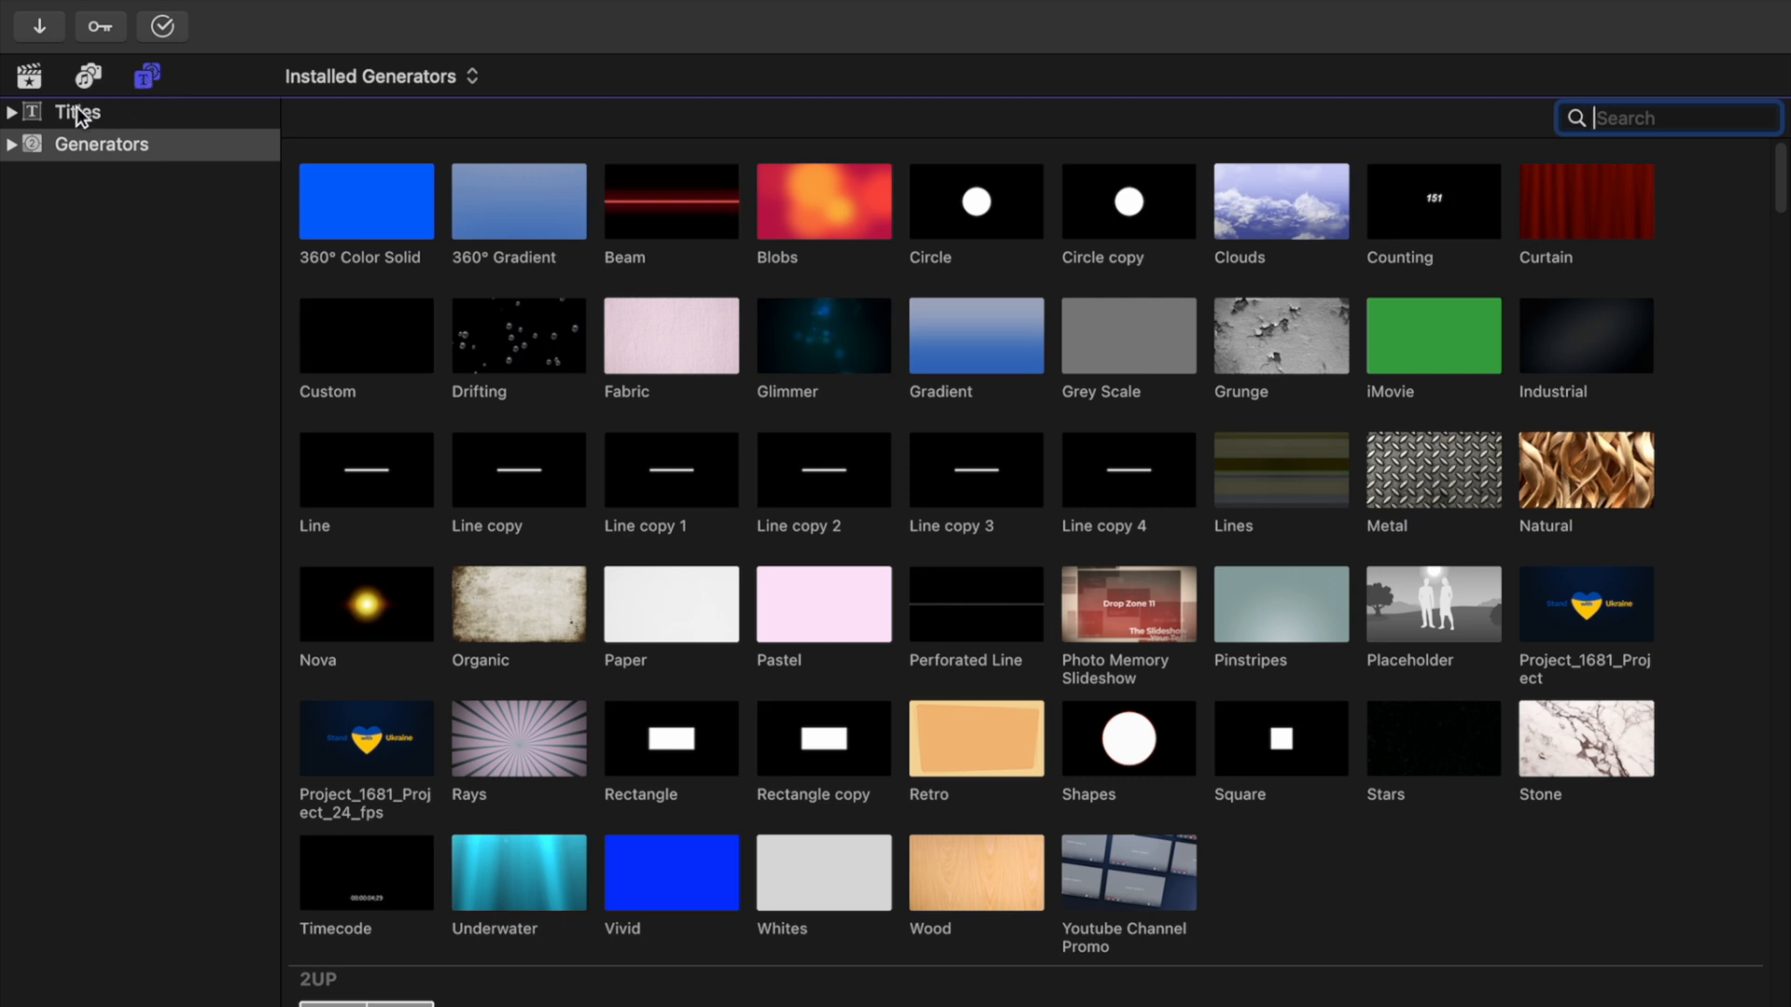
{"action": "left_click", "coordinate": [13, 144]}
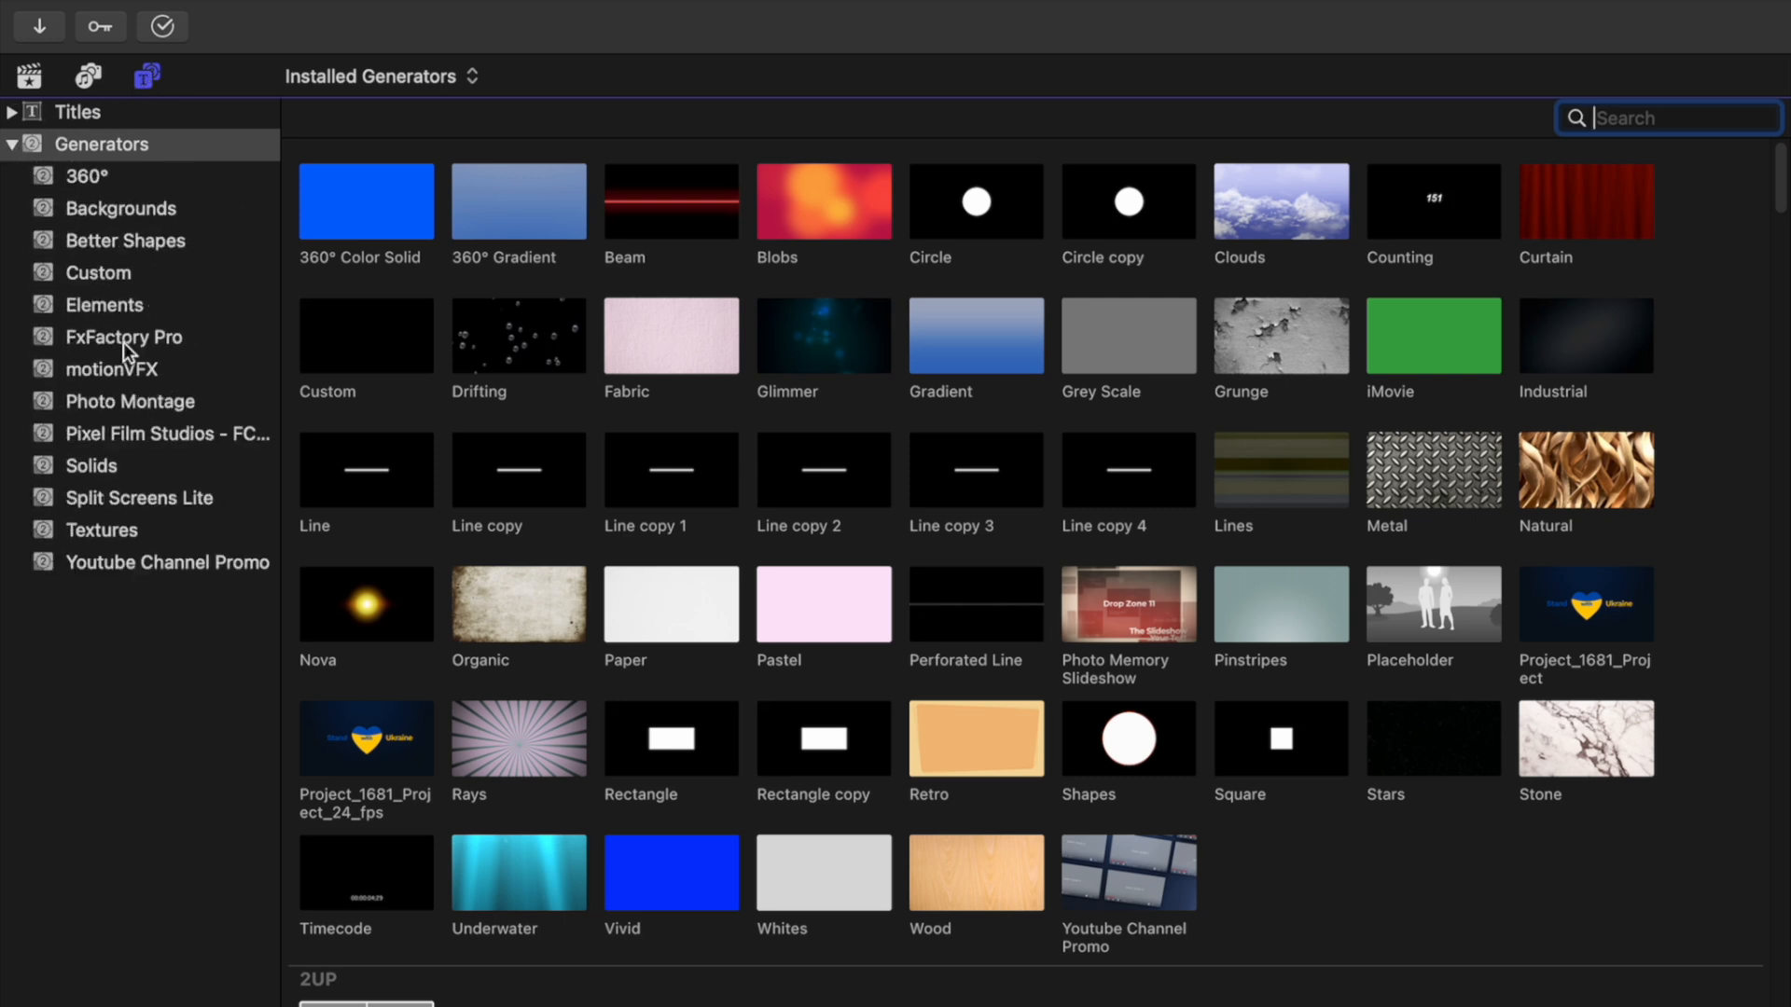
{"action": "left_click", "coordinate": [90, 464]}
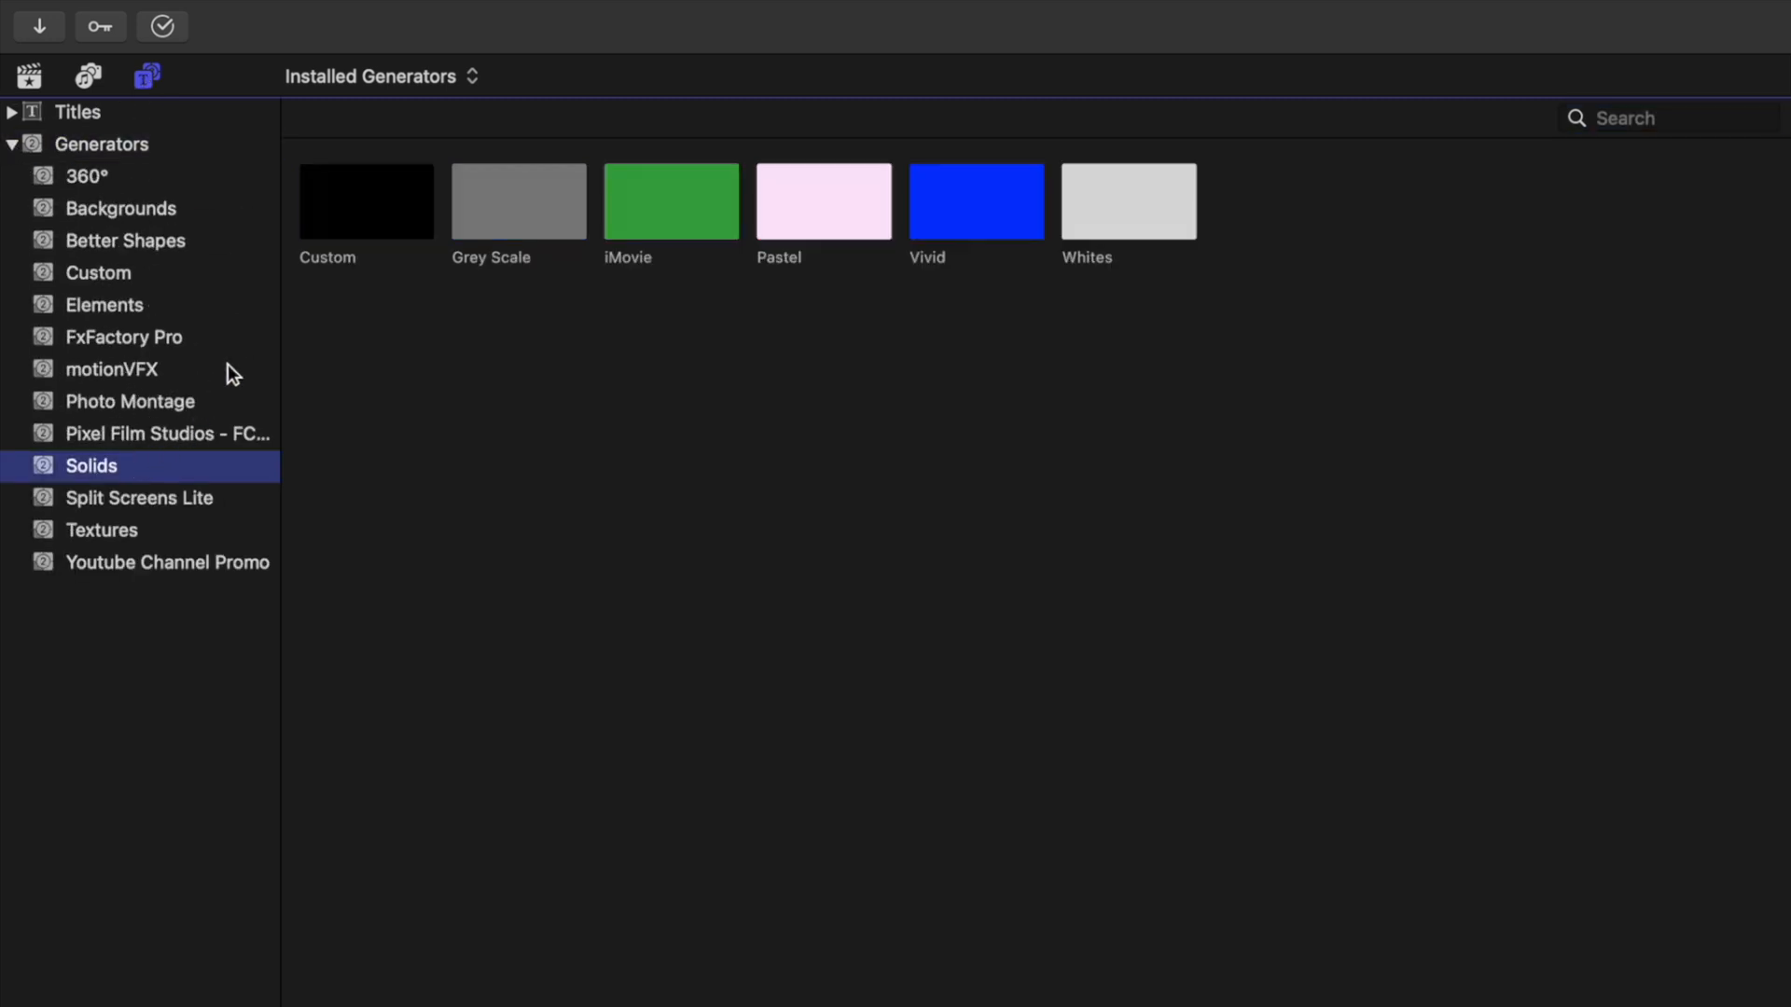
{"action": "left_click", "coordinate": [366, 201]}
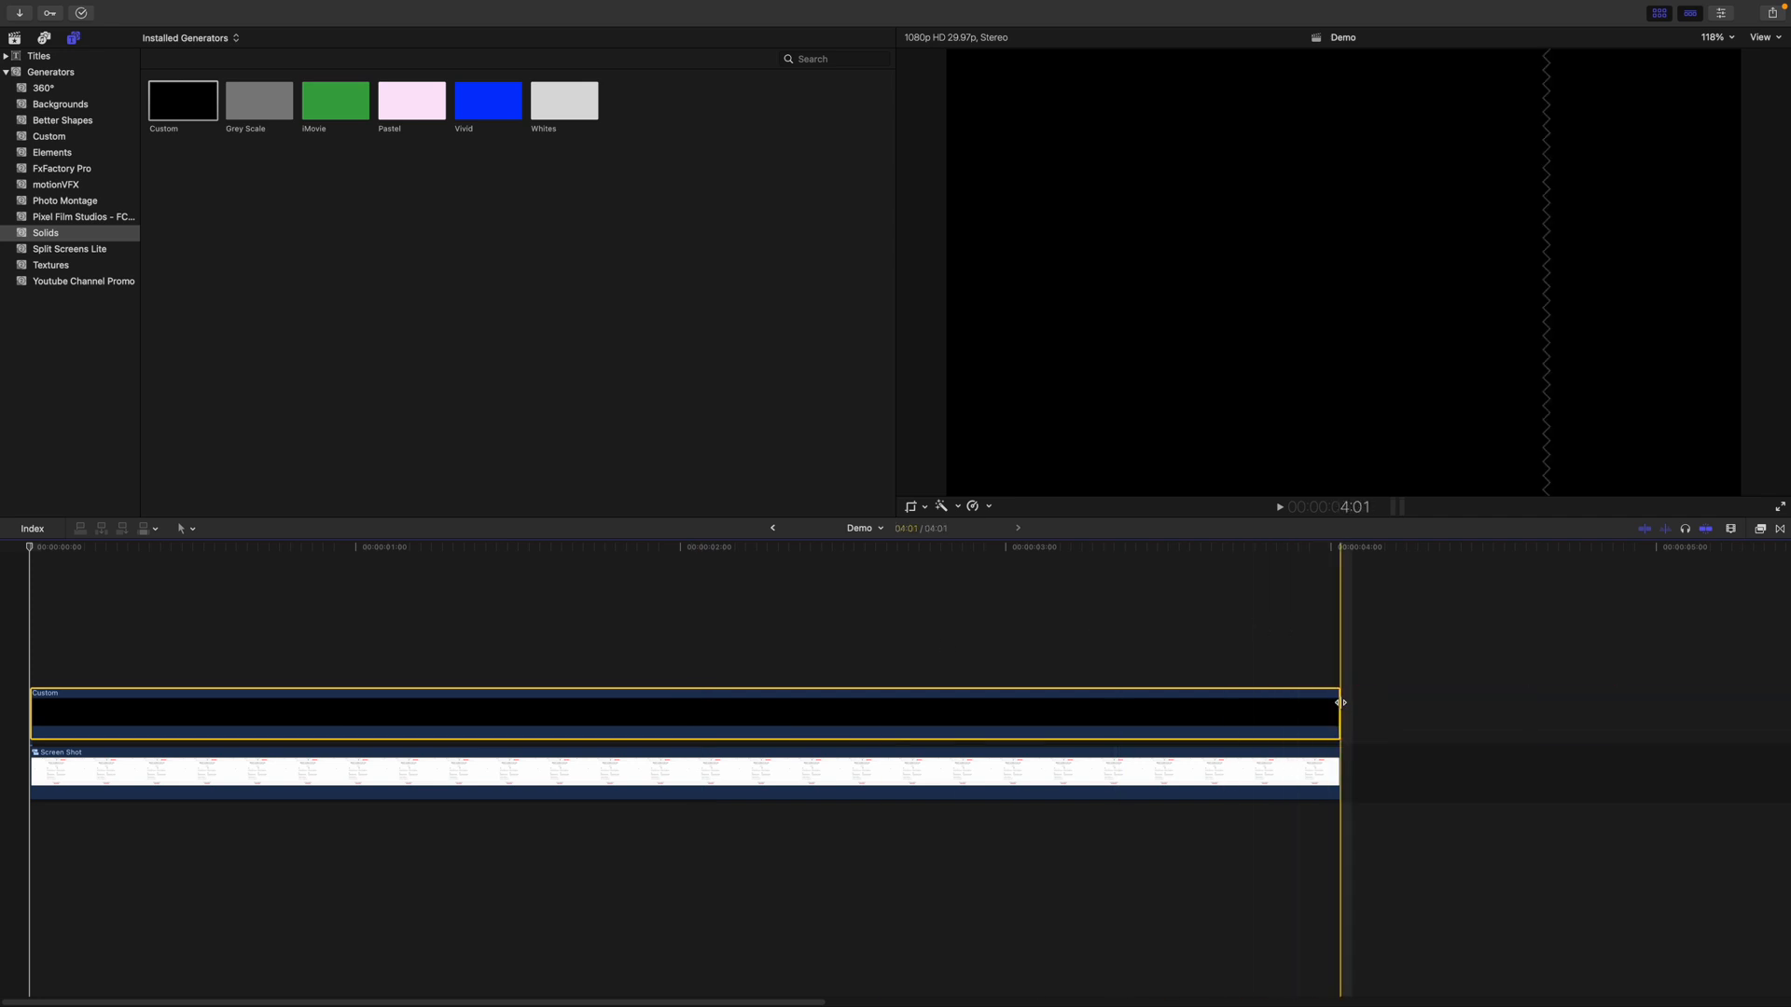
{"action": "key", "text": "cmd+4"}
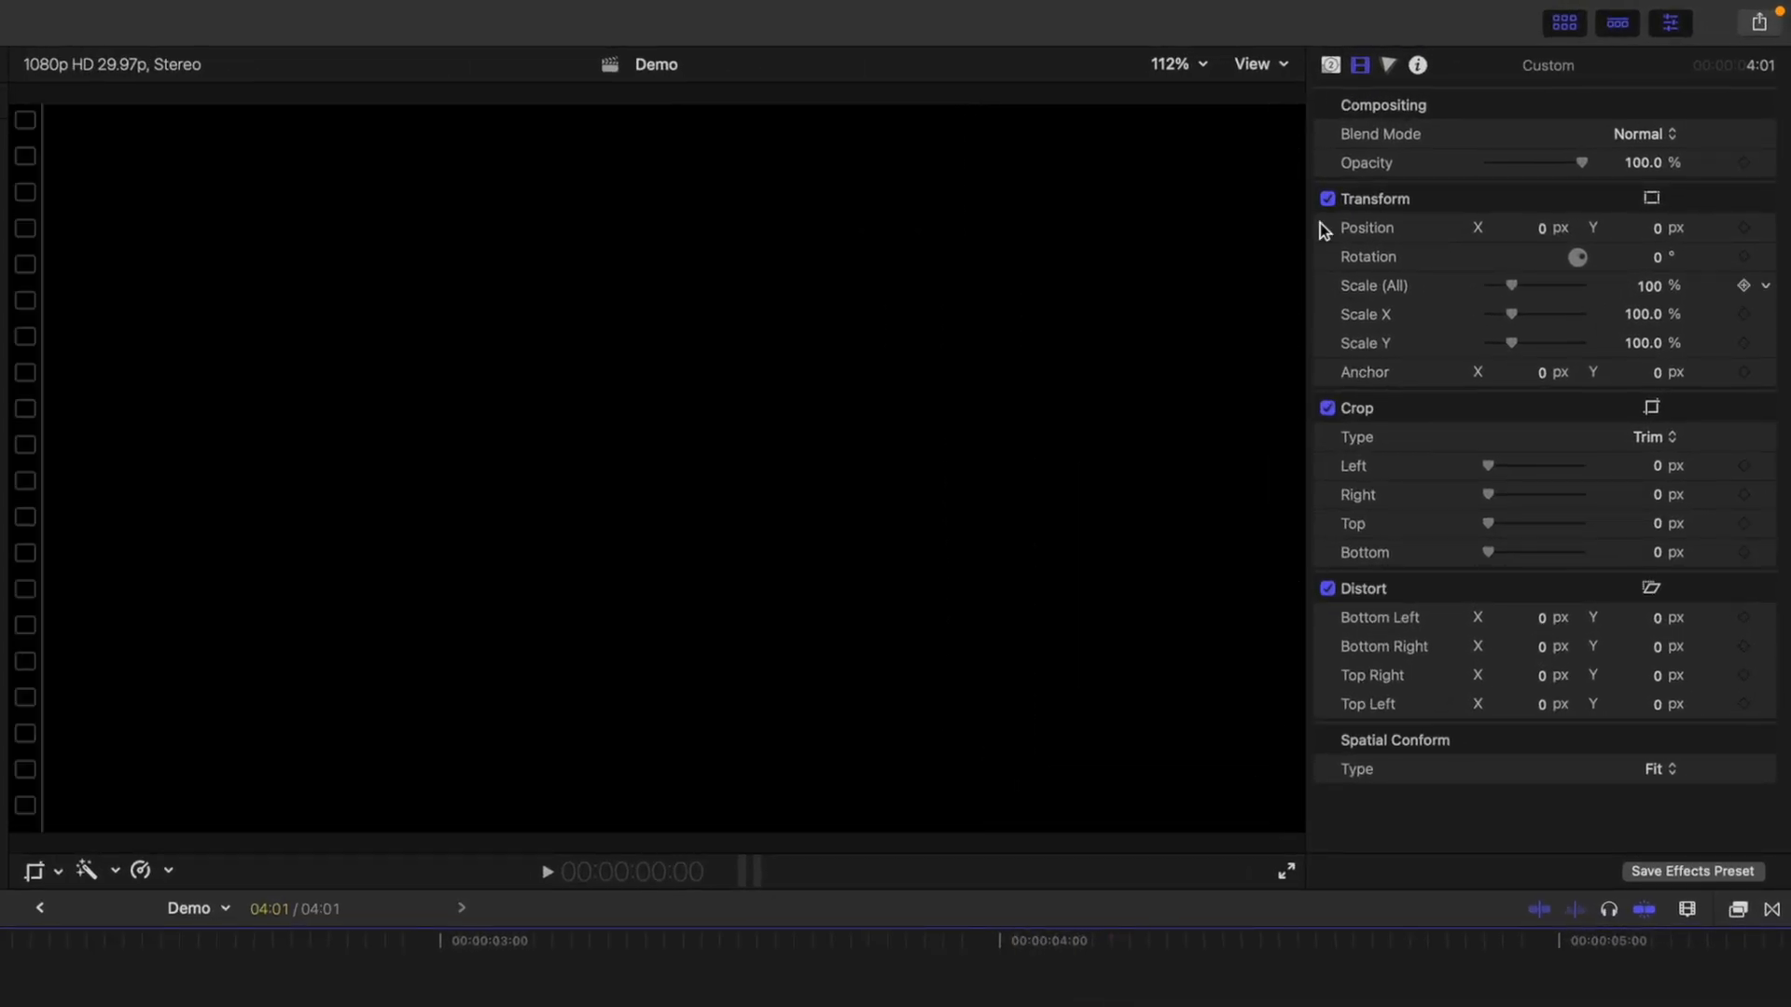
Step: Set the Custom solid's Color to Lemon yellow in the Generator inspector
{"action": "left_click", "coordinate": [1329, 64]}
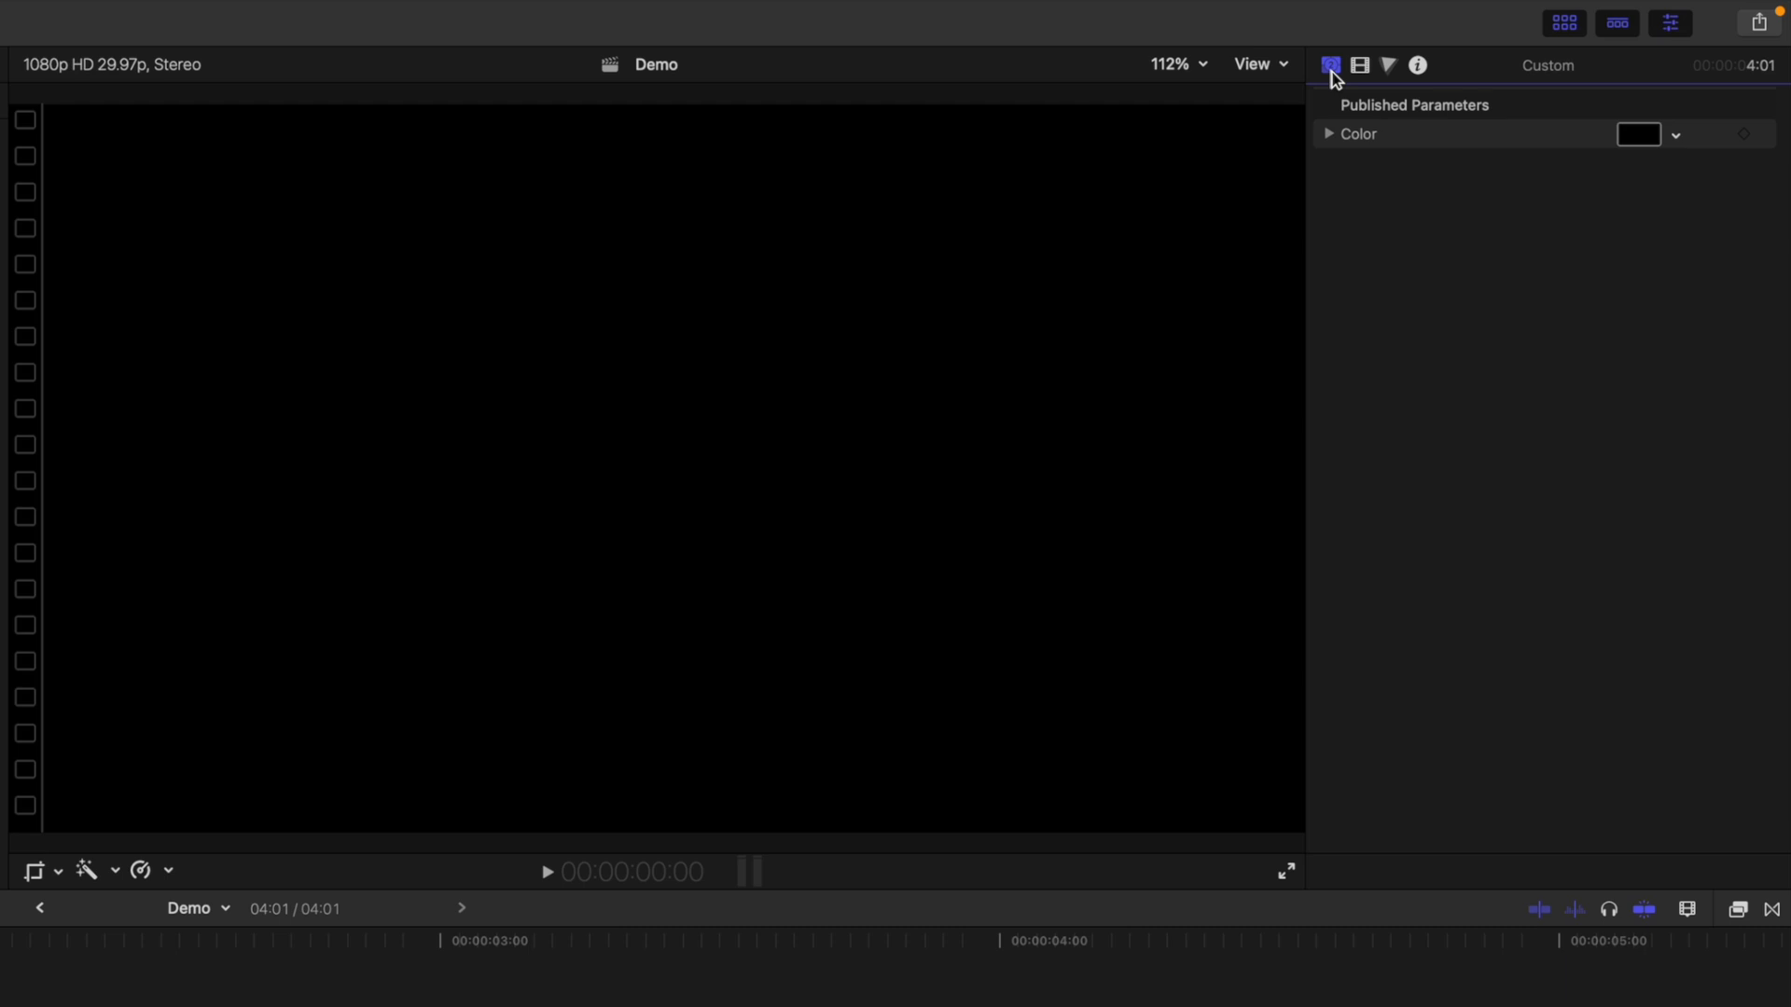
{"action": "left_click", "coordinate": [1636, 135]}
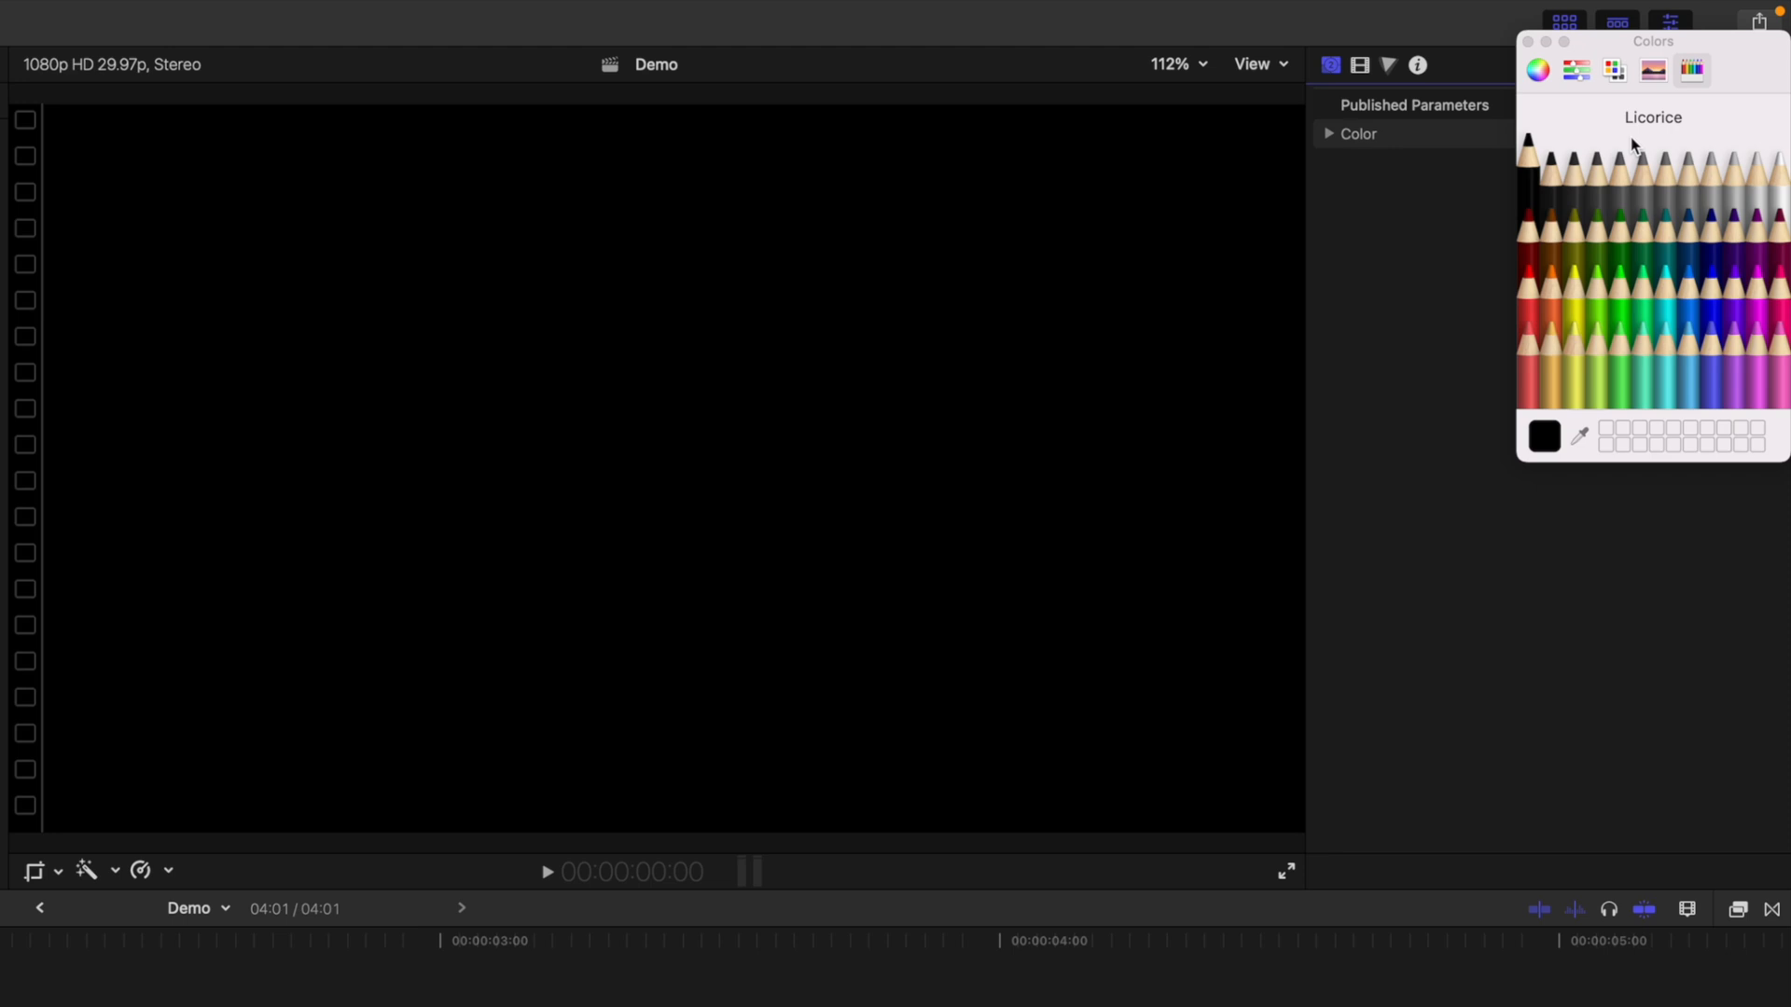
{"action": "left_click", "coordinate": [1575, 291]}
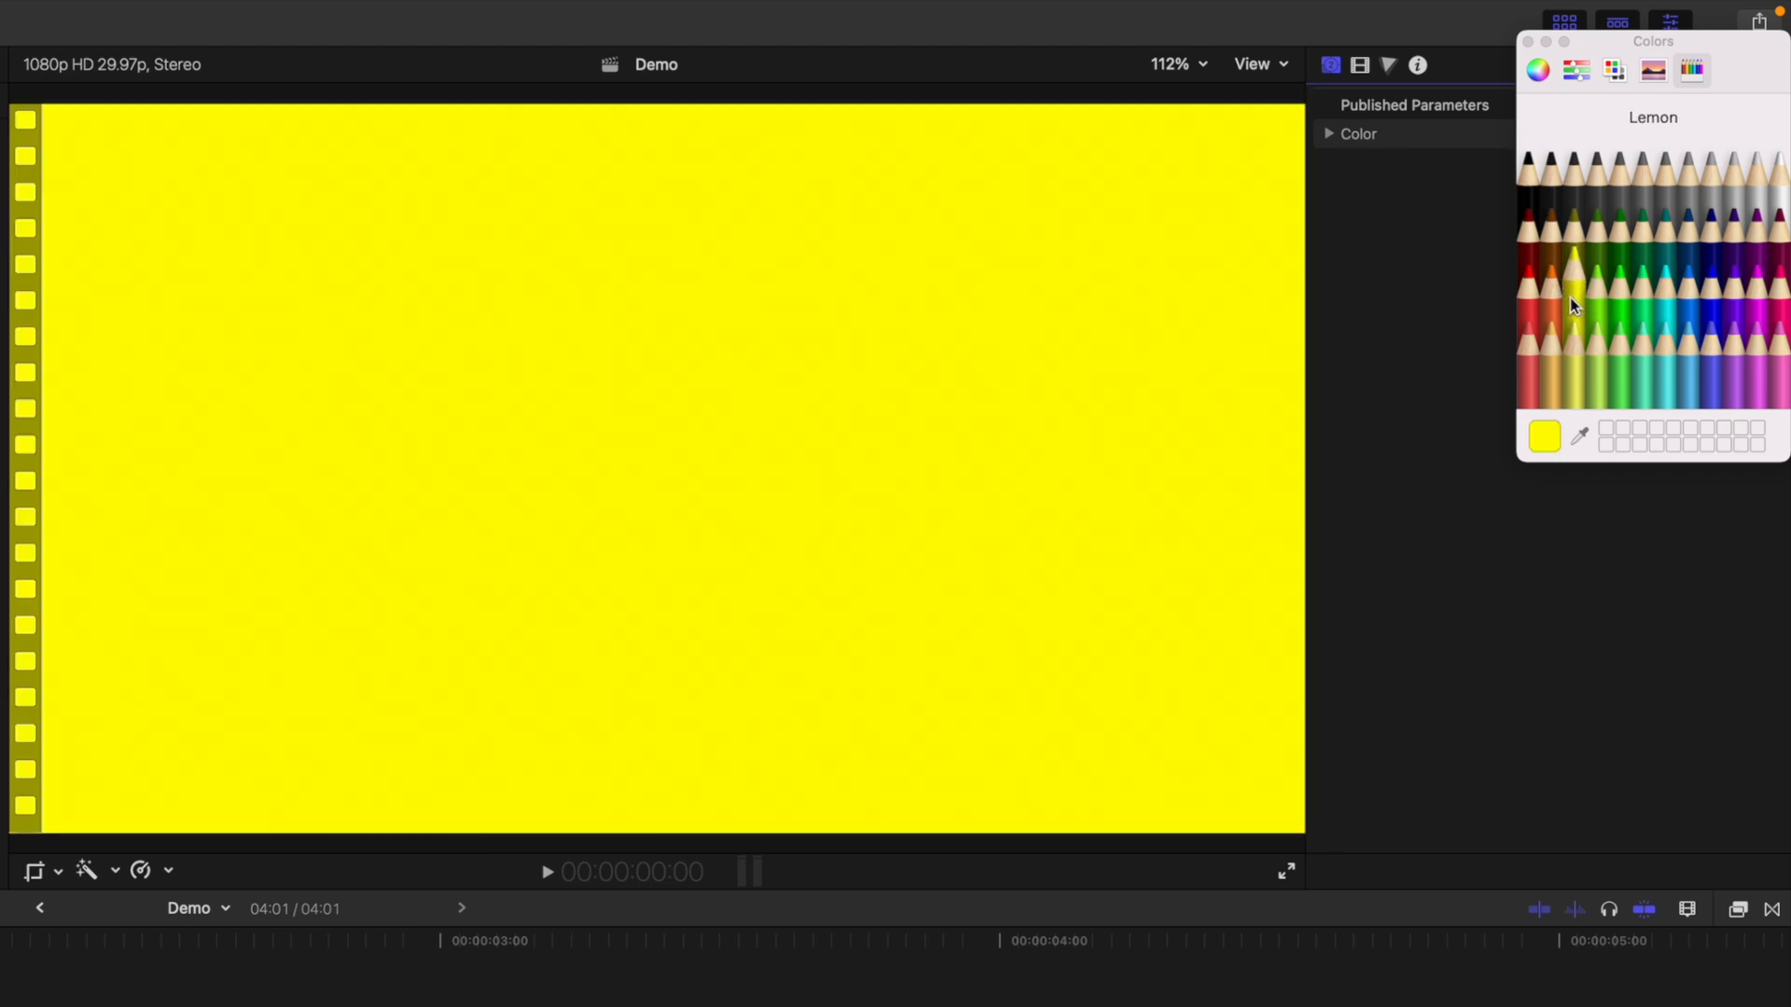
{"action": "left_click", "coordinate": [1528, 41]}
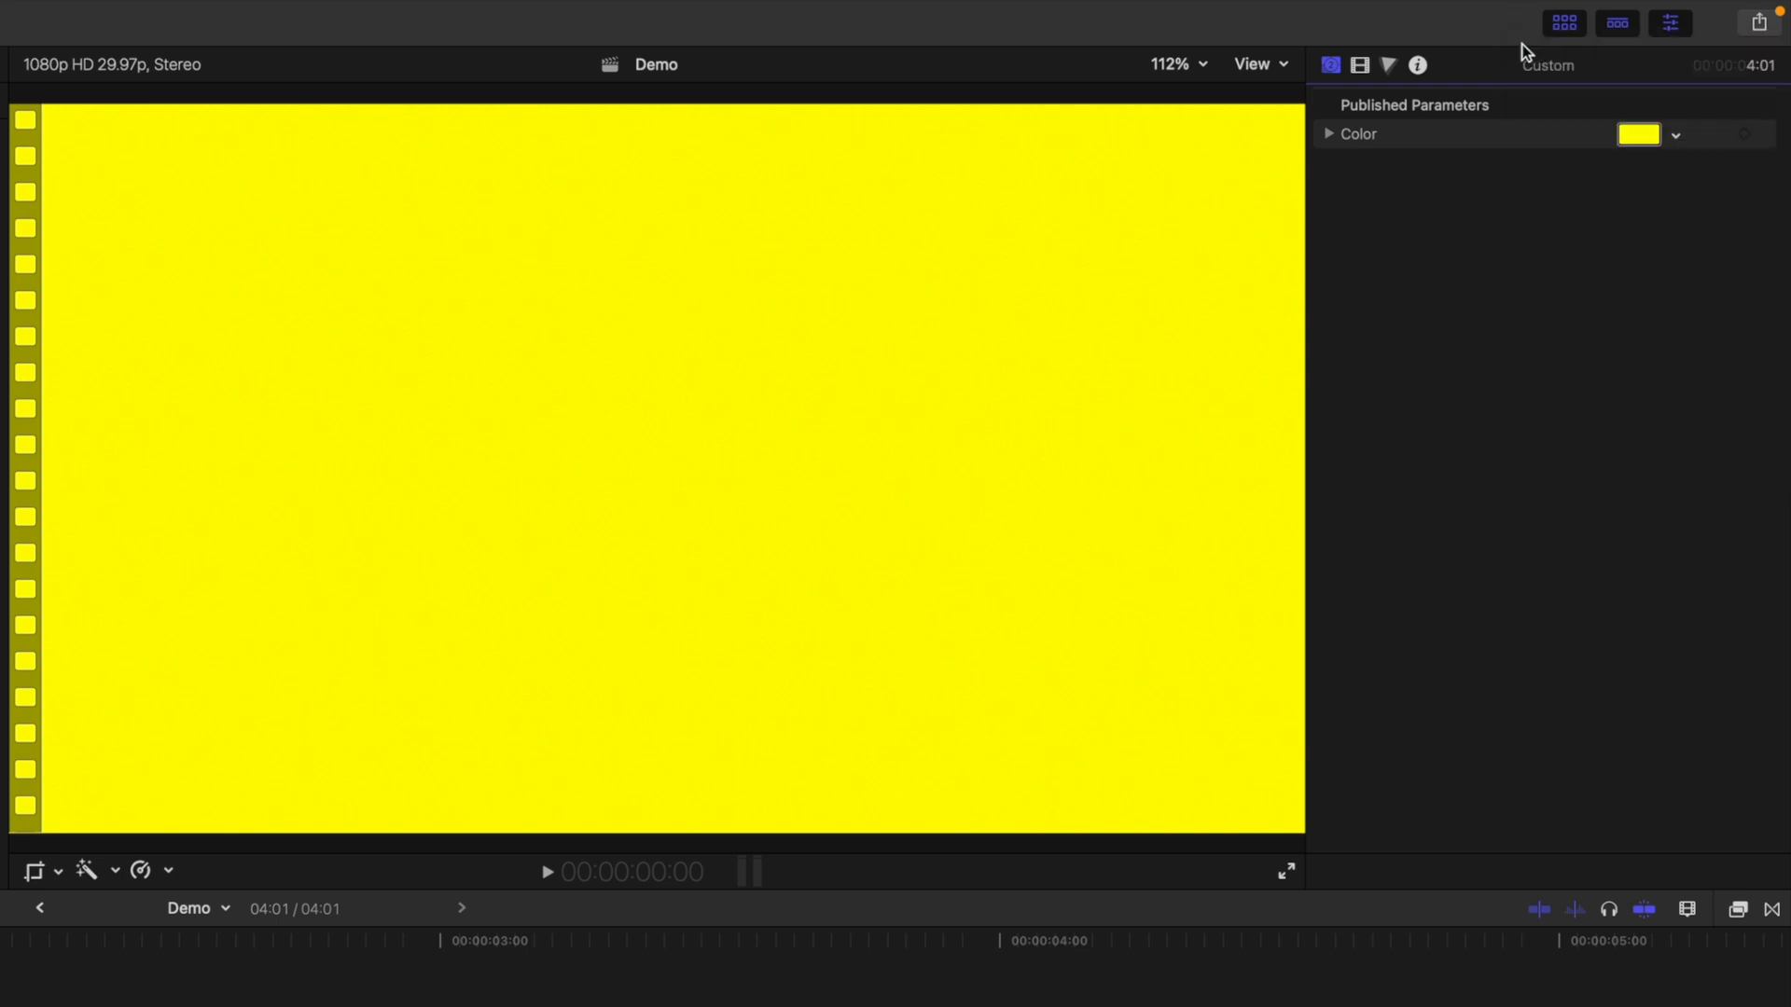
Step: Set the solid's Blend Mode to Darken in the Video inspector
{"action": "left_click", "coordinate": [1360, 65]}
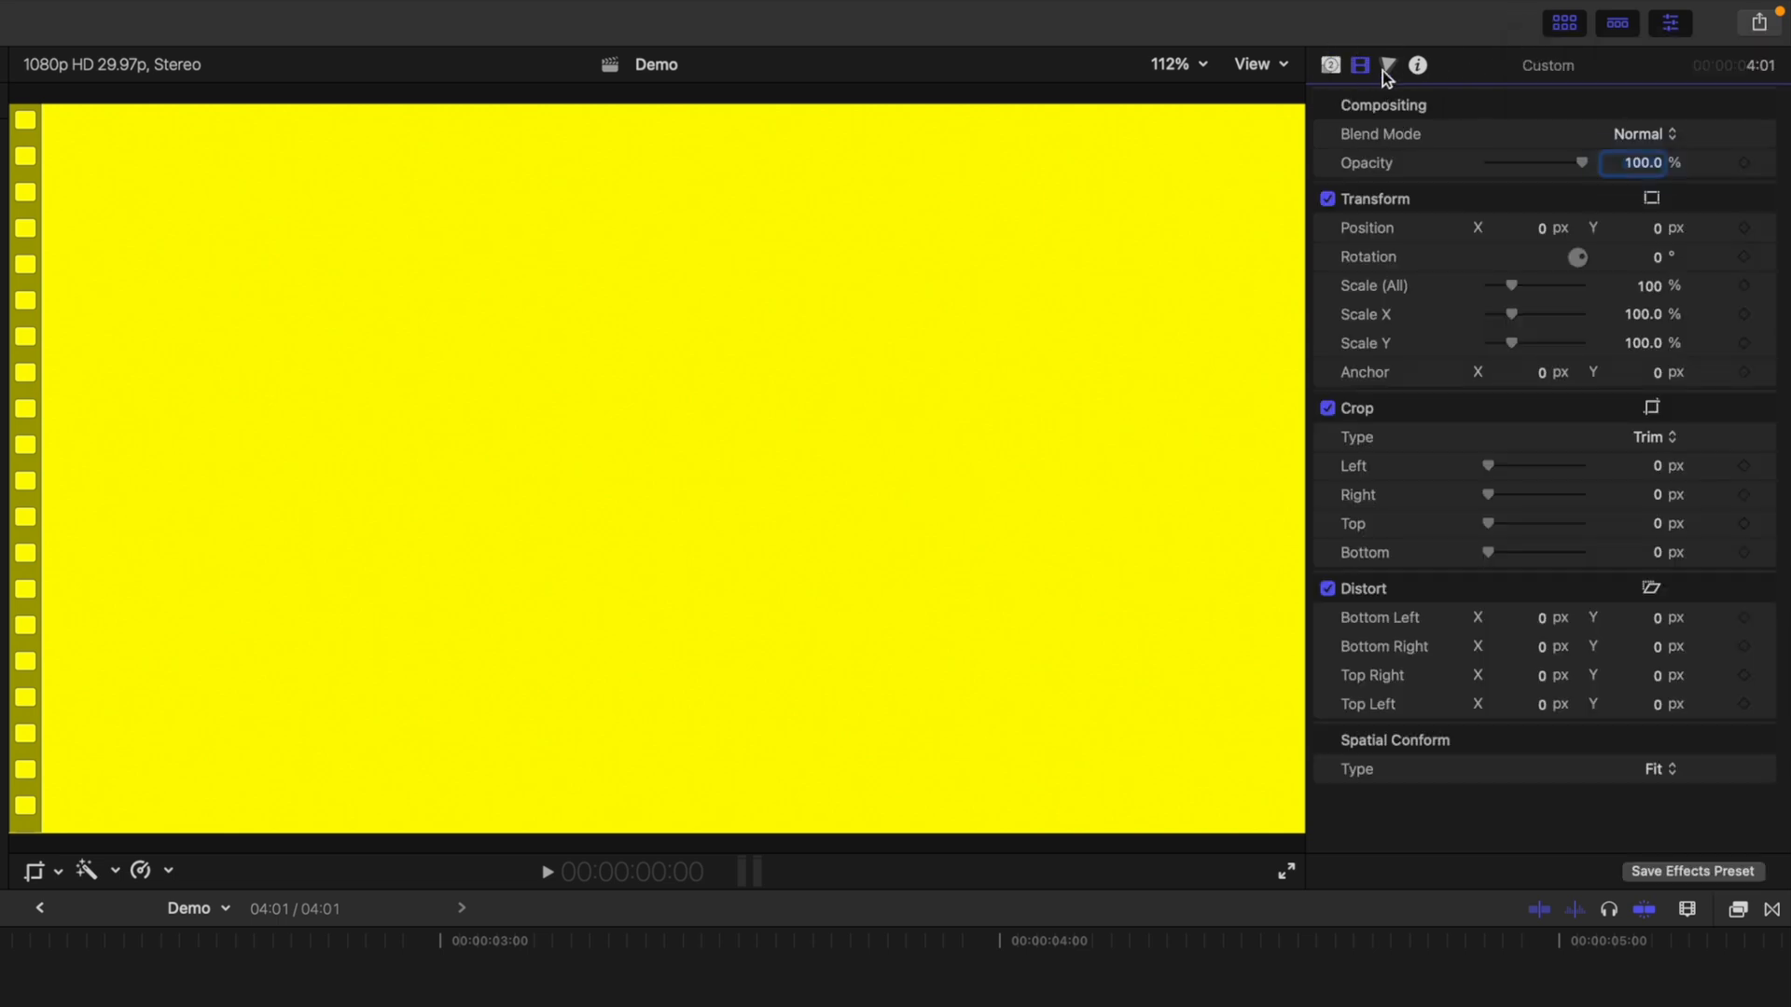
{"action": "left_click", "coordinate": [1642, 135]}
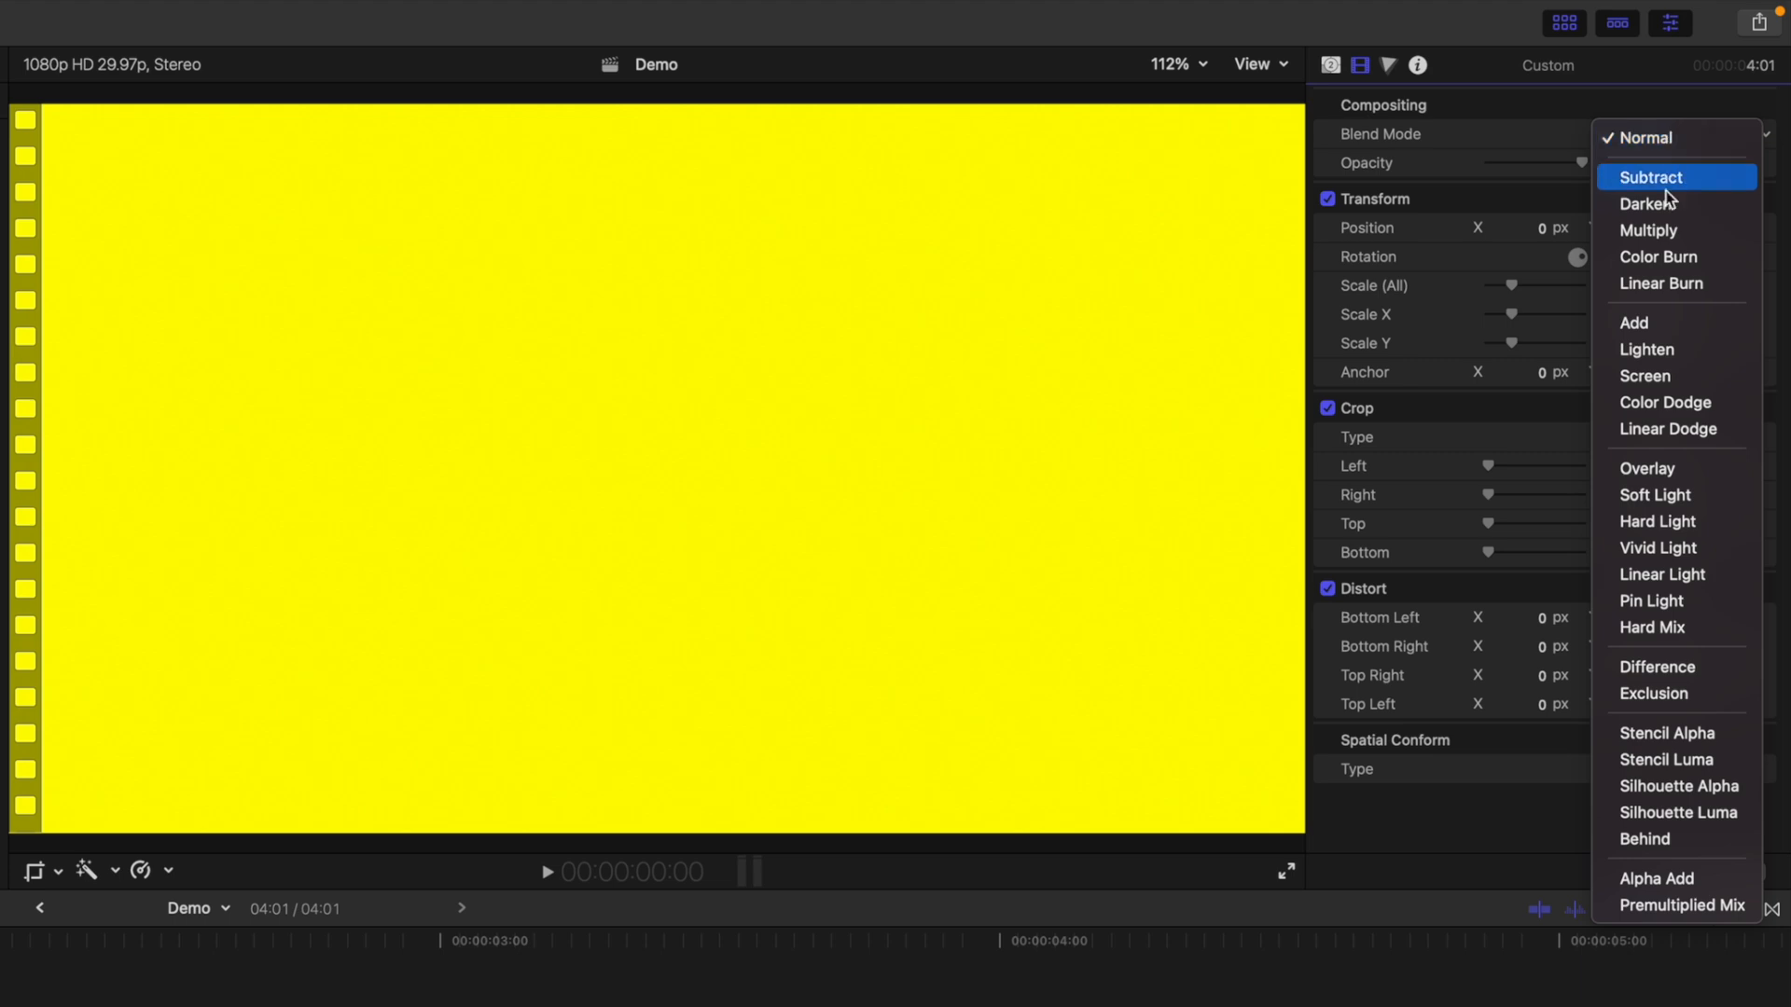
{"action": "left_click", "coordinate": [1649, 204]}
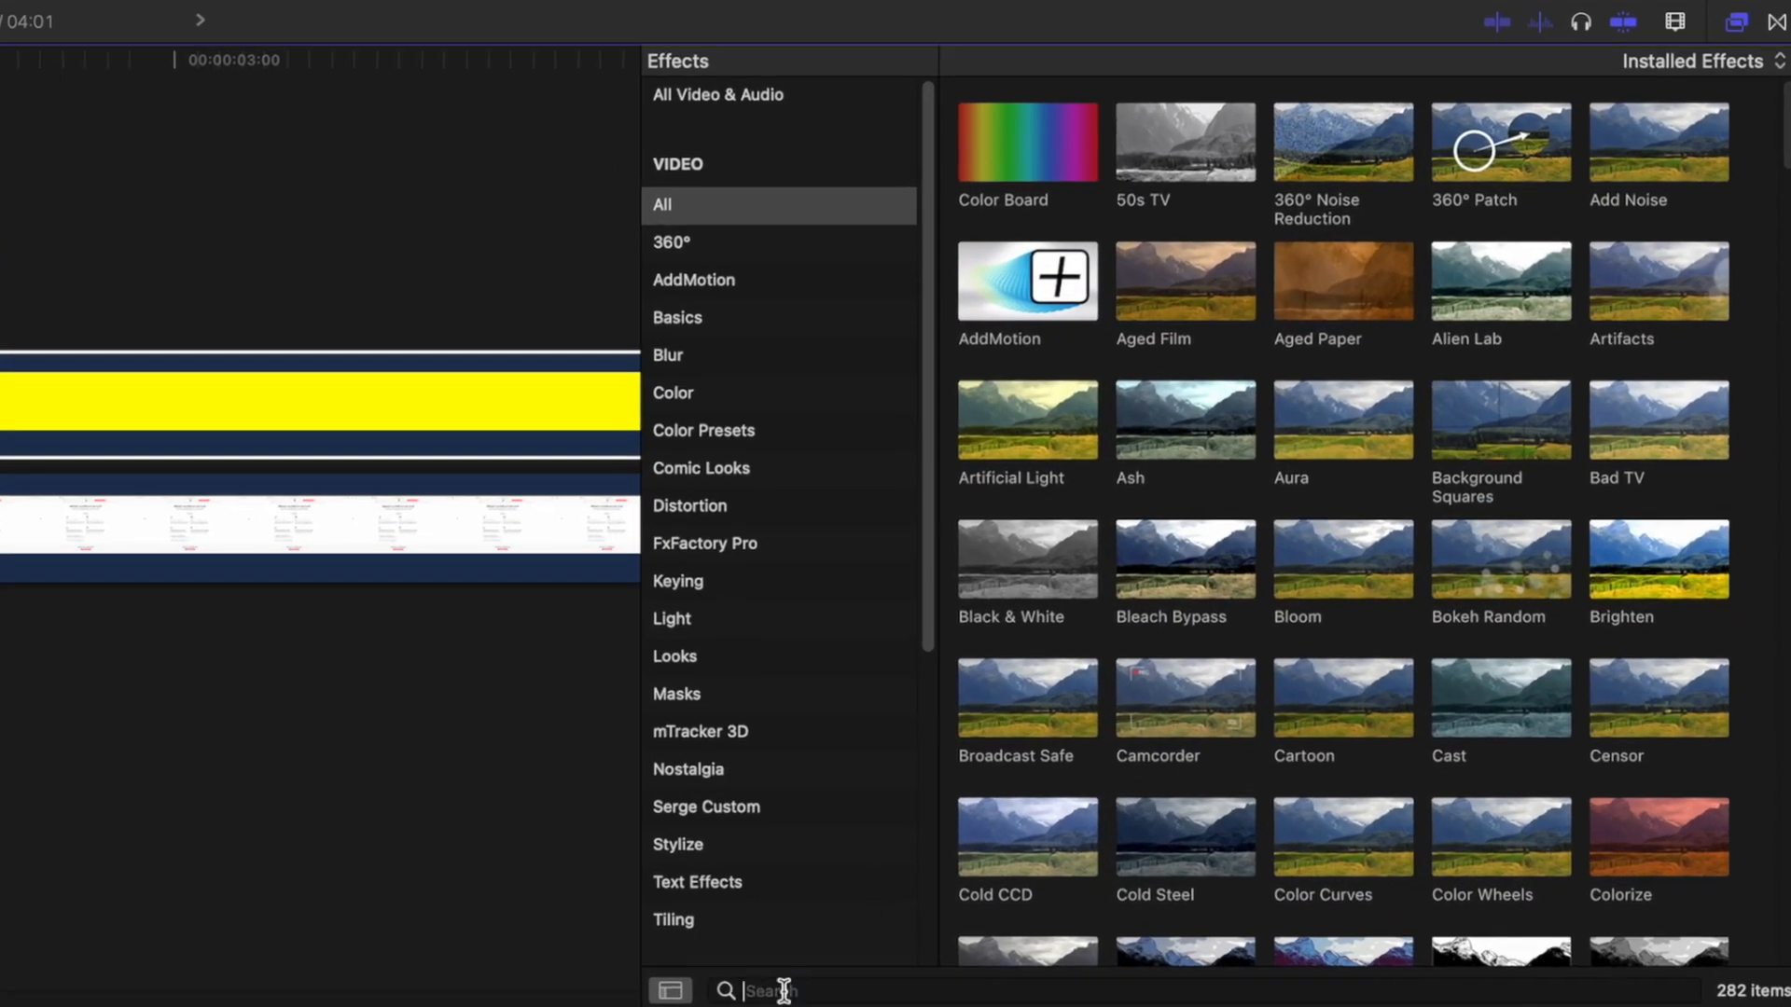
Step: Search the effects for 'crop & feather' and apply Crop & Feather to the Custom clip
{"action": "type", "text": "crop & feather"}
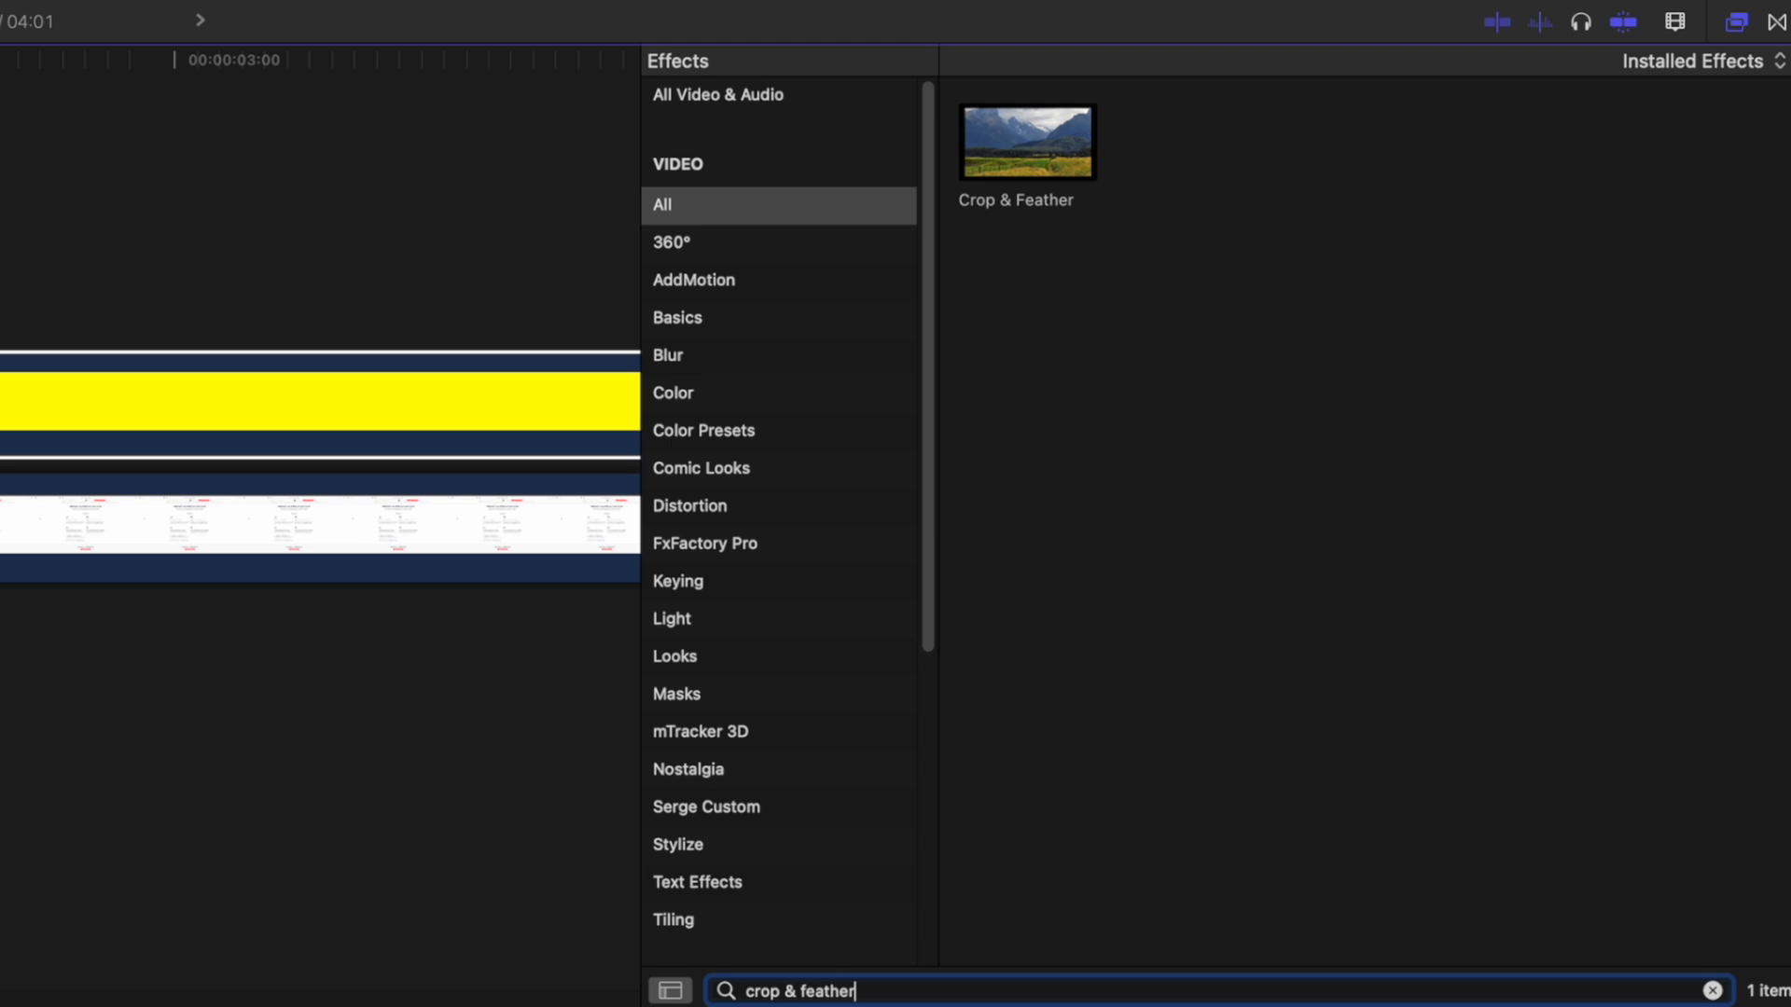
{"action": "left_click", "coordinate": [1024, 141]}
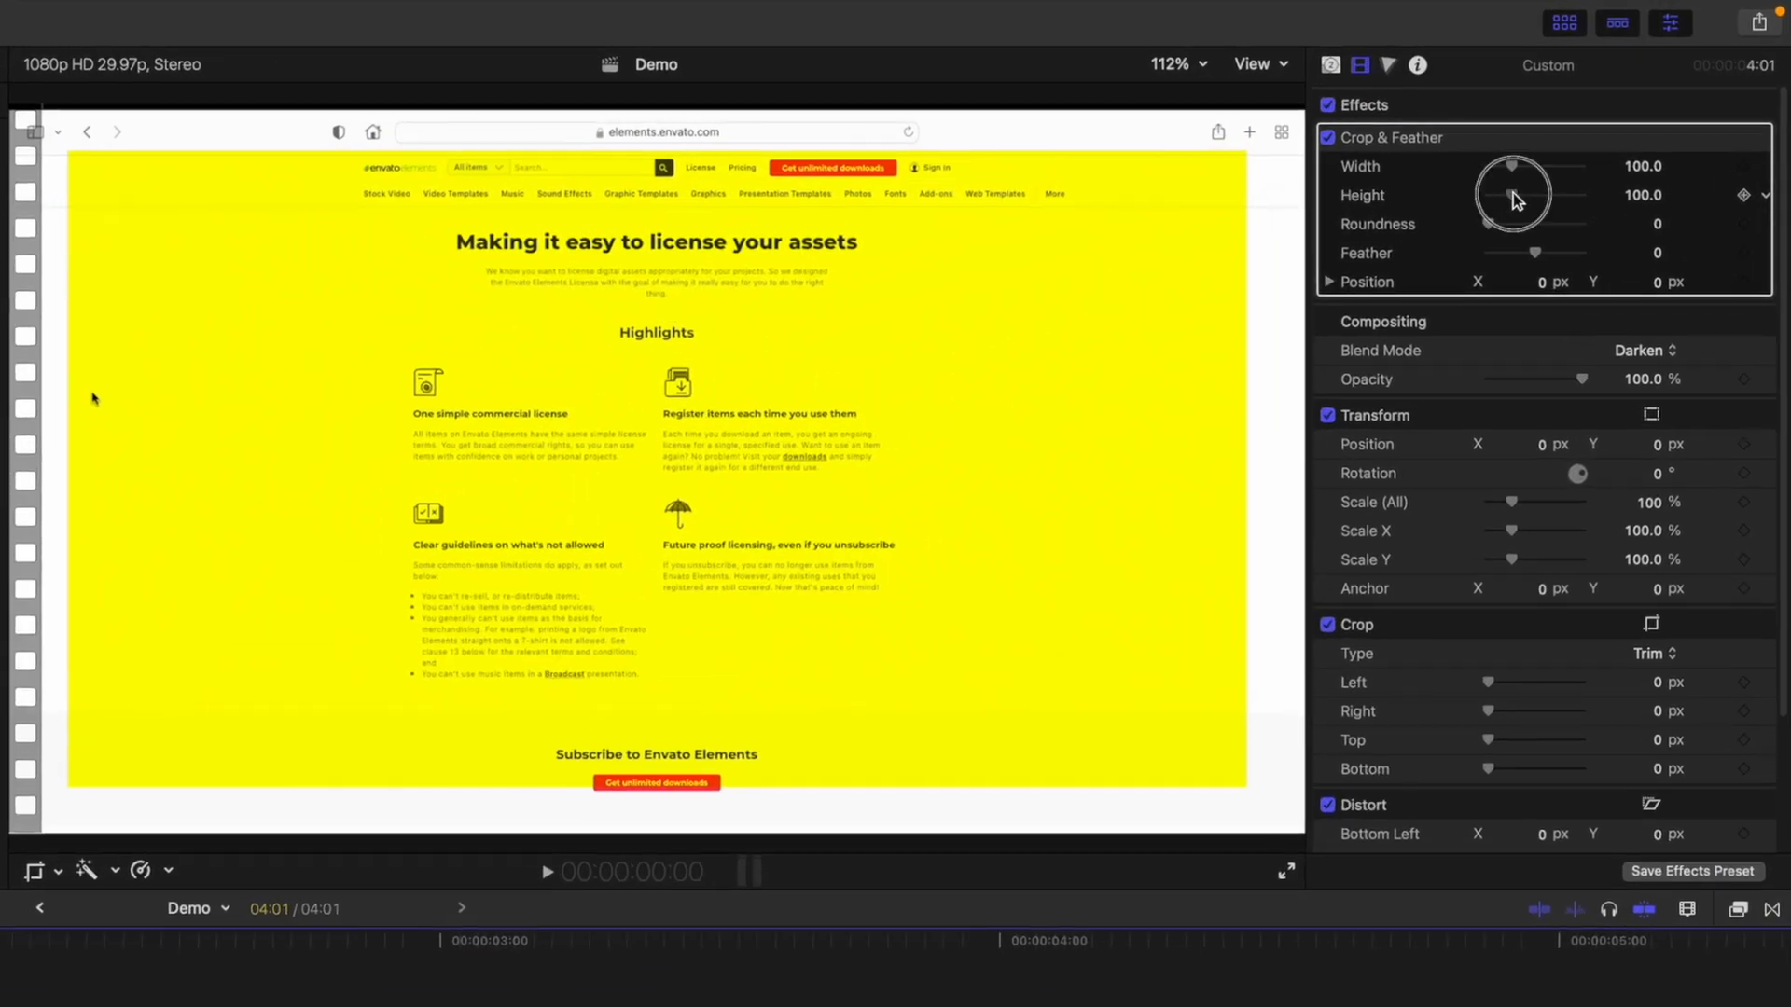
Step: Lower Crop & Feather Height and Width so the yellow band sits over the heading text
{"action": "left_click_drag", "start_coordinate": [1513, 194], "coordinate": [1501, 194]}
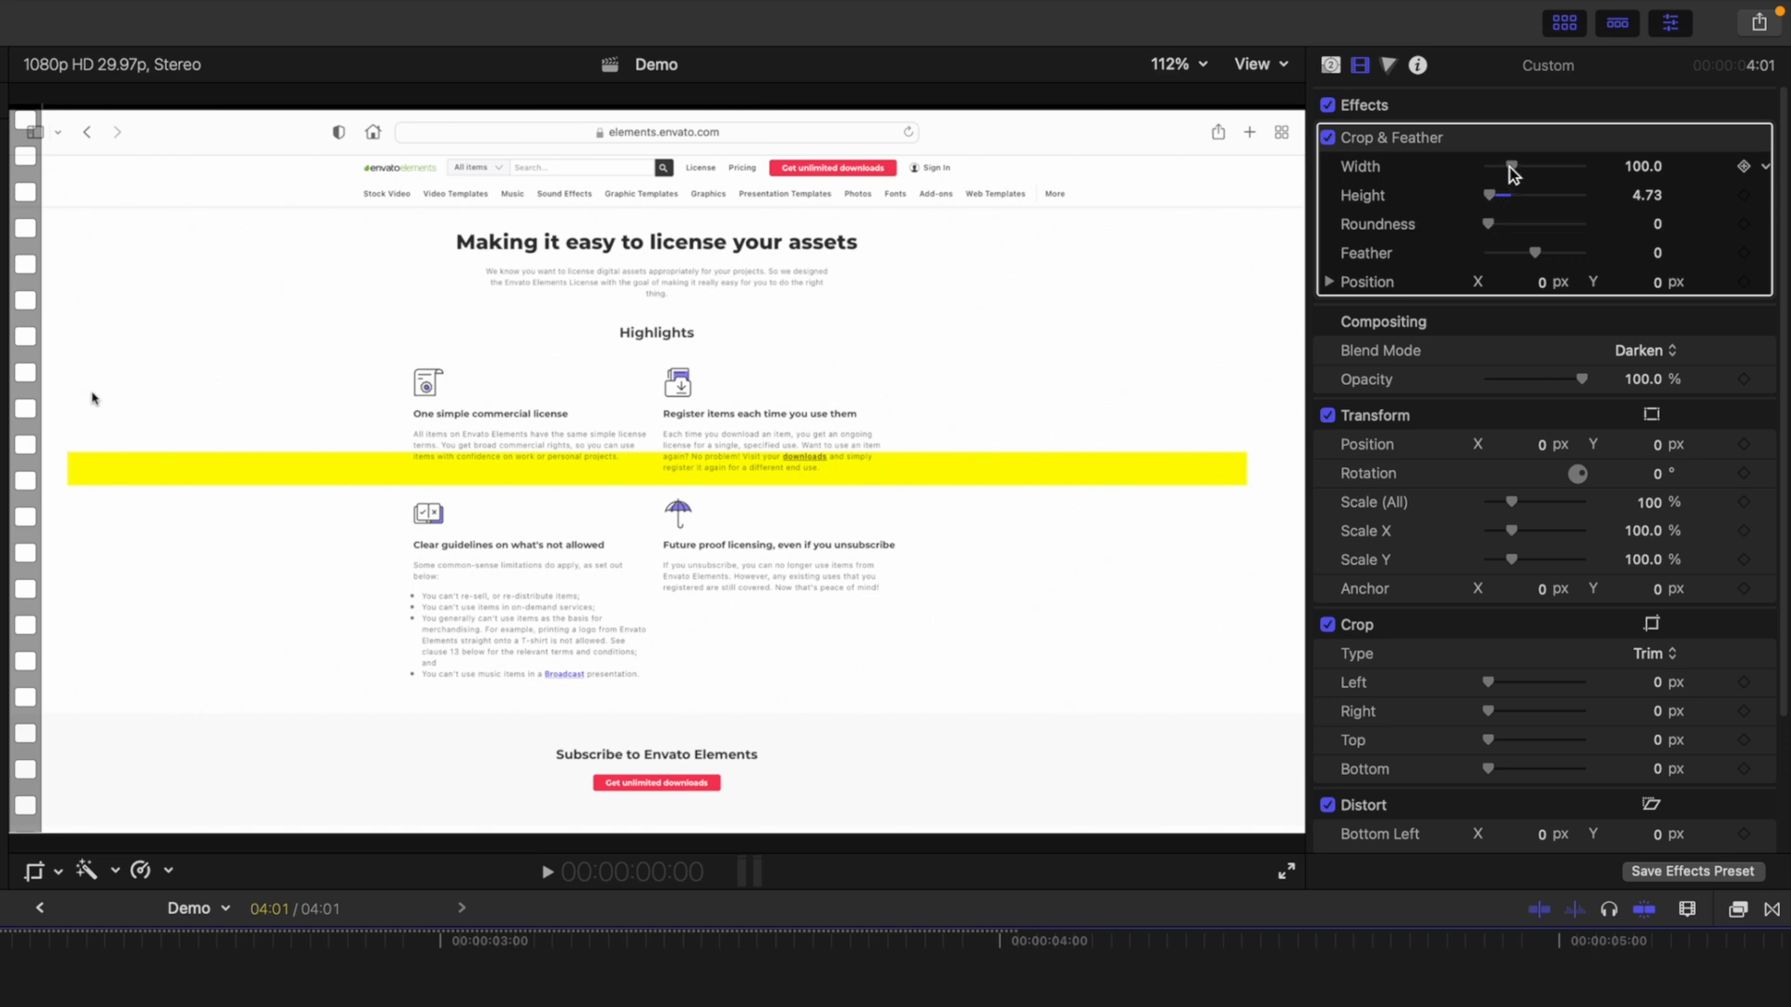
{"action": "left_click_drag", "start_coordinate": [1512, 166], "coordinate": [1496, 166]}
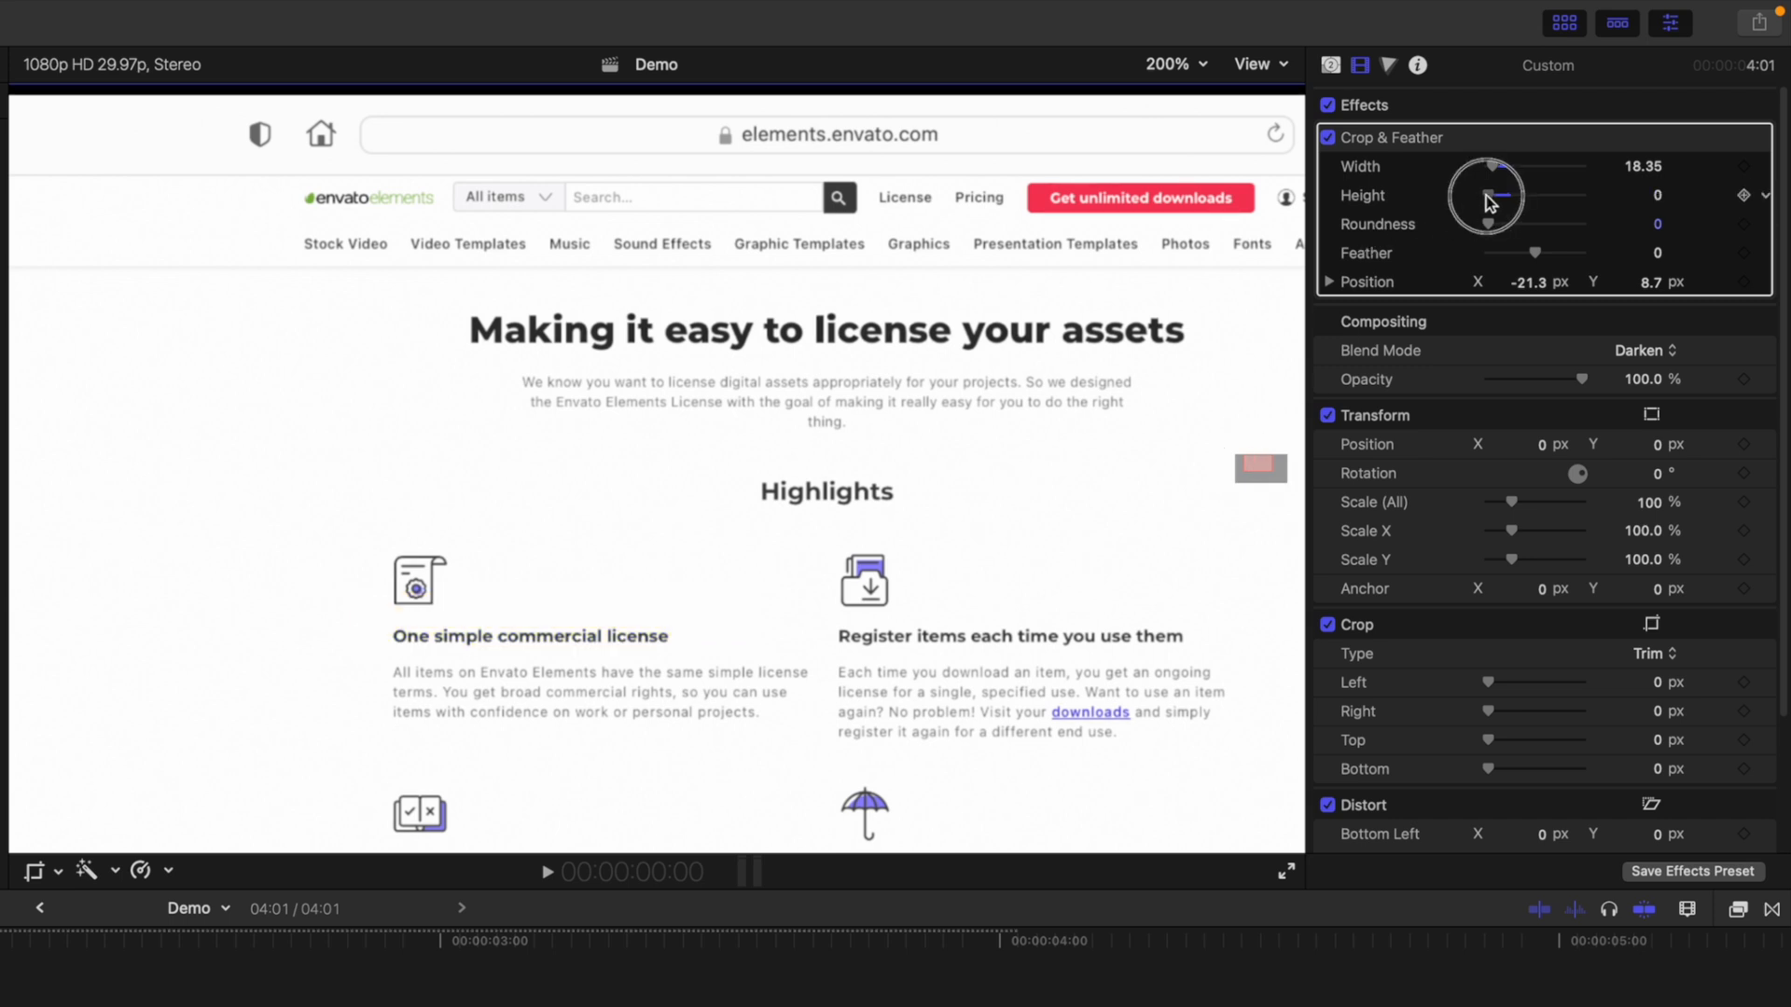
{"action": "left_click_drag", "start_coordinate": [1490, 188], "coordinate": [1490, 205]}
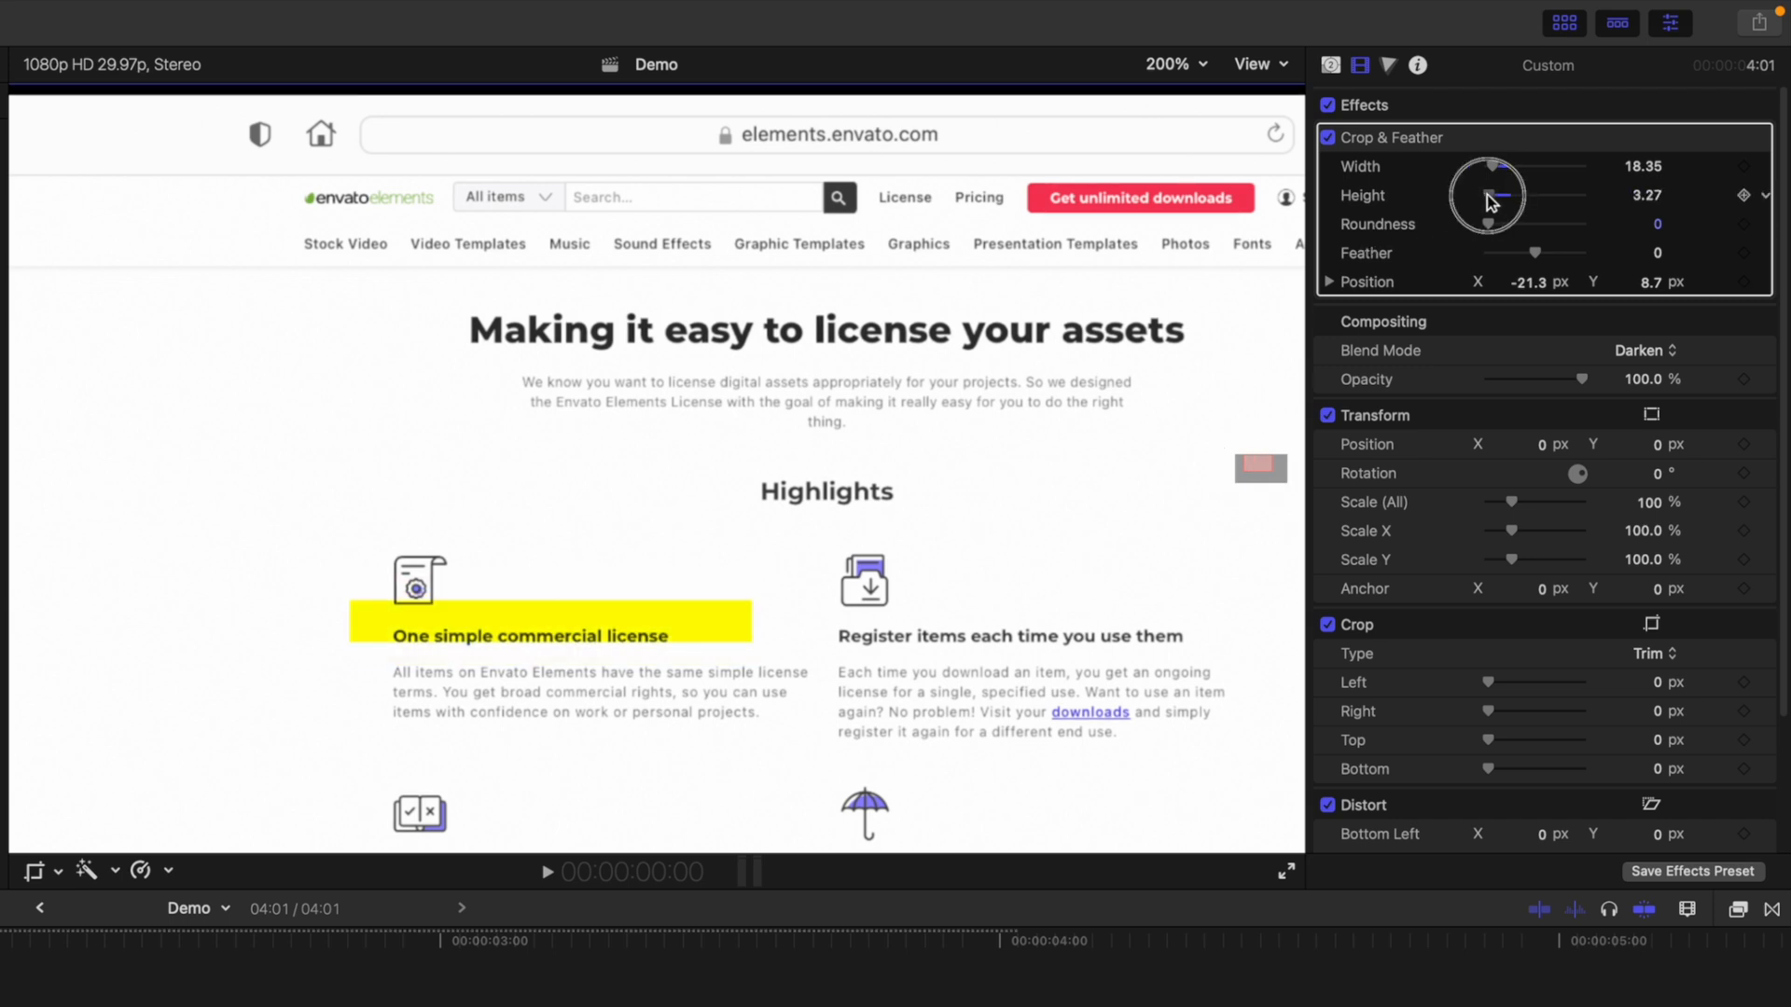
{"action": "left_click", "coordinate": [1634, 196]}
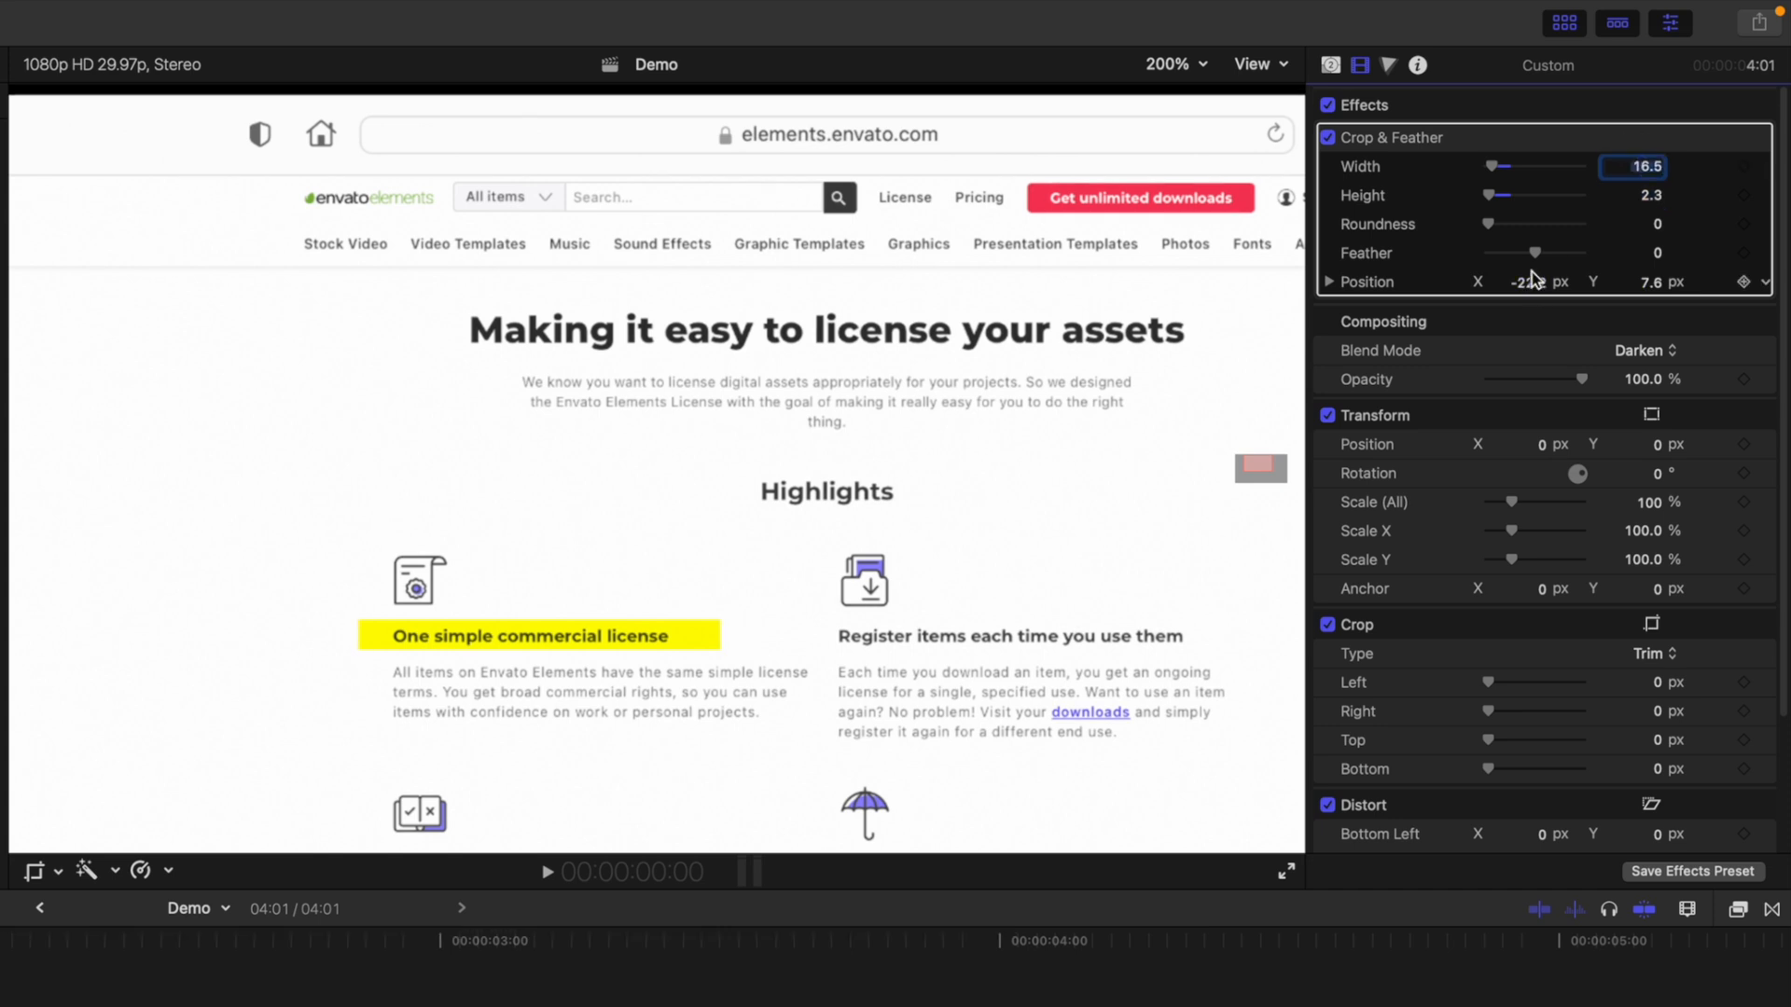
Step: Shift the highlight's Position X and raise Feather to about 250 for soft edges
{"action": "left_click_drag", "start_coordinate": [1535, 251], "coordinate": [1562, 252]}
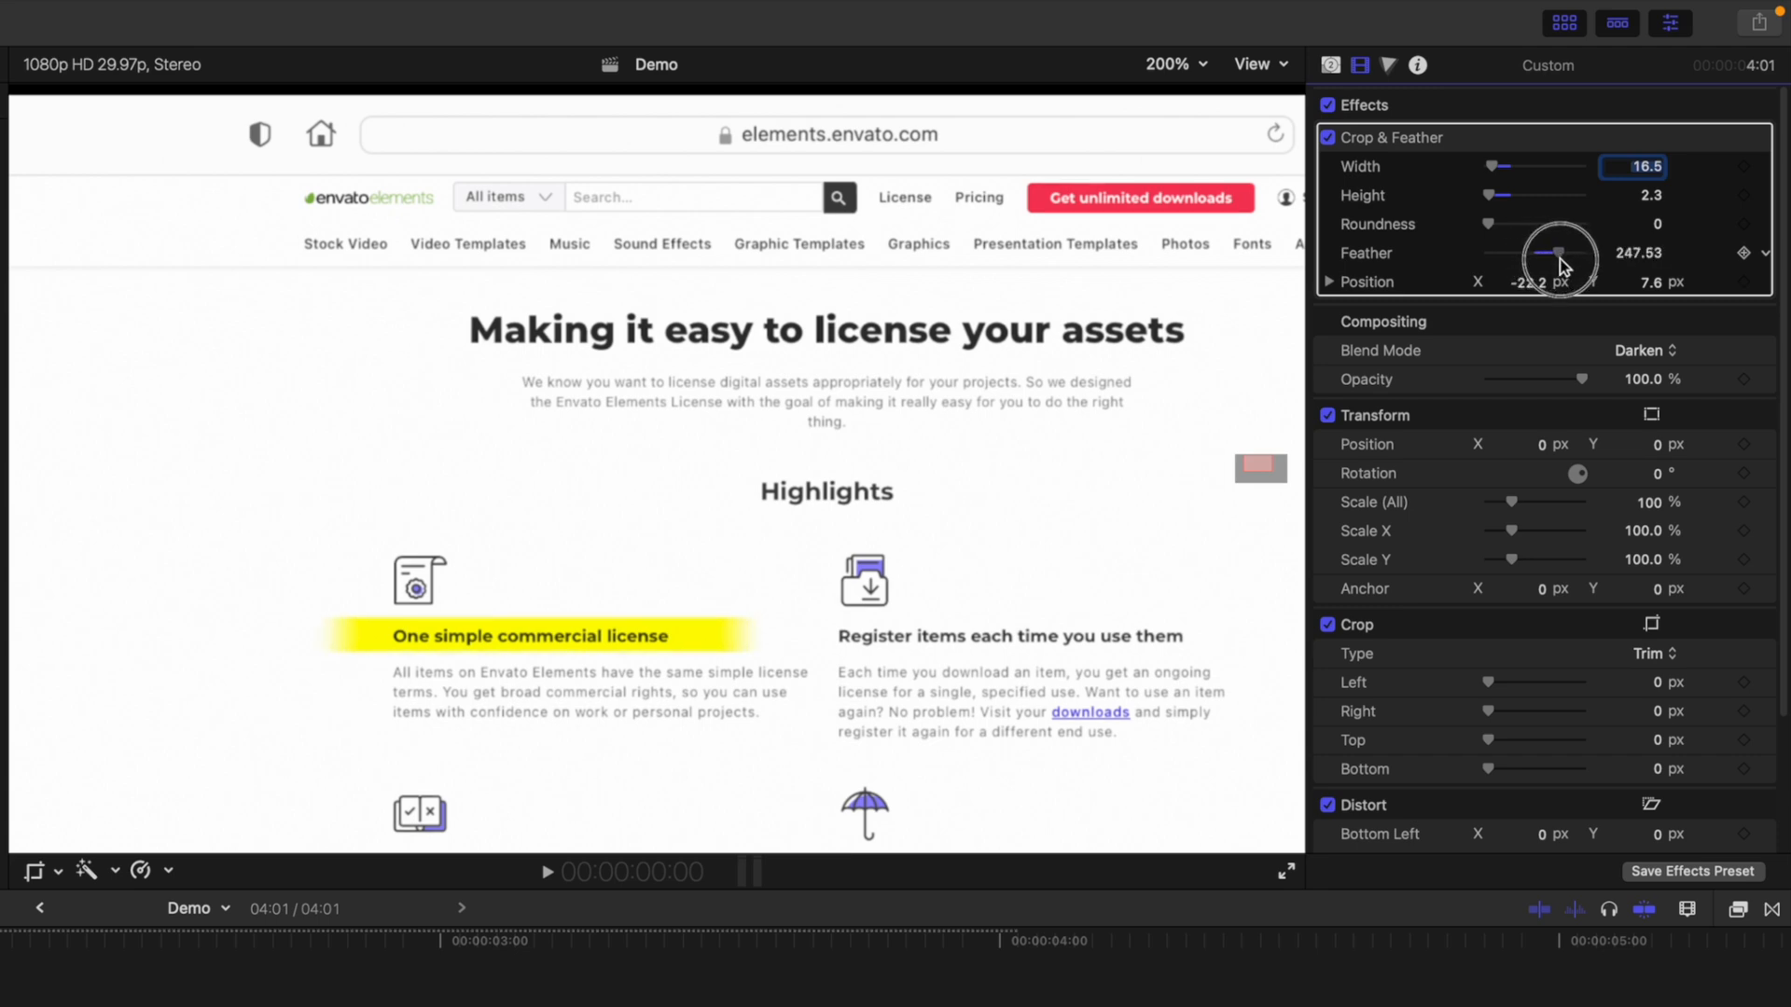
{"action": "left_click_drag", "start_coordinate": [1542, 252], "coordinate": [1565, 252]}
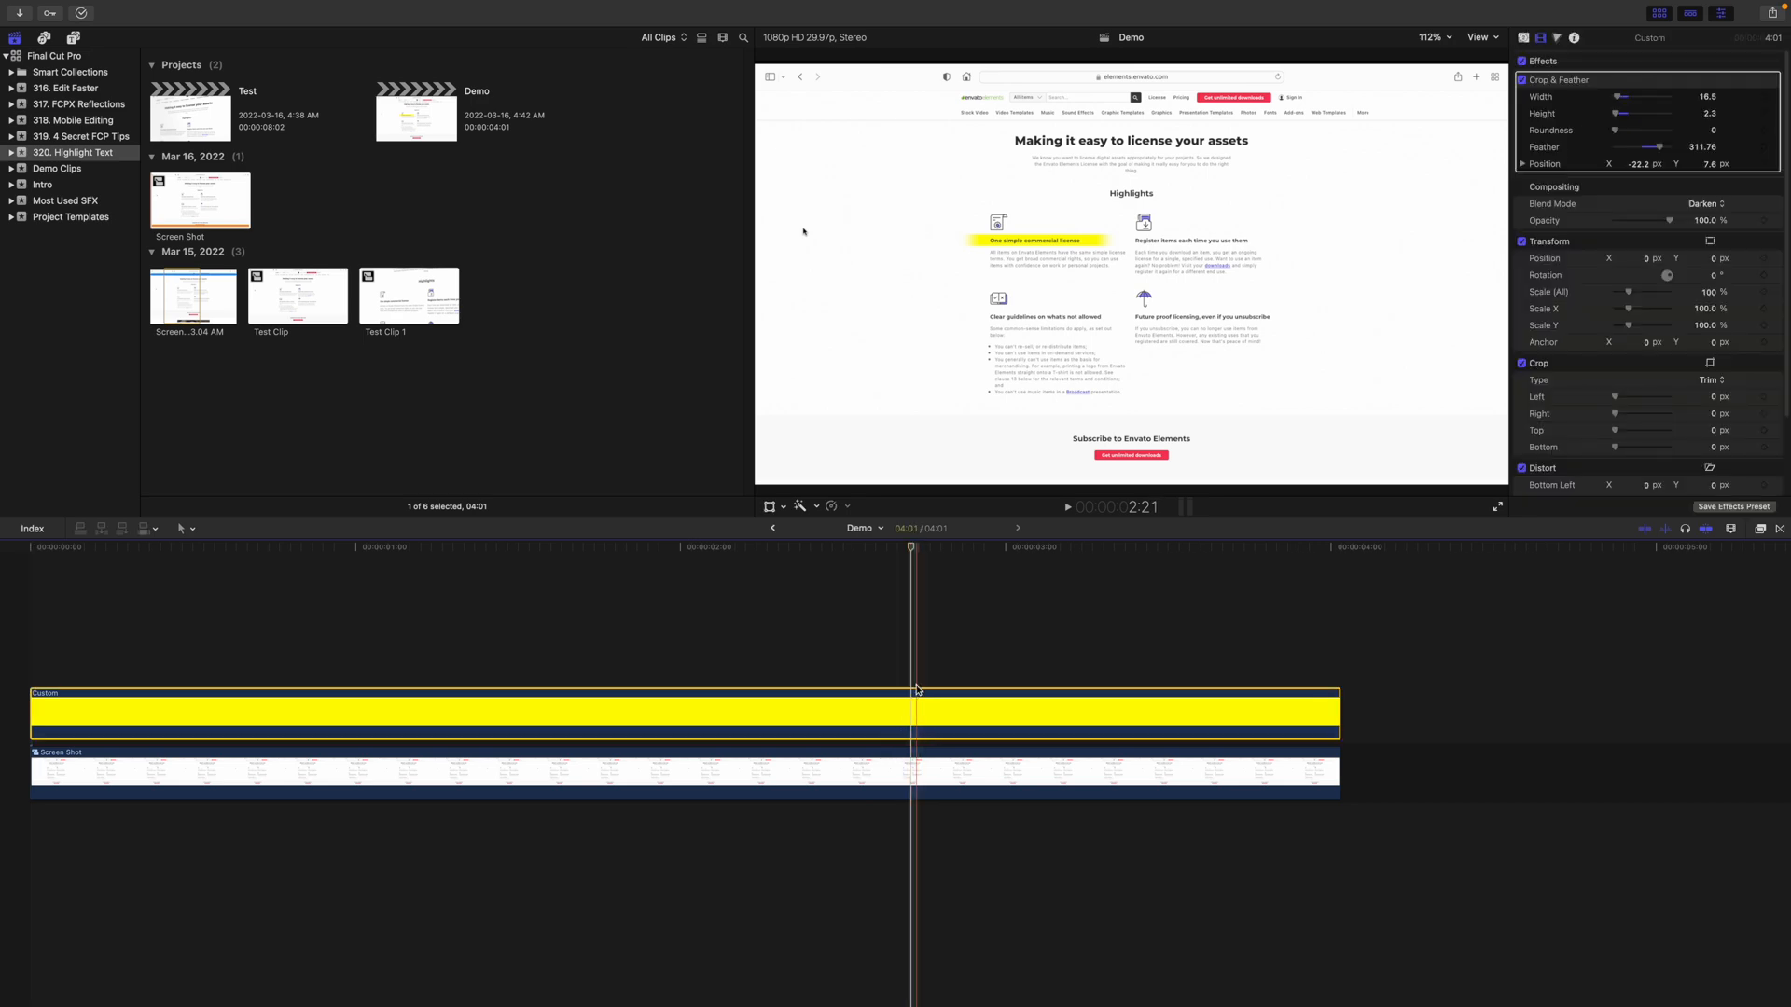
Step: Keyframe the Crop Right value from fully cropped to revealed so the stroke wipes across
{"action": "left_click", "coordinate": [767, 505]}
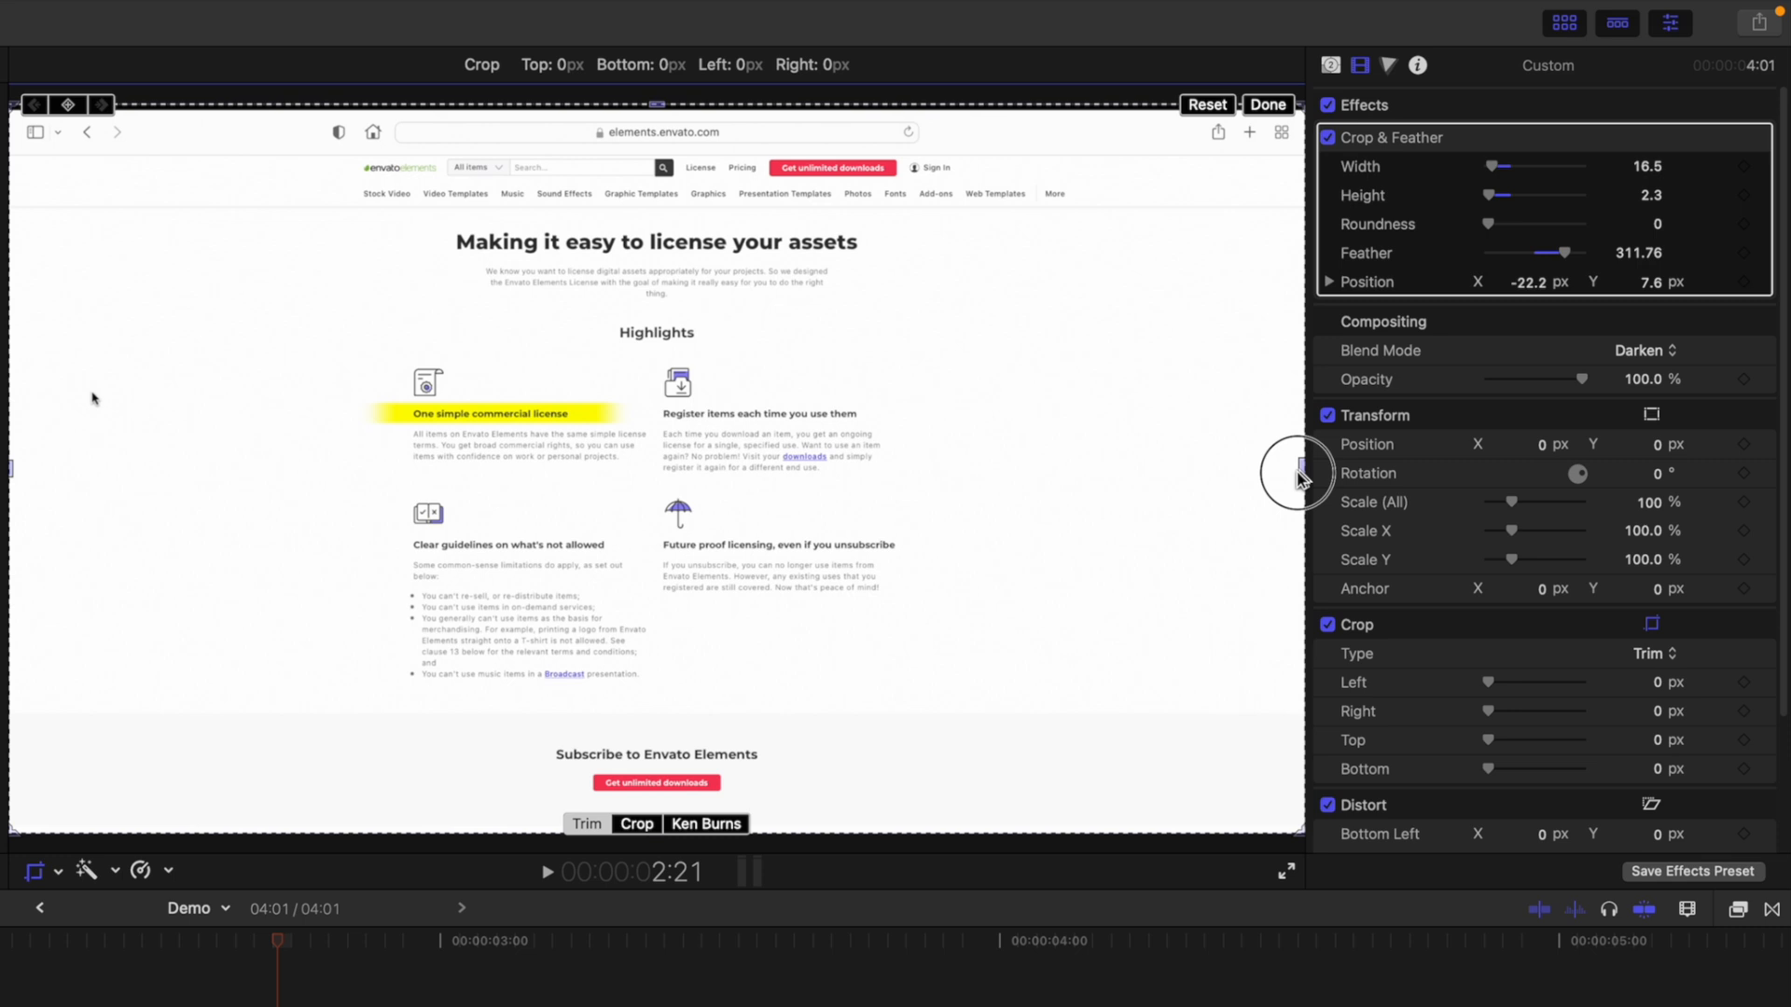
{"action": "left_click_drag", "start_coordinate": [1299, 472], "coordinate": [1138, 472]}
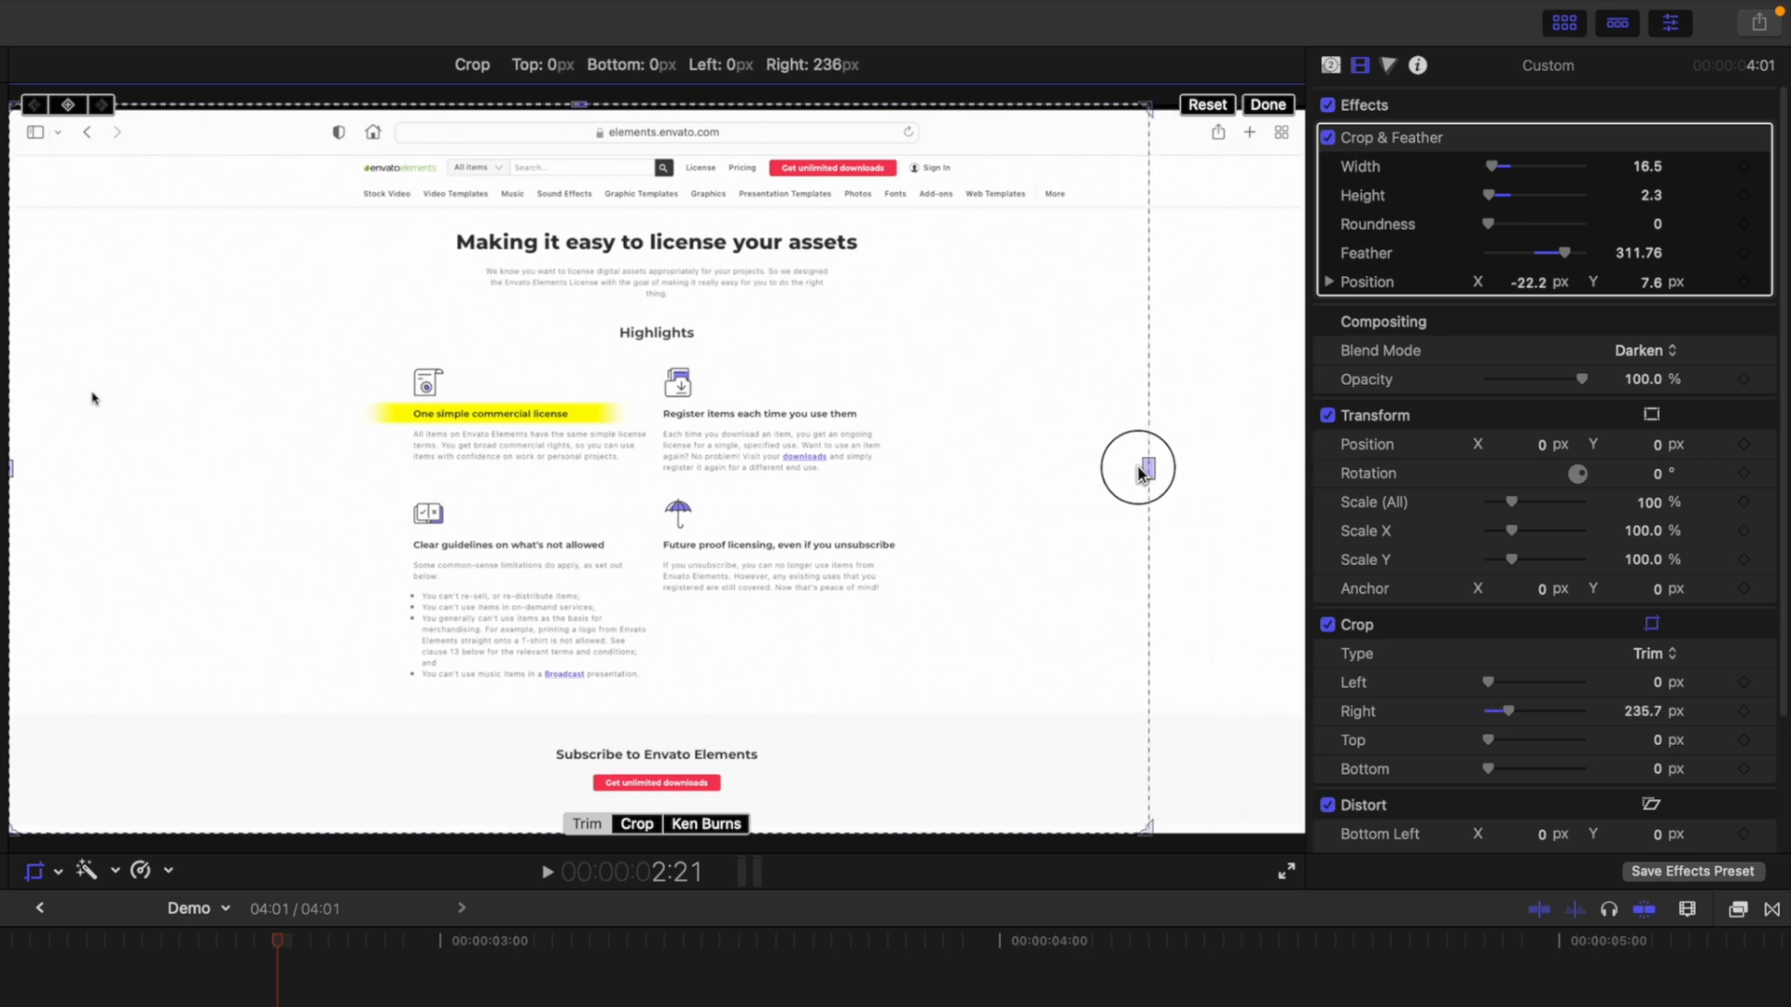
{"action": "left_click_drag", "start_coordinate": [1136, 468], "coordinate": [343, 452]}
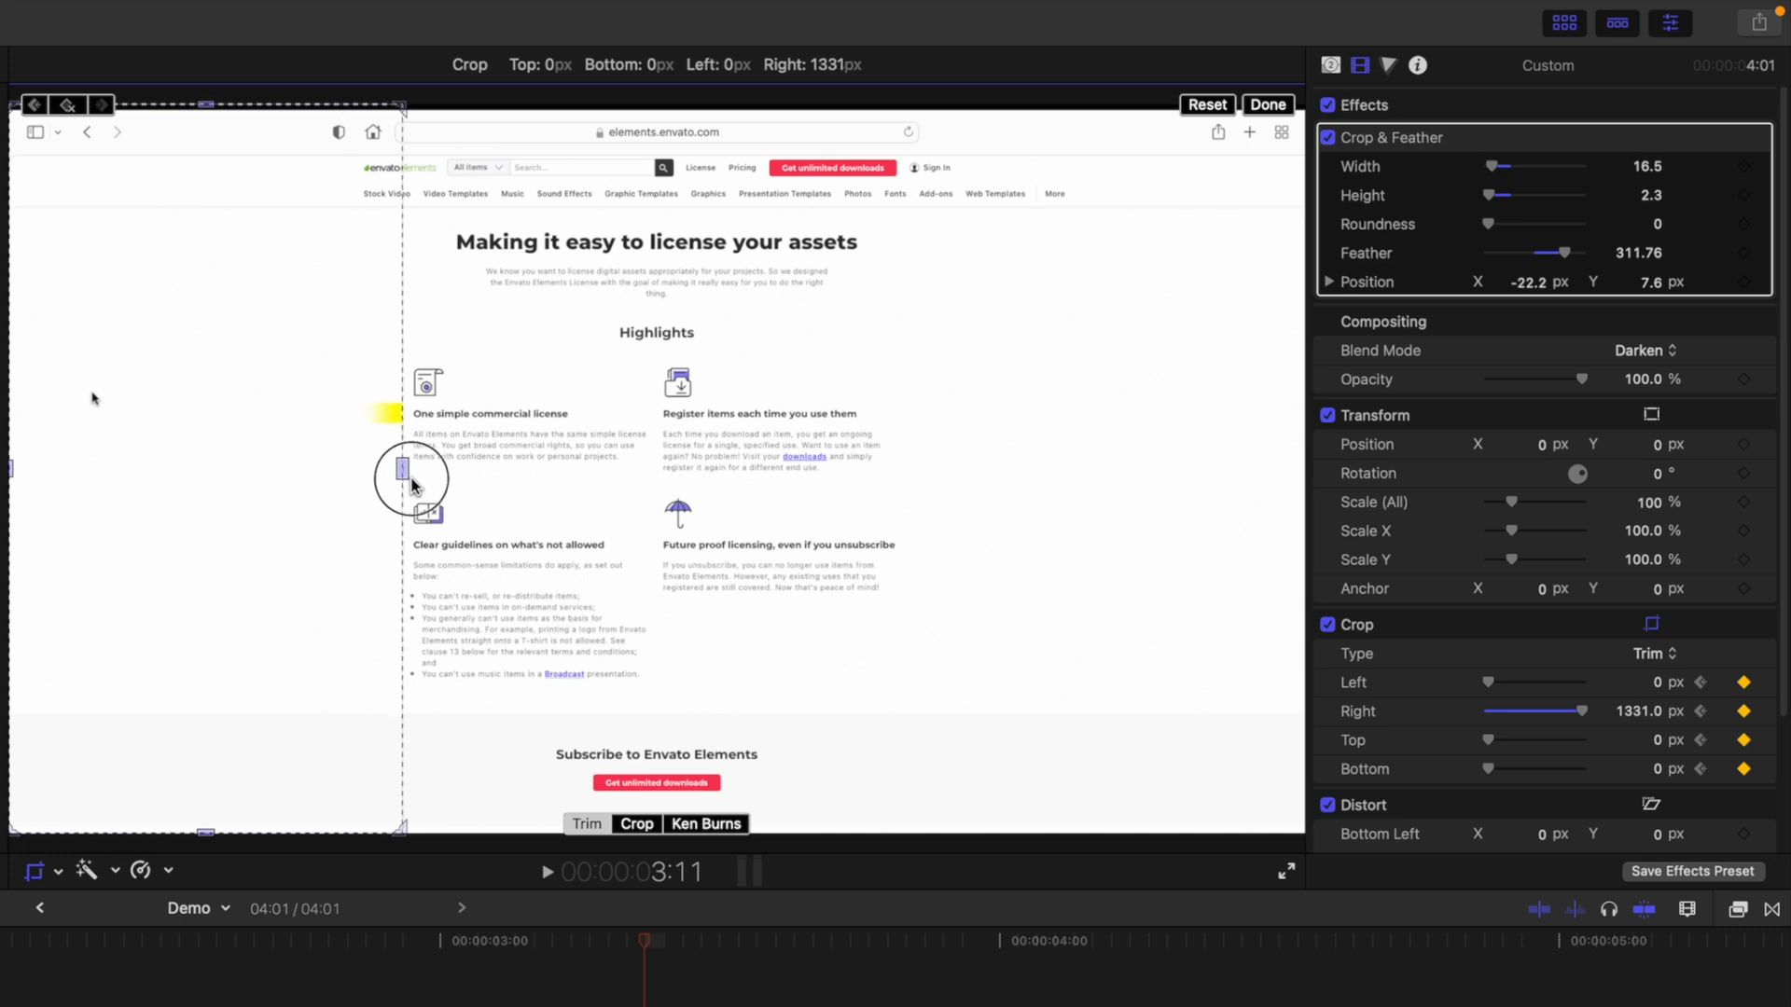
{"action": "left_click_drag", "start_coordinate": [411, 480], "coordinate": [646, 521]}
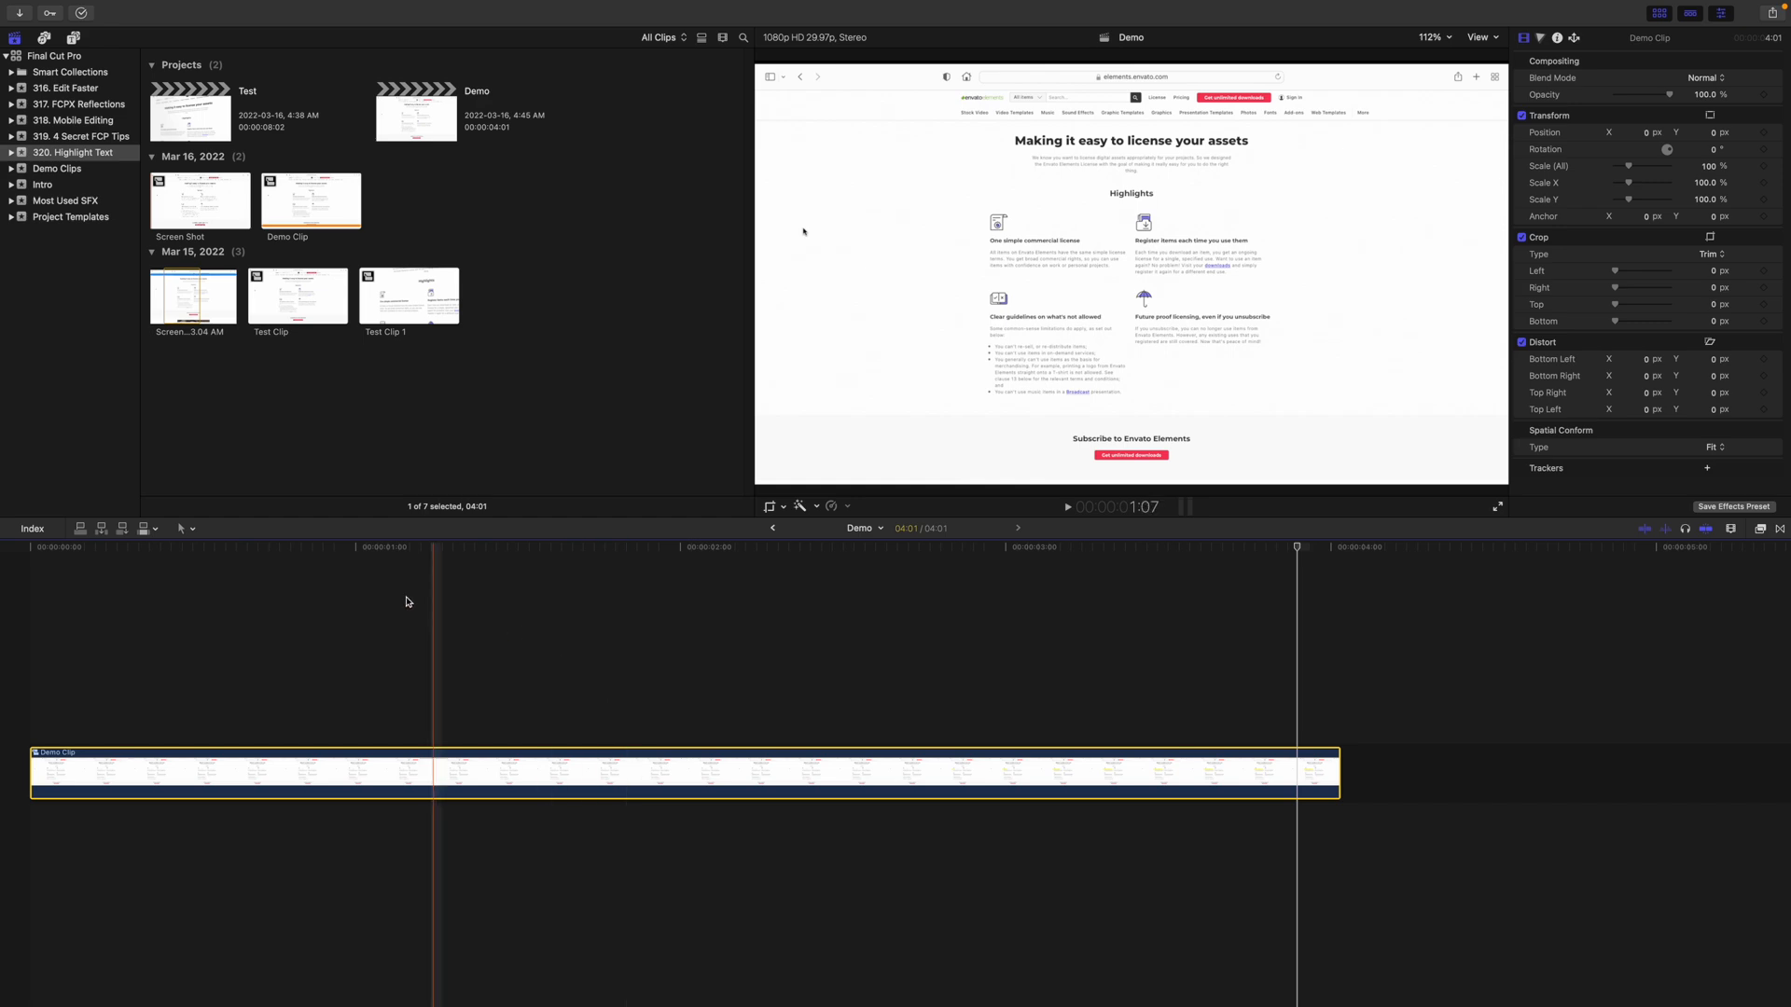
Step: Select the Demo Clip compound clip in the timeline
{"action": "left_click", "coordinate": [804, 506]}
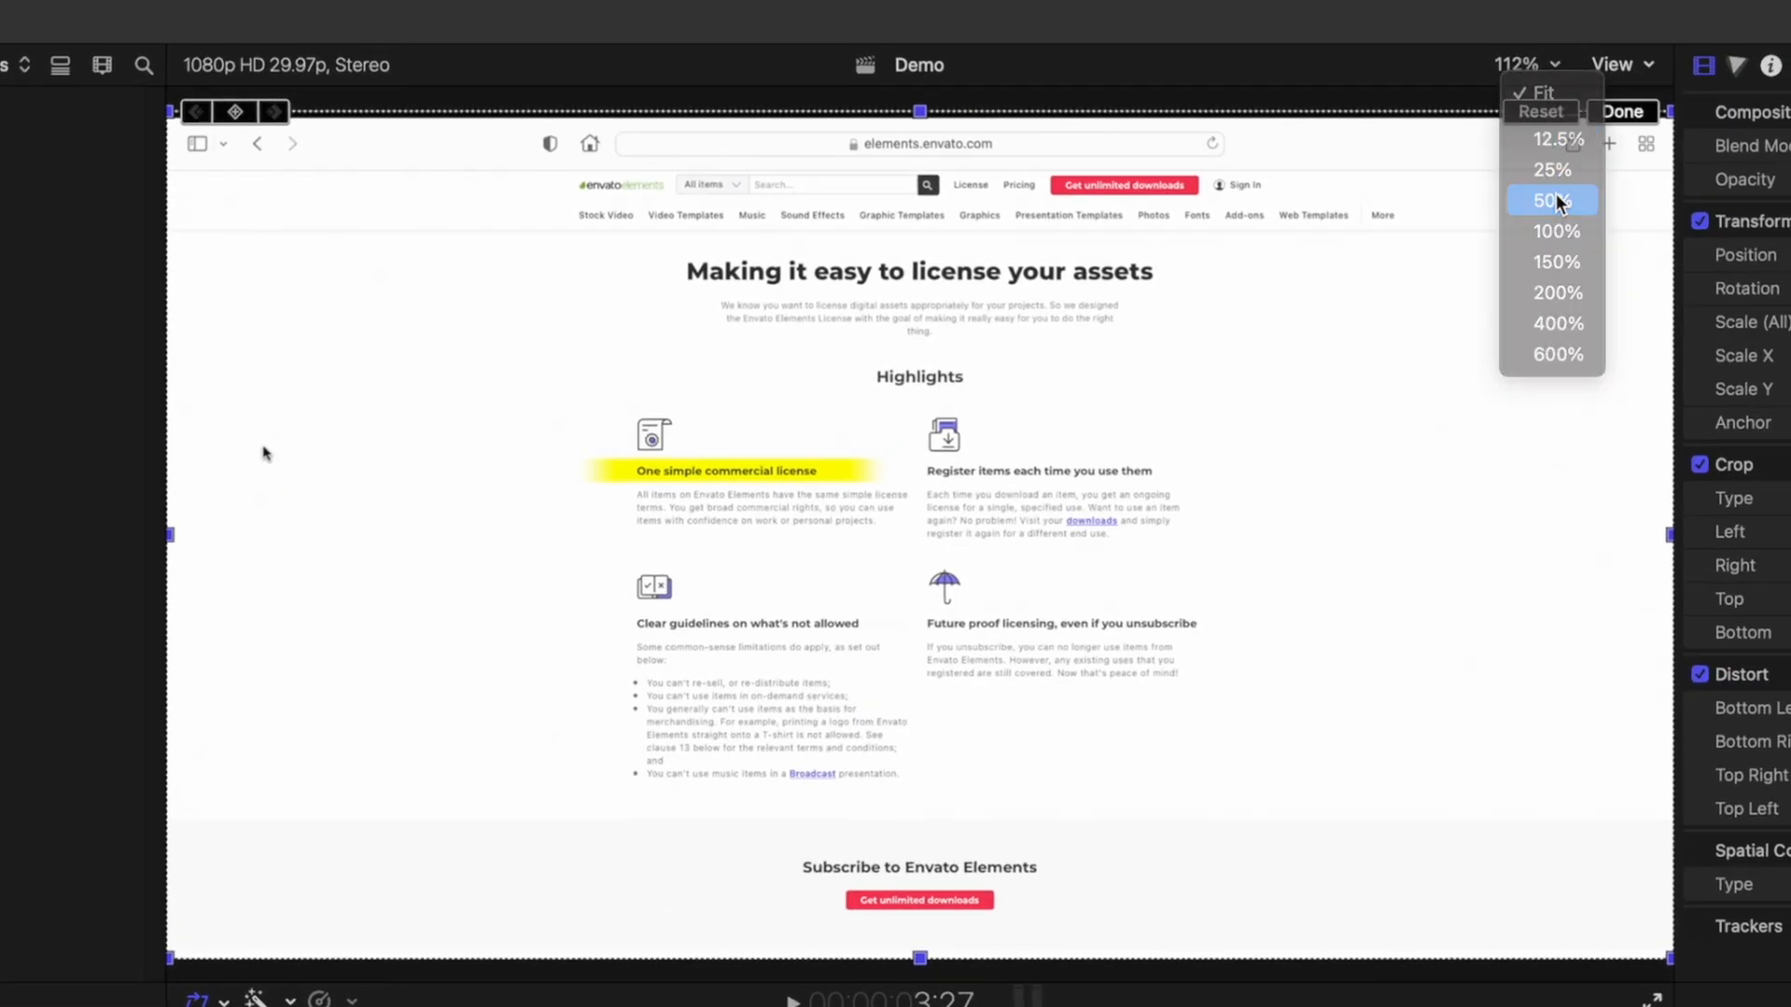
Step: At 50% viewer zoom, distort the clip's corner and enter 50 for its Distort X value
{"action": "left_click", "coordinate": [1550, 199]}
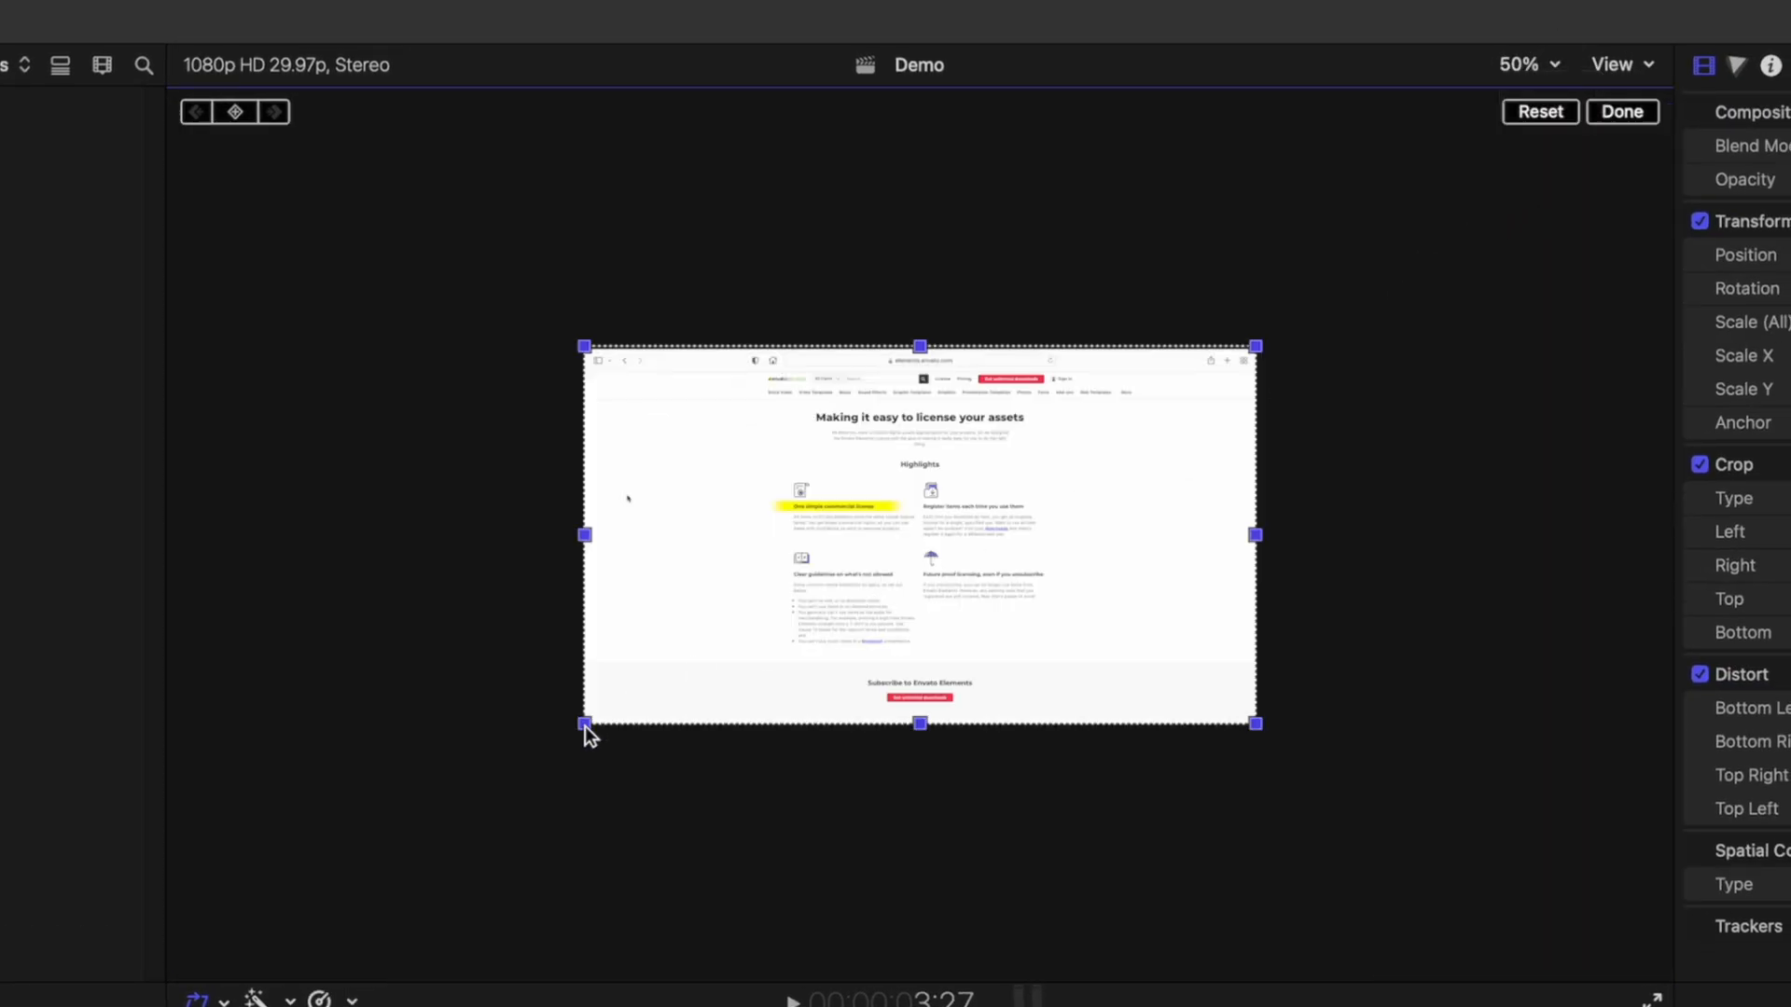
{"action": "left_click_drag", "start_coordinate": [1255, 345], "coordinate": [1473, 188]}
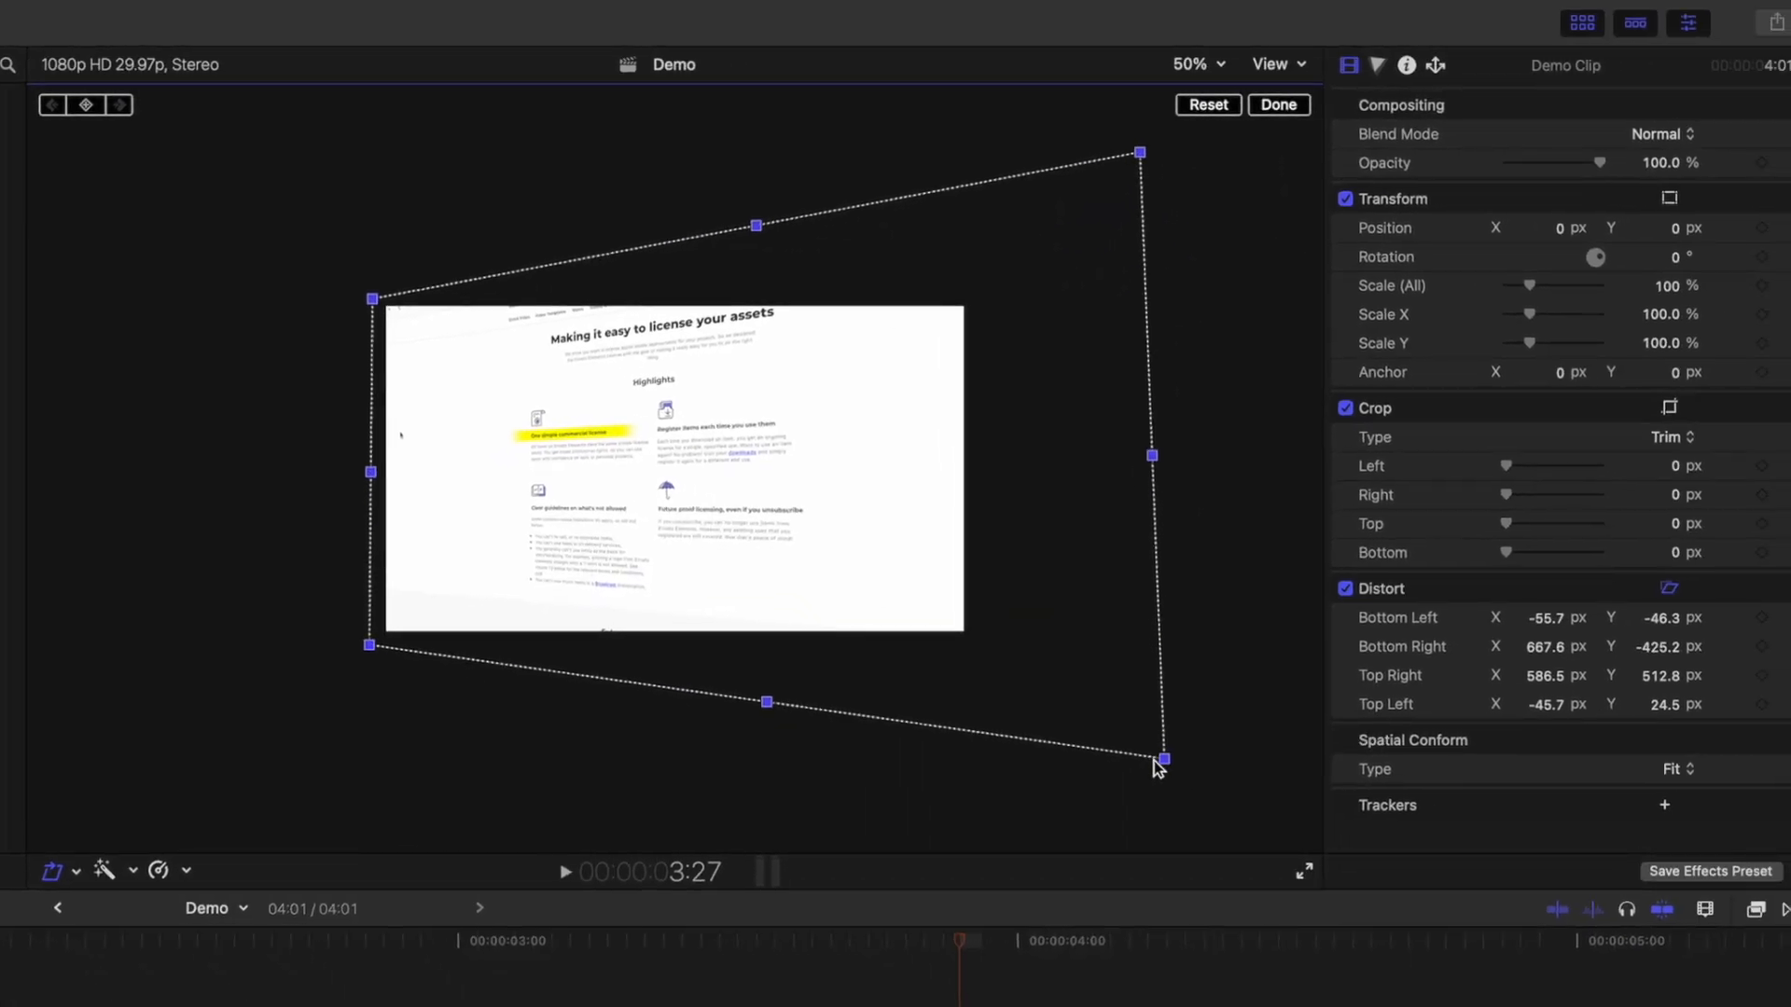
{"action": "left_click", "coordinate": [1548, 617]}
{"action": "type", "text": "-40"}
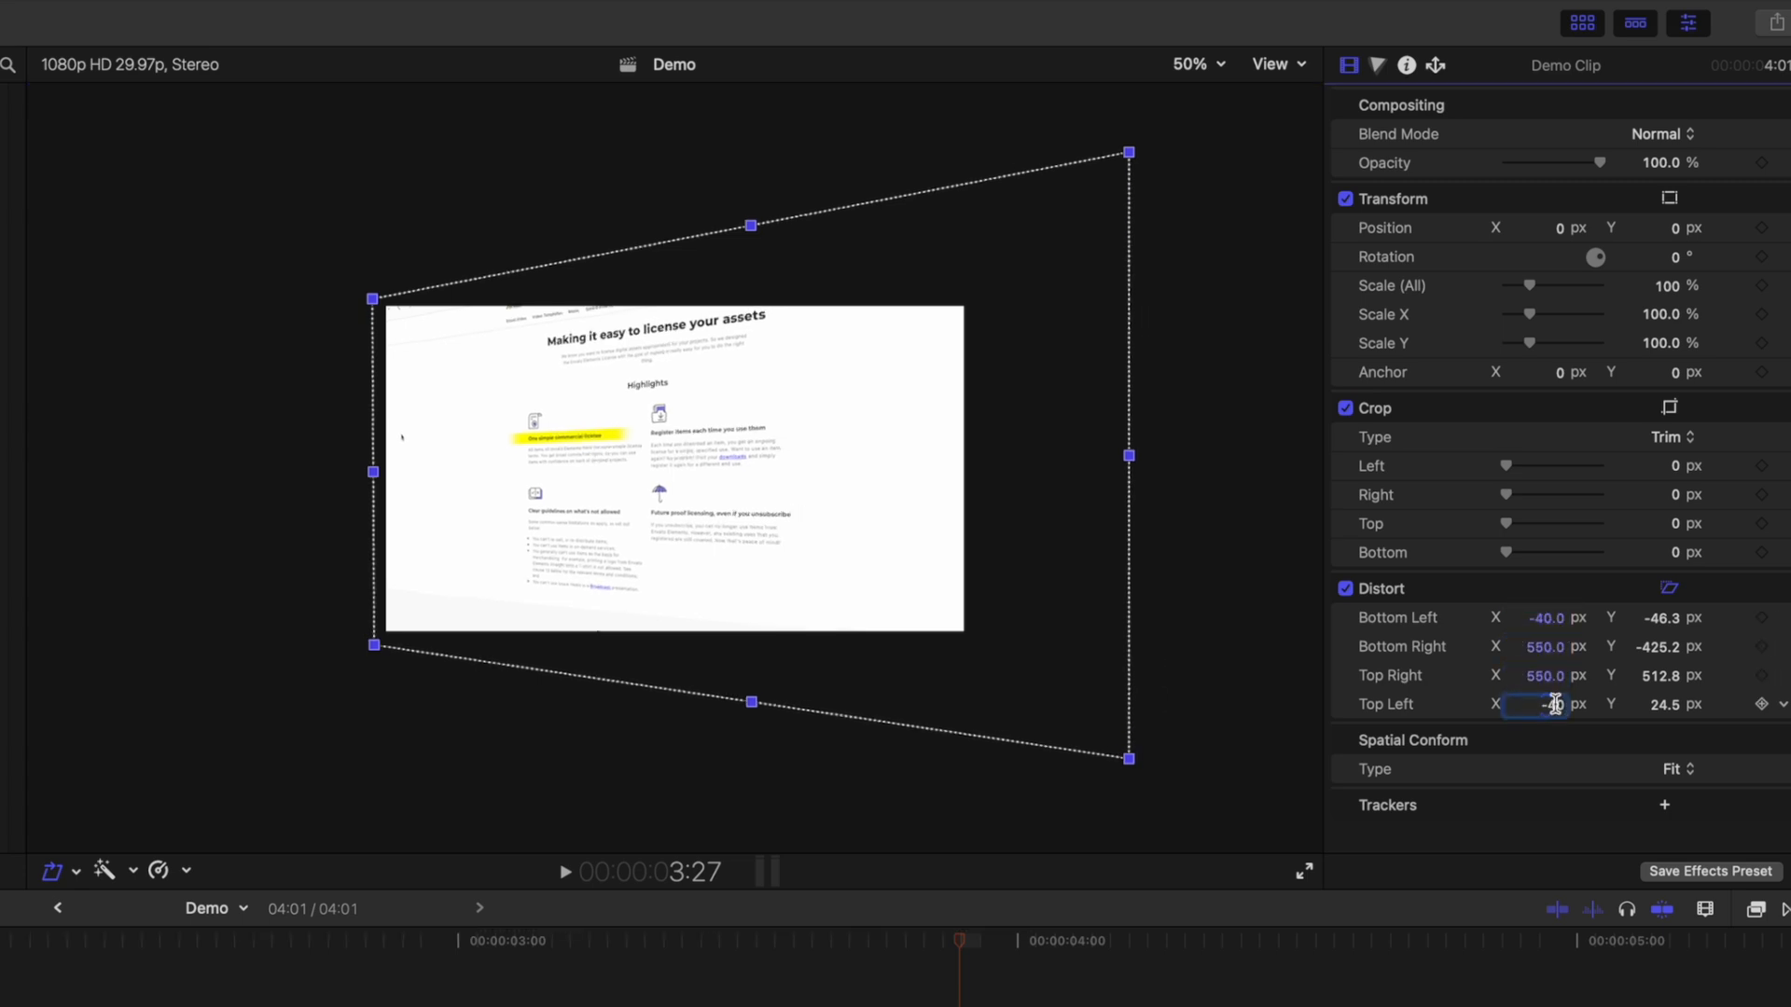
{"action": "type", "text": "500.0"}
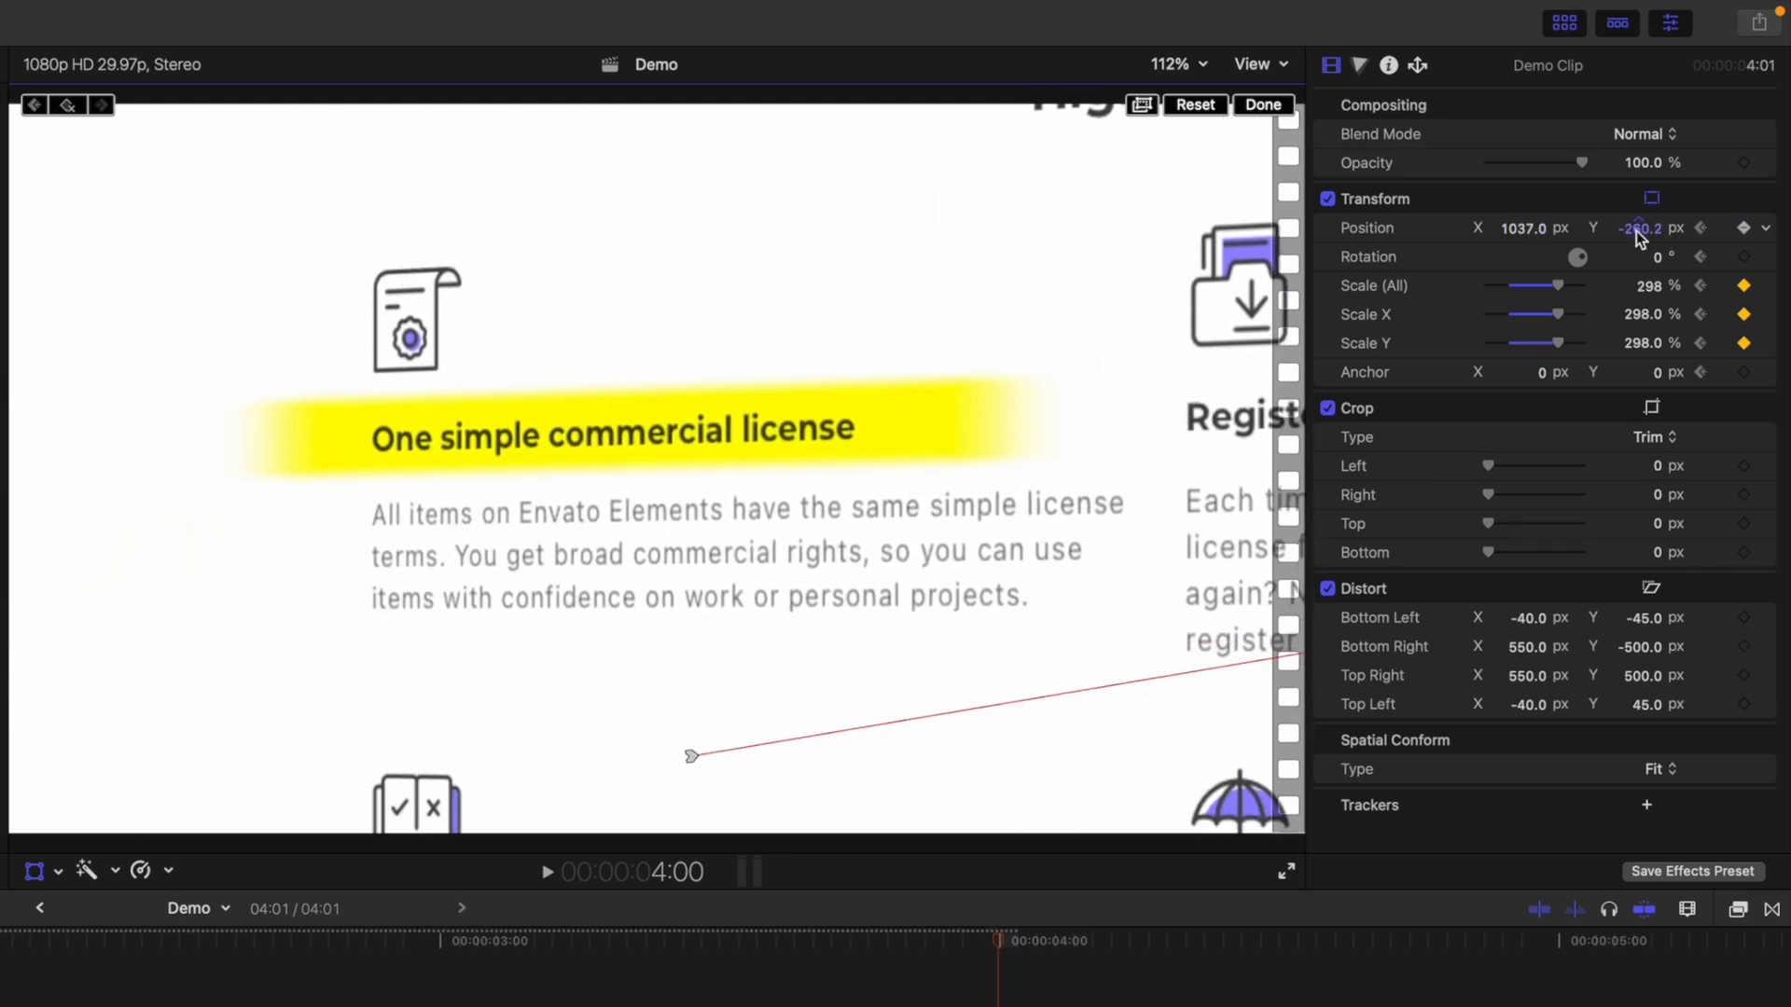
Step: Finish the push-in at 298% scale, position 1037, -260.2, and inspect the motion path zoomed out
{"action": "left_click", "coordinate": [1177, 63]}
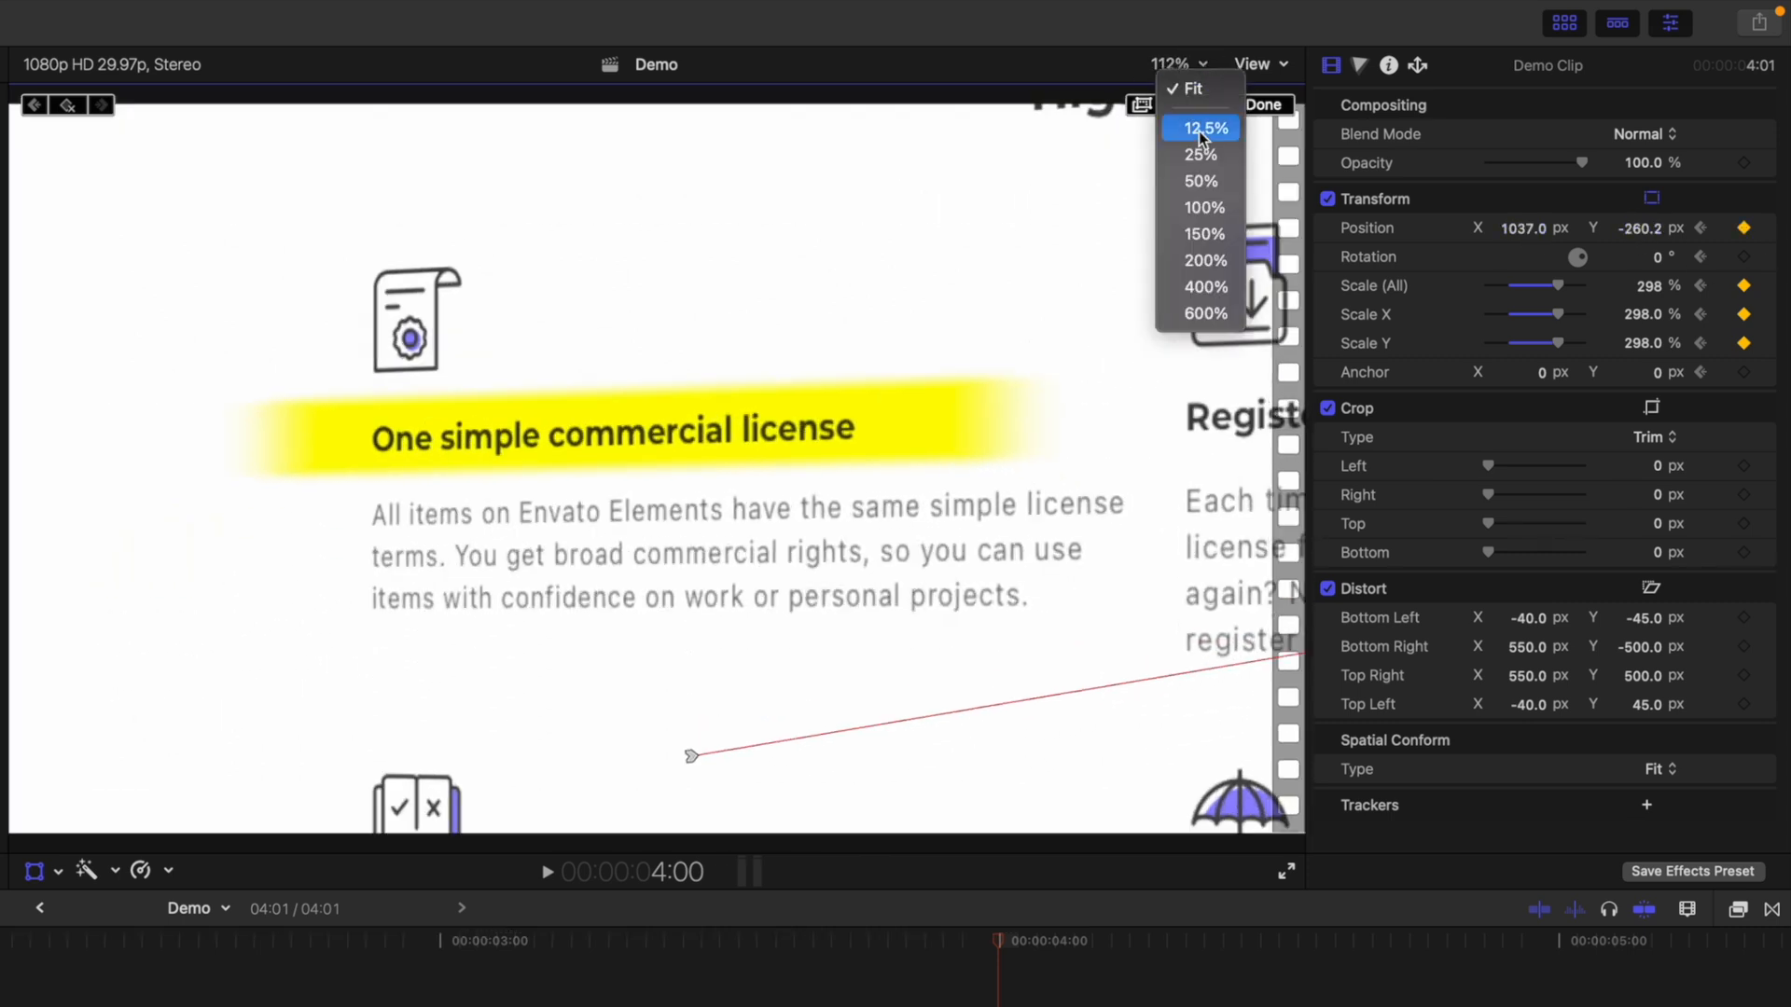
{"action": "left_click", "coordinate": [1199, 155]}
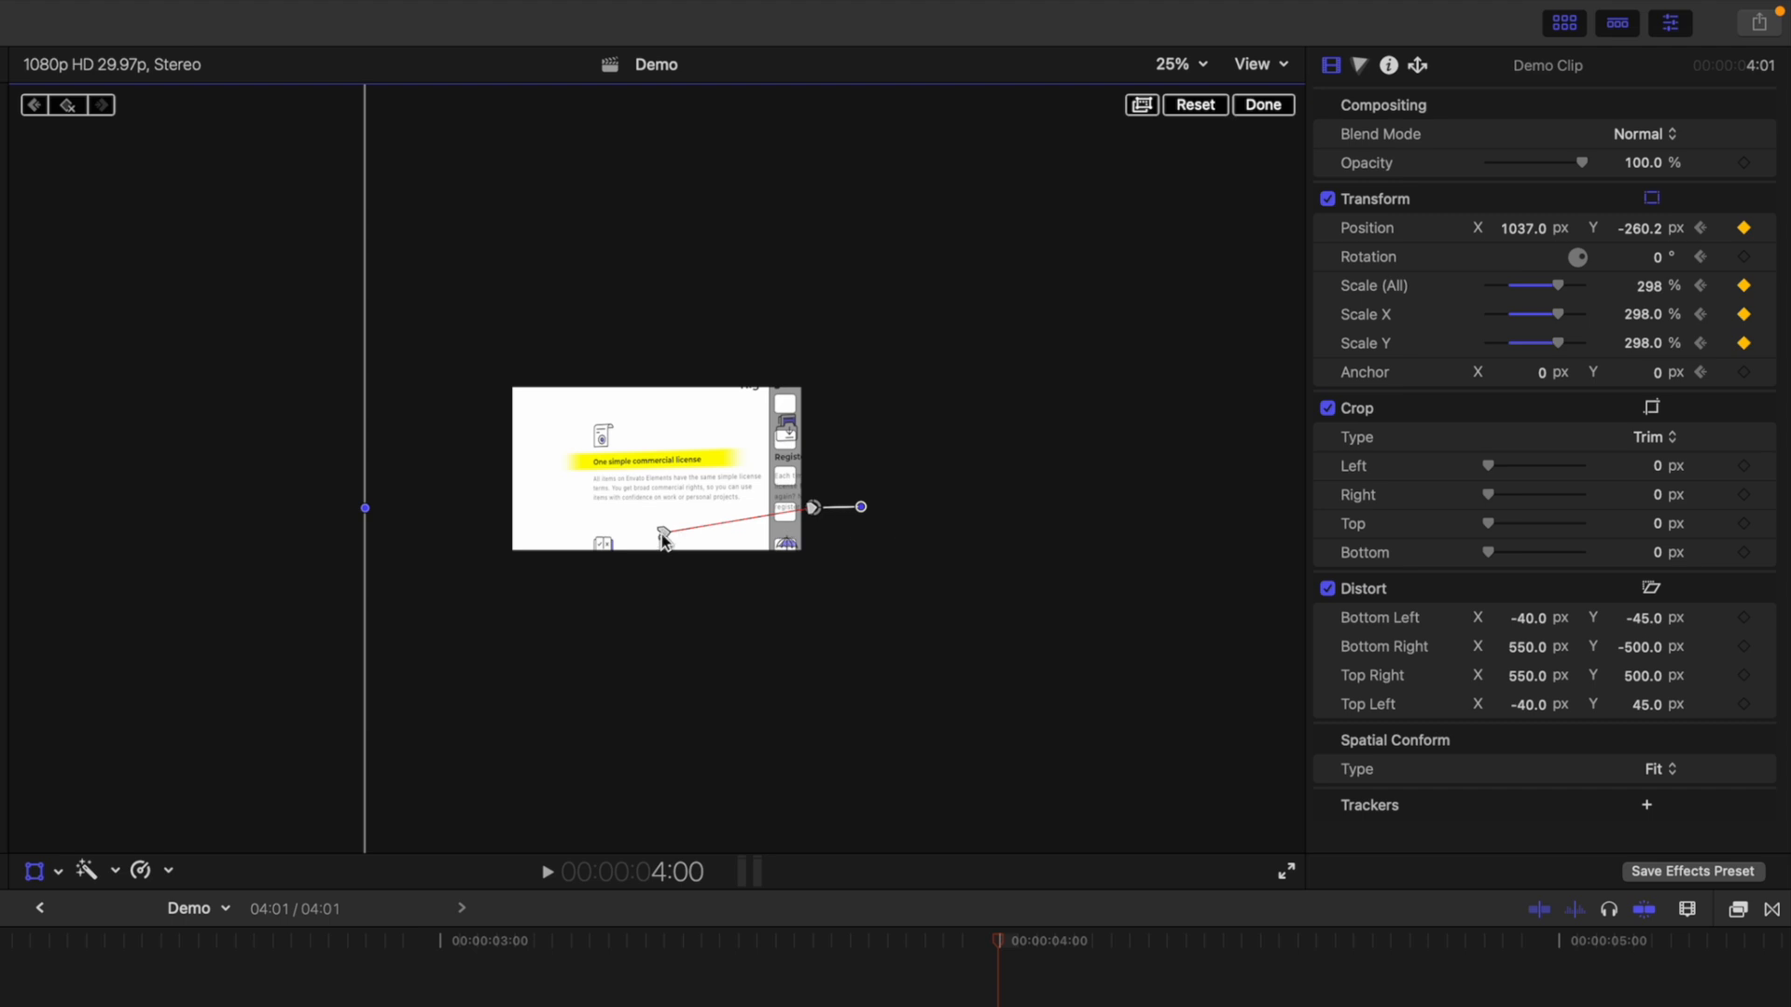
{"action": "right_click", "coordinate": [660, 535]}
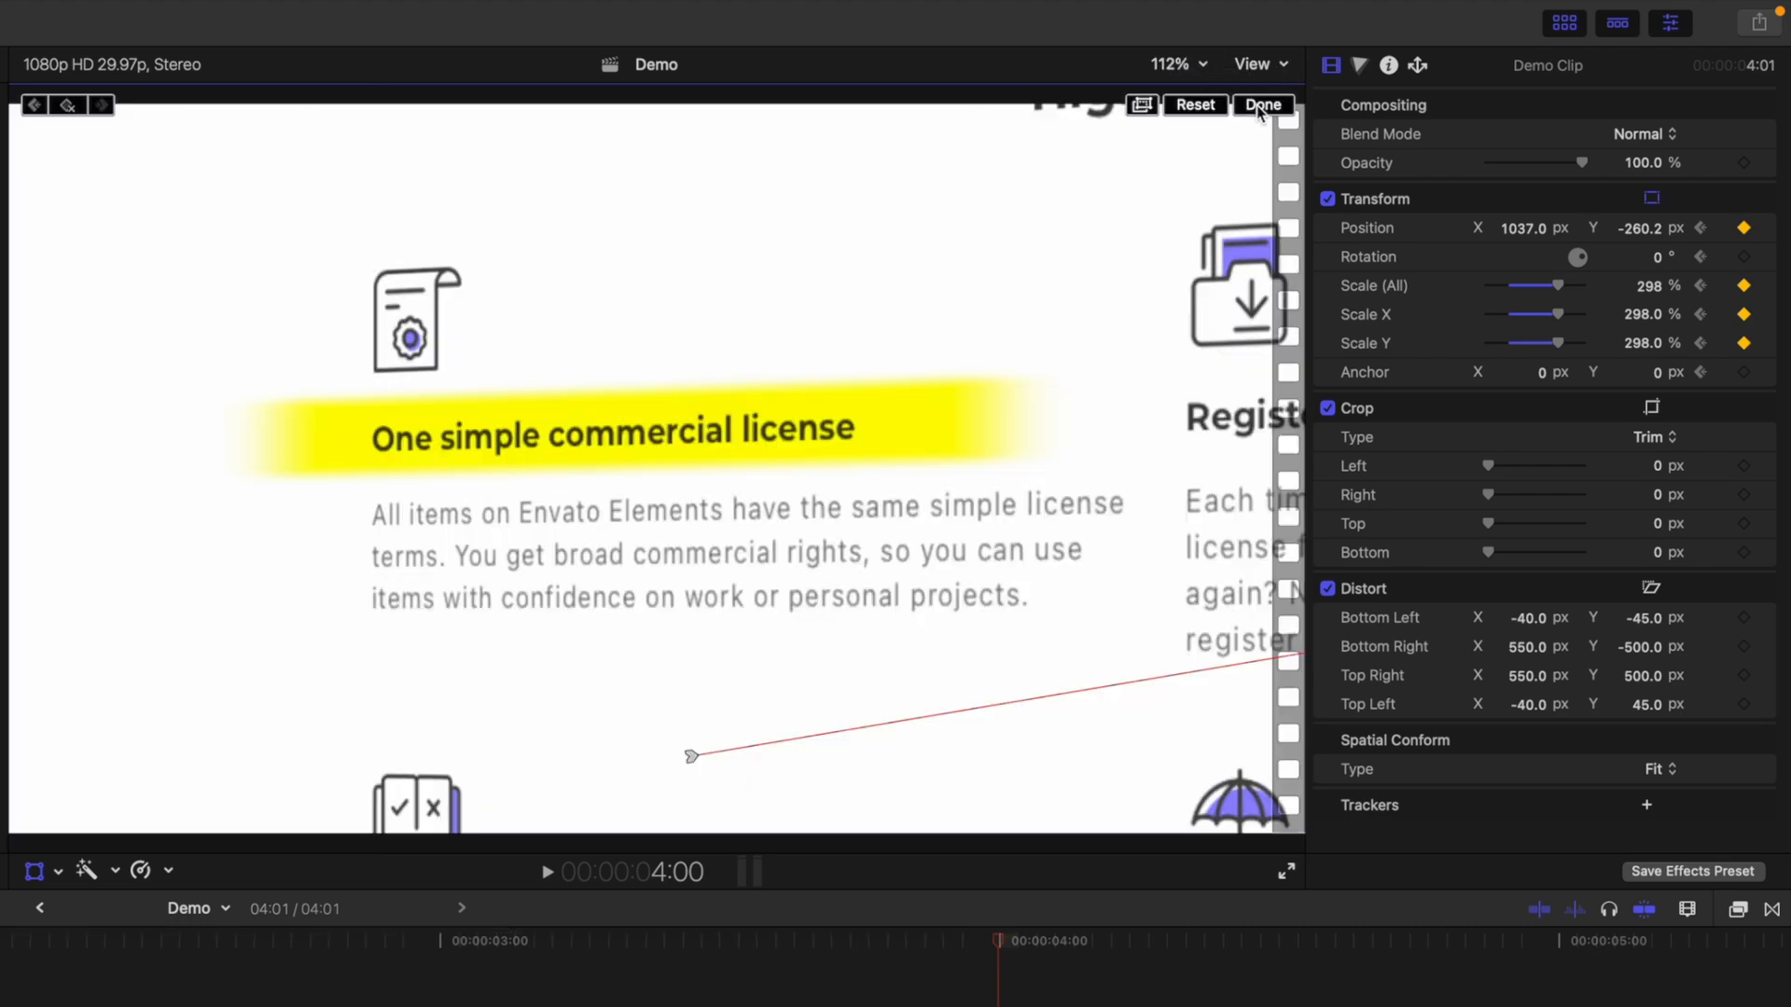
Step: Wrap Demo Clip in compound clip Demo Clip 1 and pick the Focus blur from the Blur effects
{"action": "left_click", "coordinate": [1263, 105]}
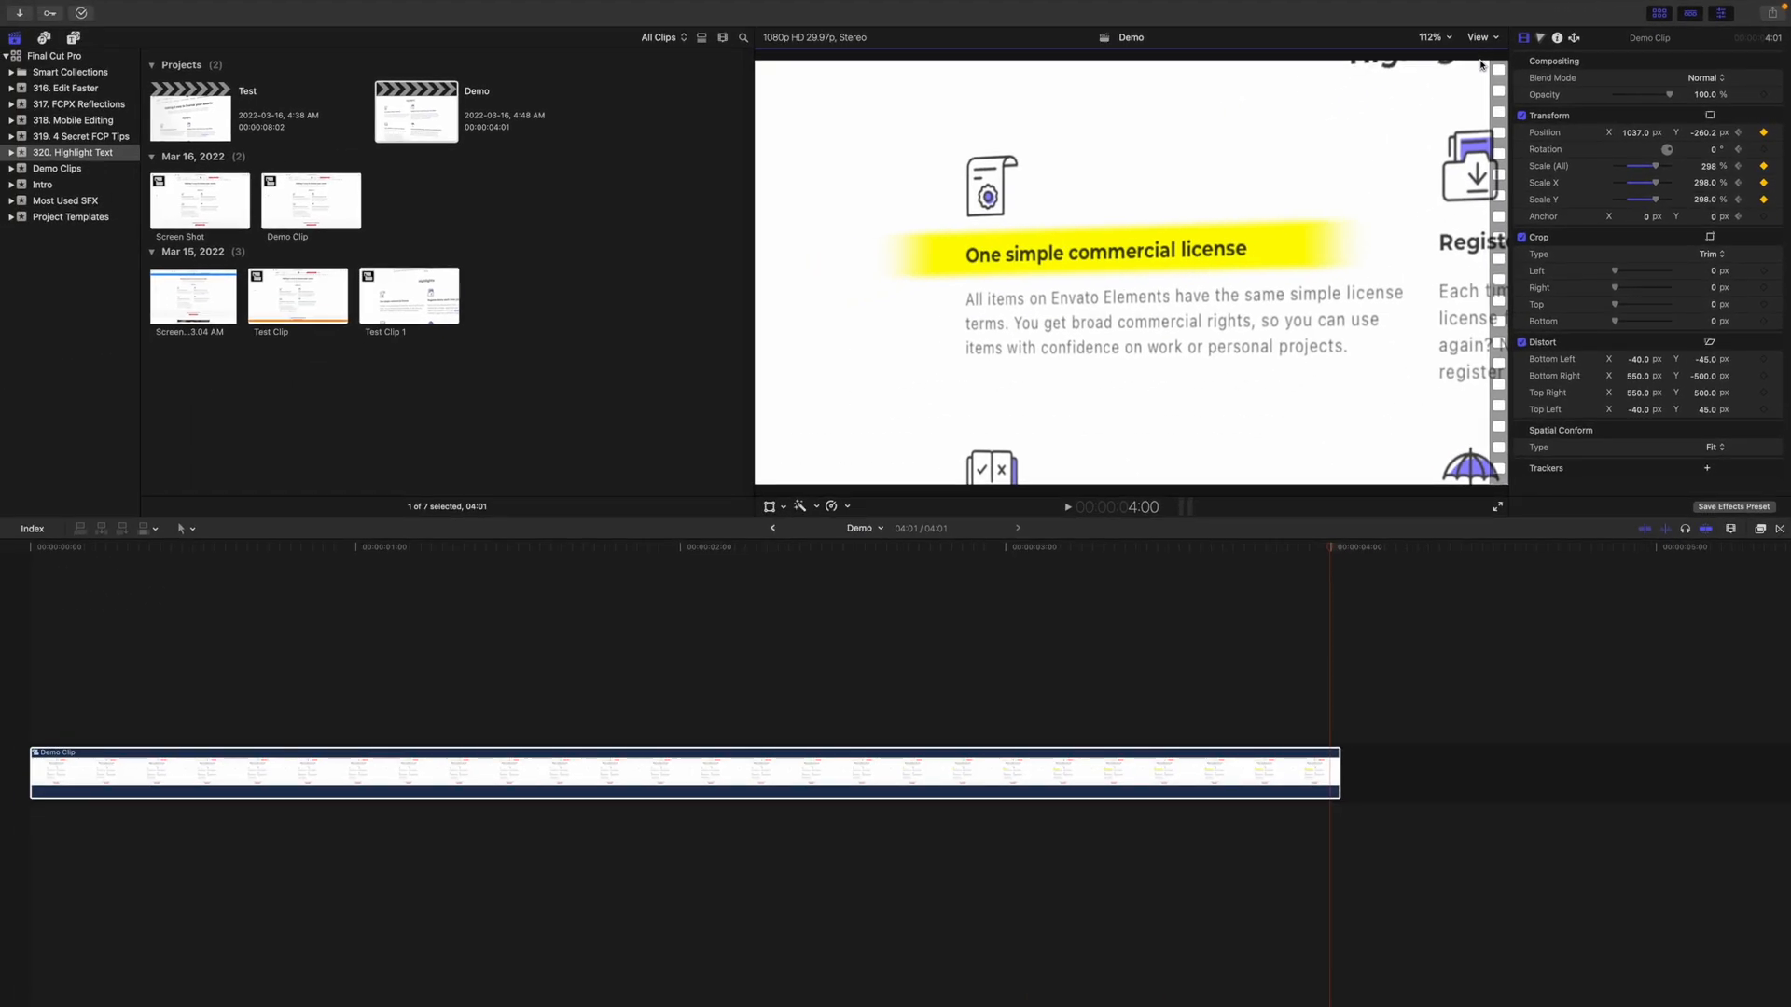
{"action": "left_click", "coordinate": [633, 770]}
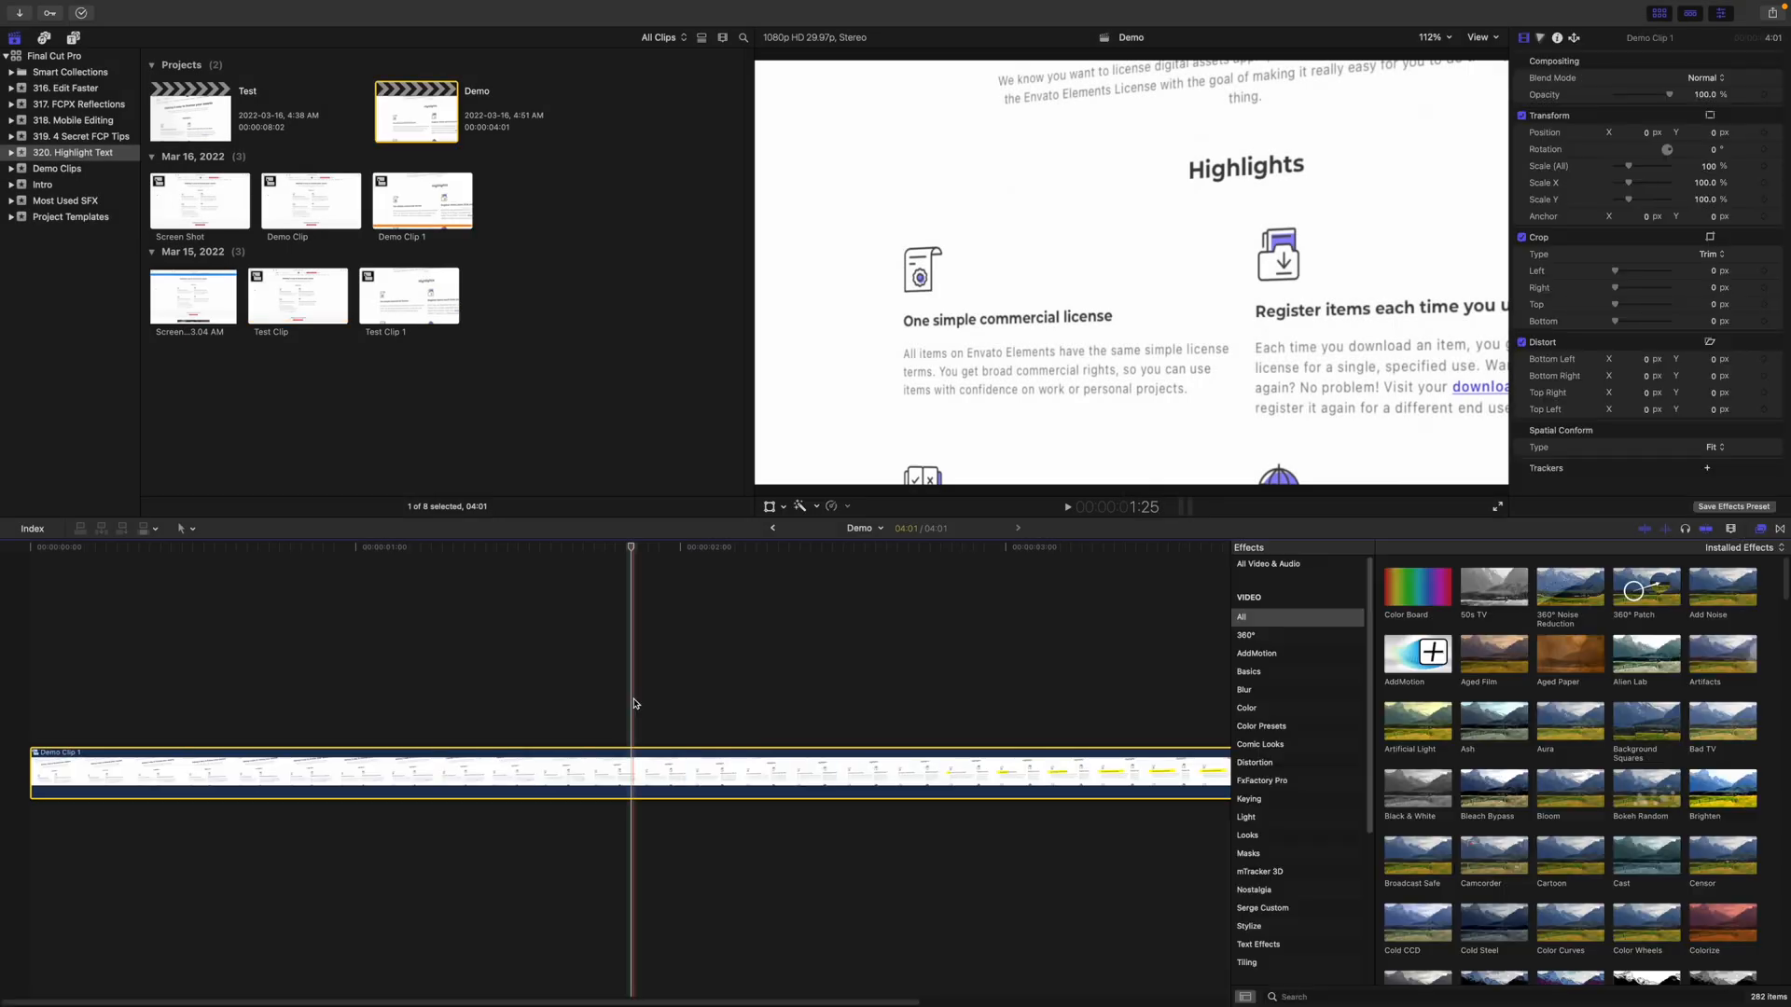
{"action": "left_click", "coordinate": [1244, 672]}
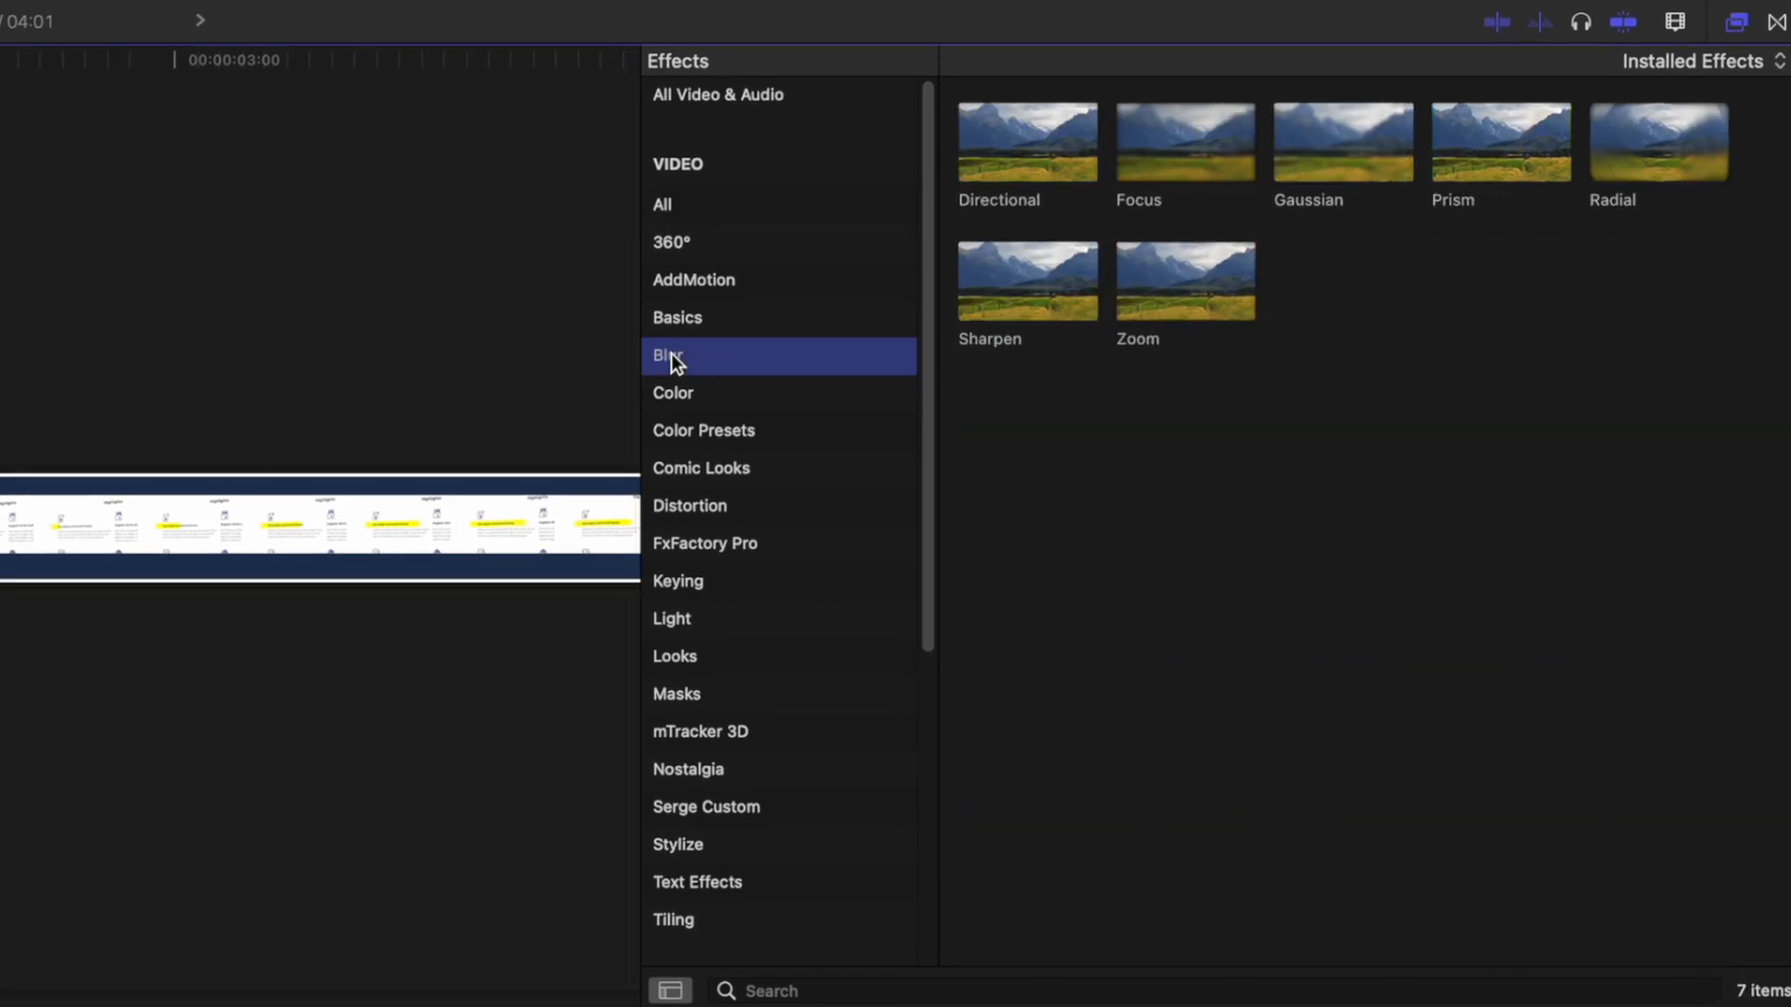
{"action": "left_click", "coordinate": [1184, 139]}
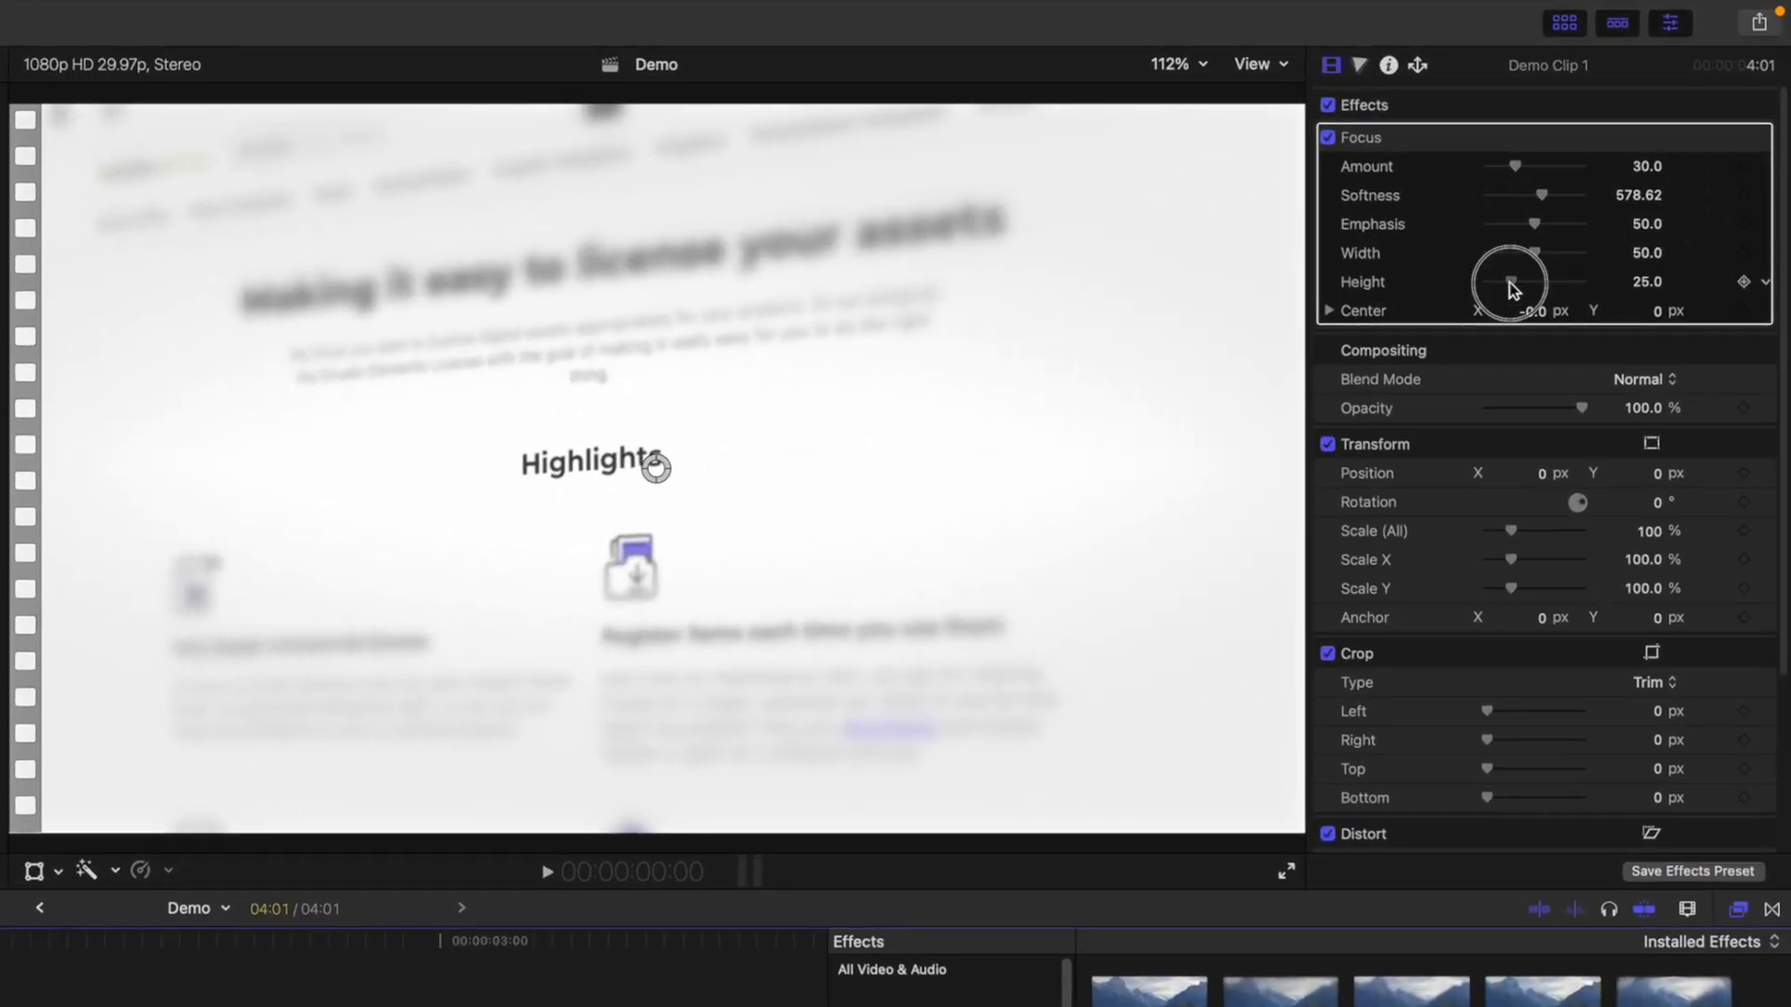
Step: Tune the Focus blur to Height 100, Width 58.84 and Amount 18.59
{"action": "left_click_drag", "start_coordinate": [1536, 282], "coordinate": [1582, 281]}
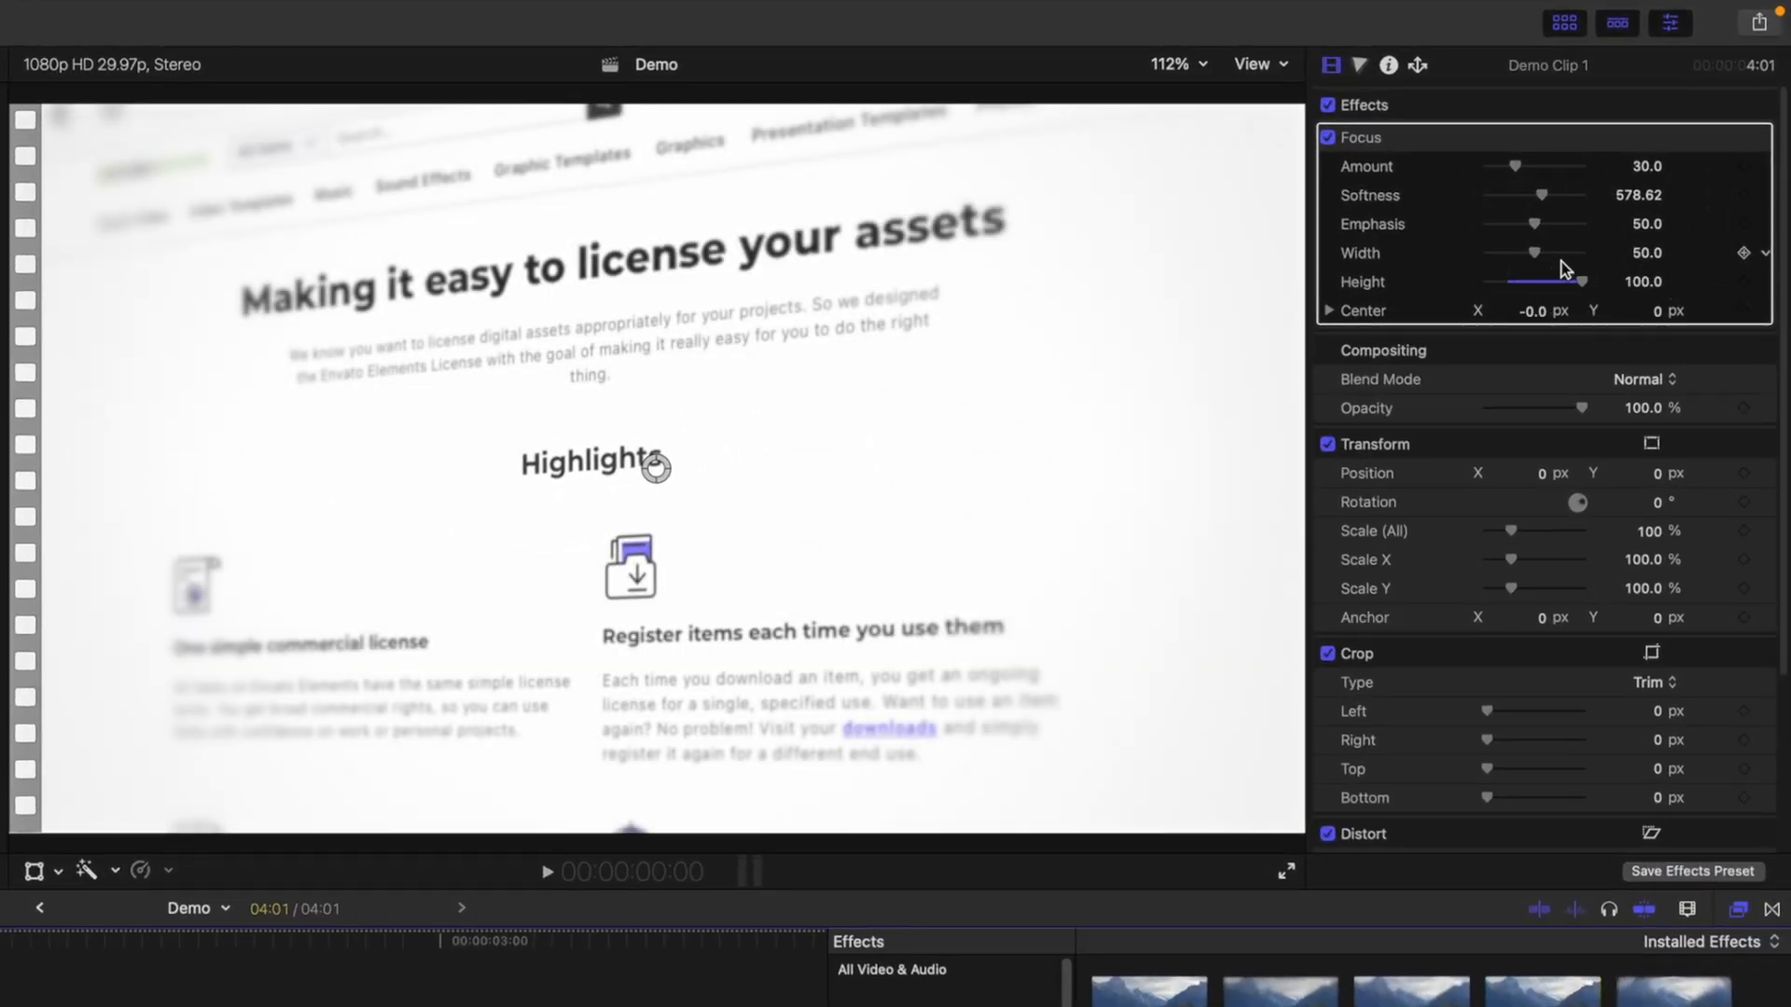
{"action": "left_click_drag", "start_coordinate": [1530, 252], "coordinate": [1535, 252]}
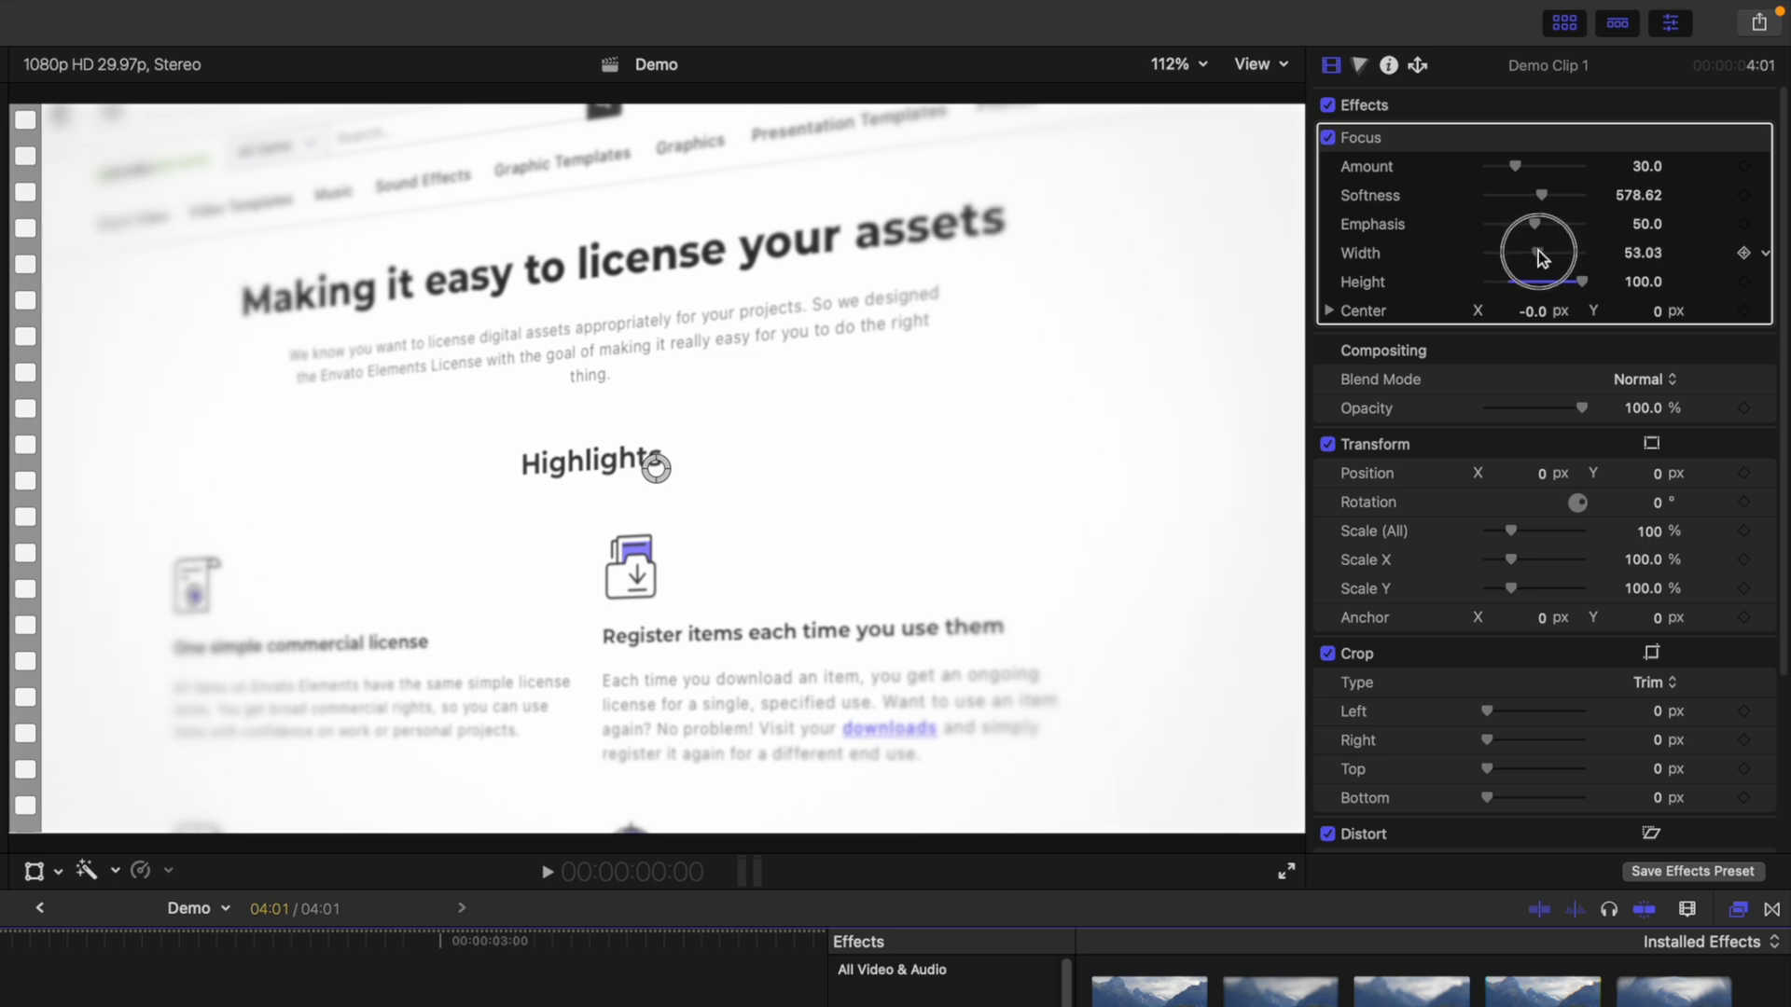
{"action": "left_click_drag", "start_coordinate": [1535, 252], "coordinate": [1542, 255]}
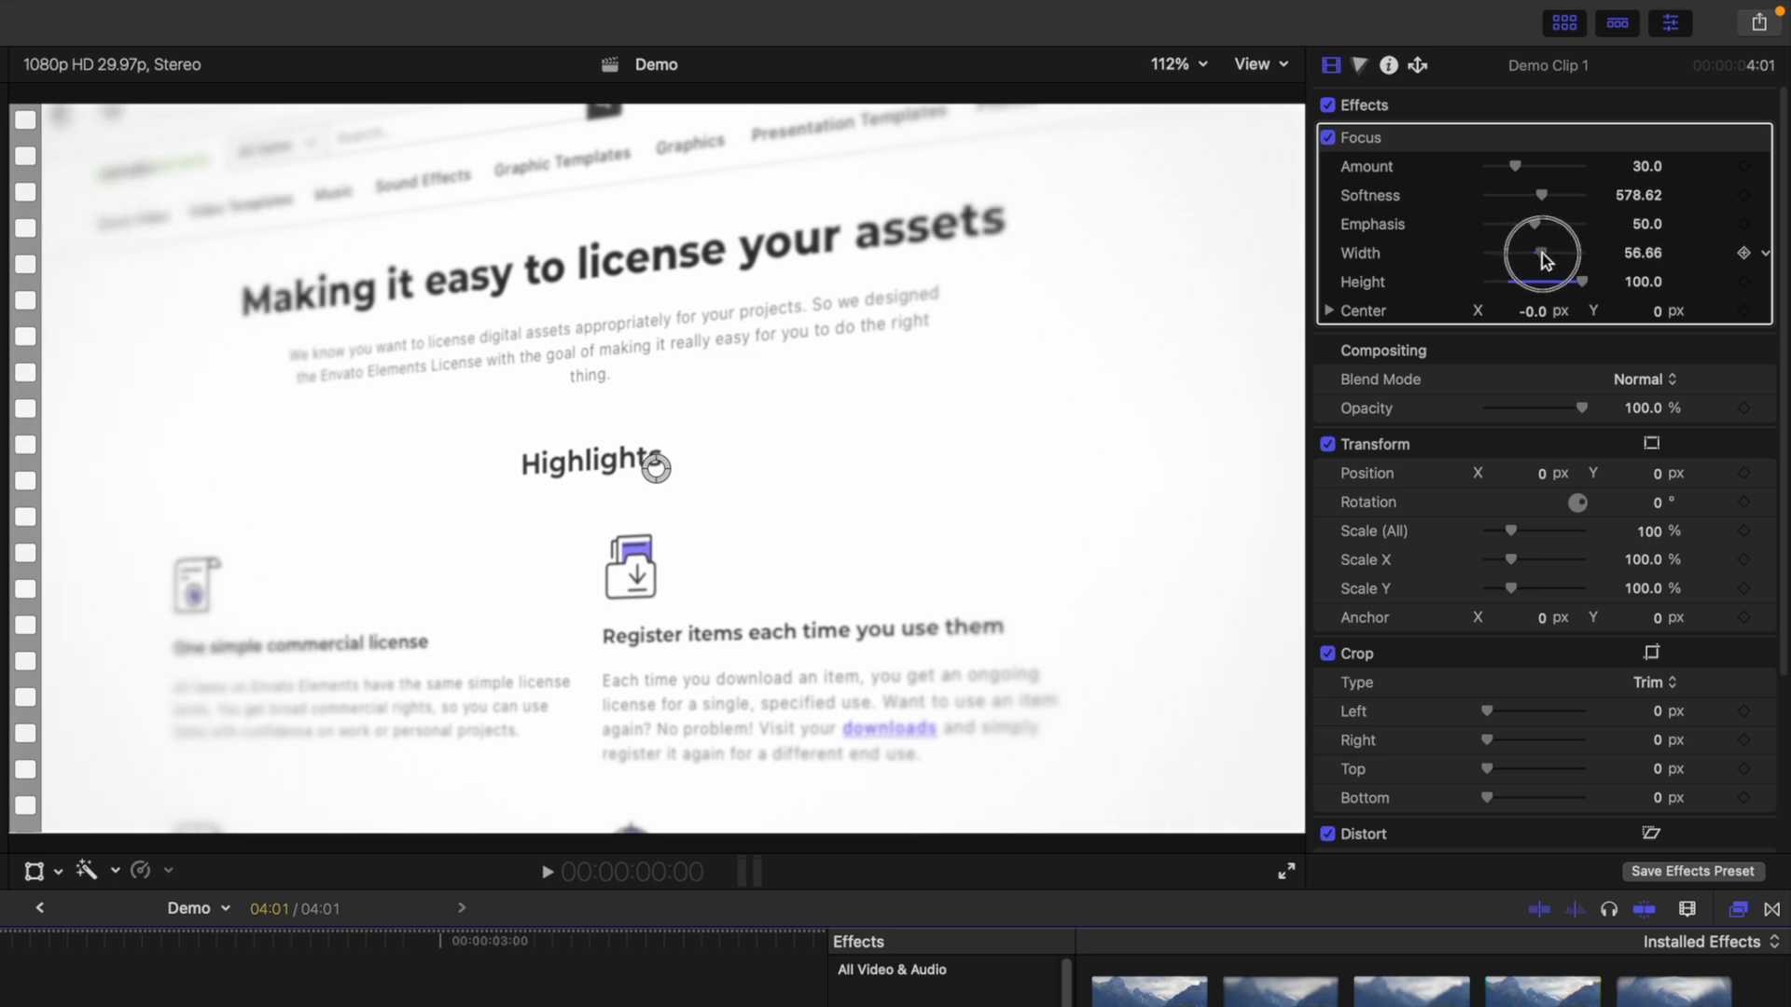
{"action": "left_click_drag", "start_coordinate": [1533, 254], "coordinate": [1543, 254]}
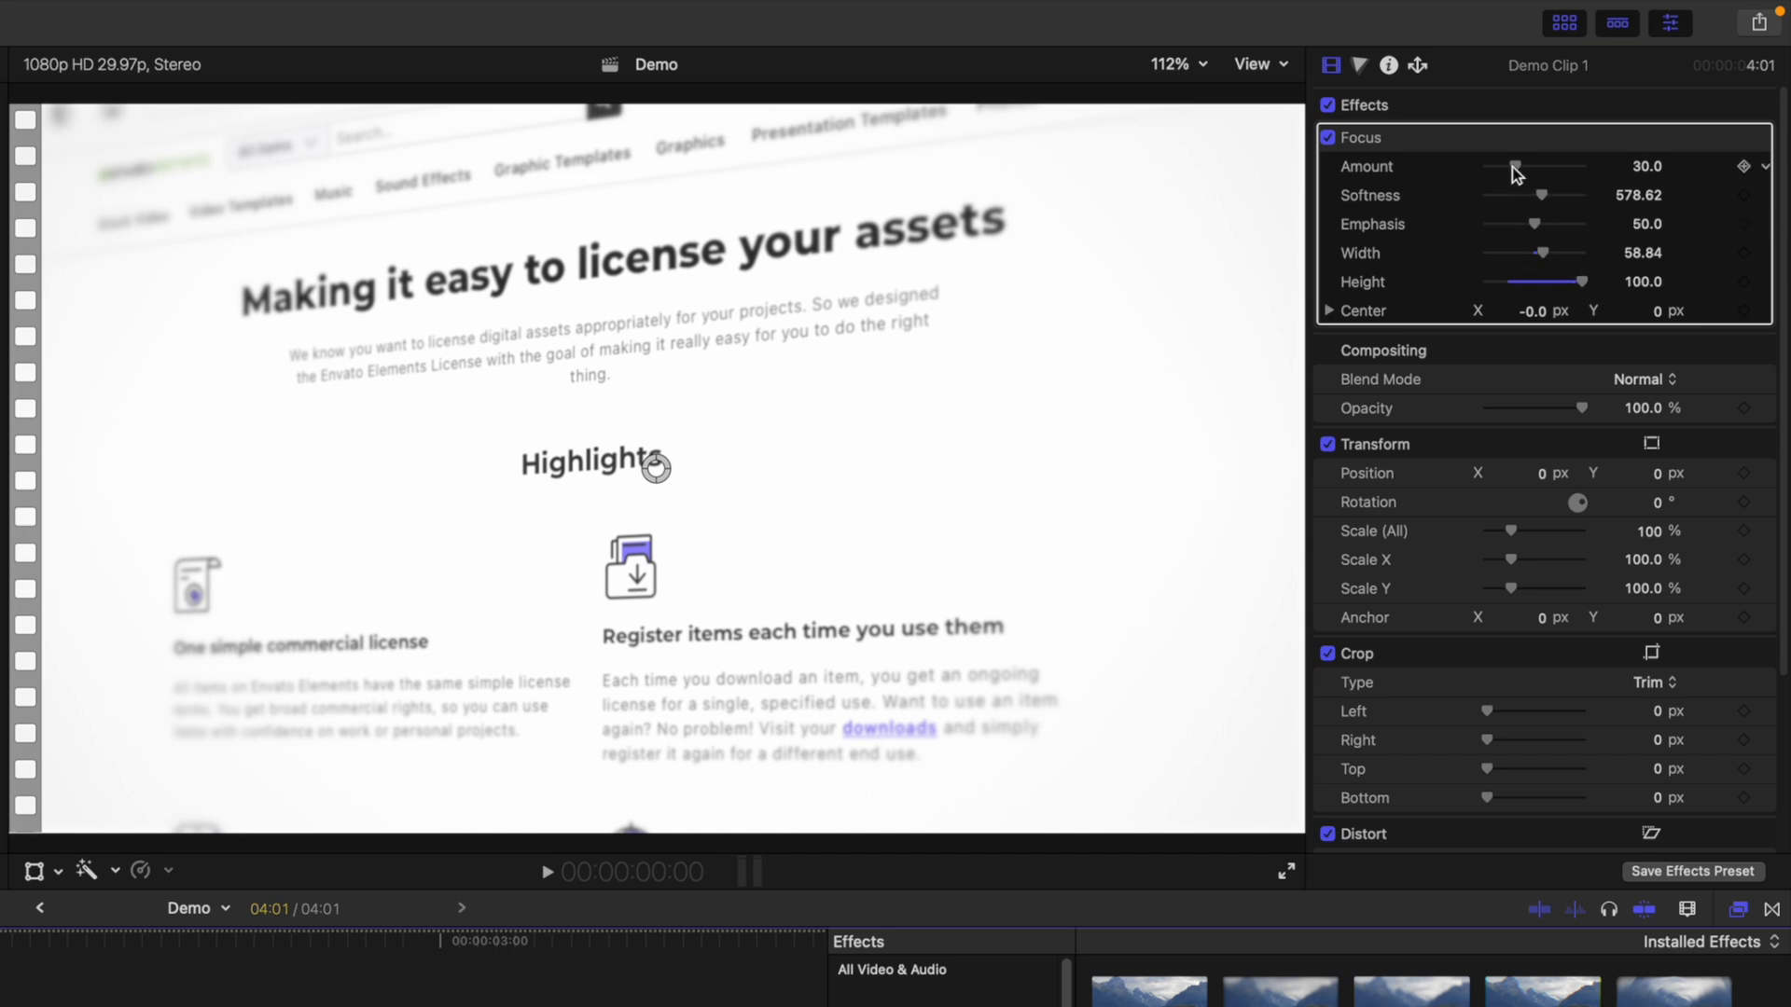
{"action": "left_click_drag", "start_coordinate": [1516, 166], "coordinate": [1506, 172]}
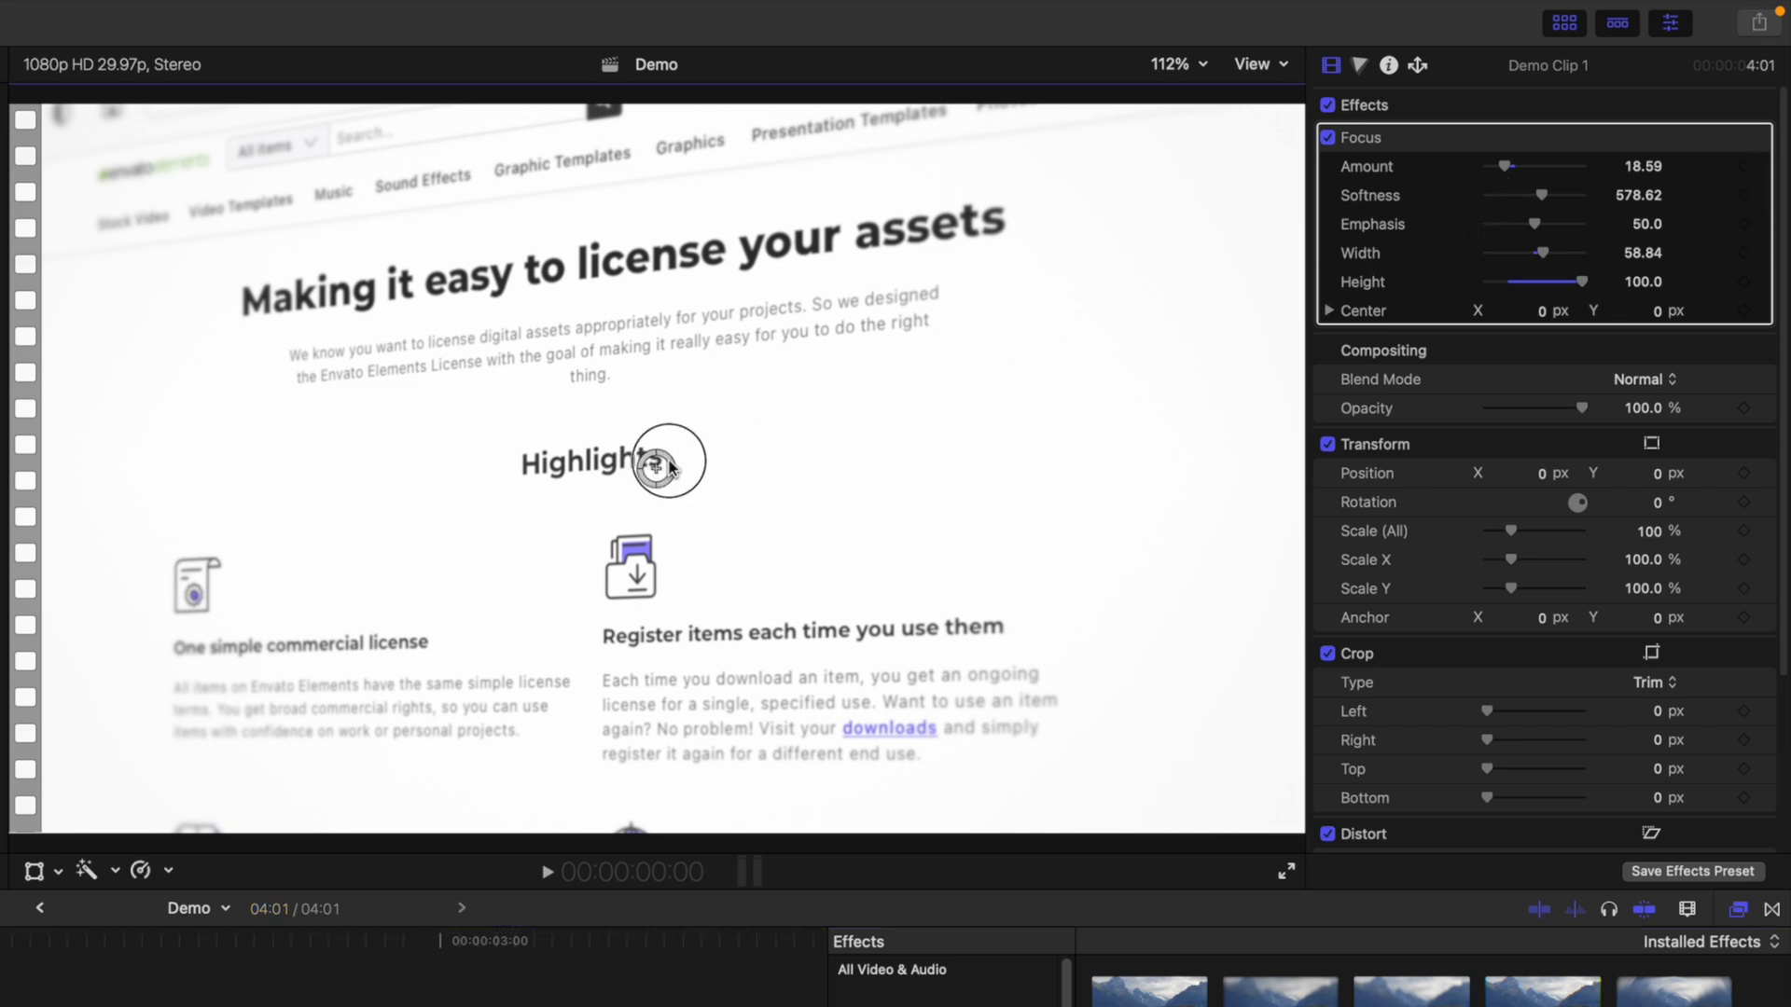
Step: Move the Focus blur centre in the viewer up near the page's top heading
{"action": "left_click_drag", "start_coordinate": [666, 460], "coordinate": [979, 269]}
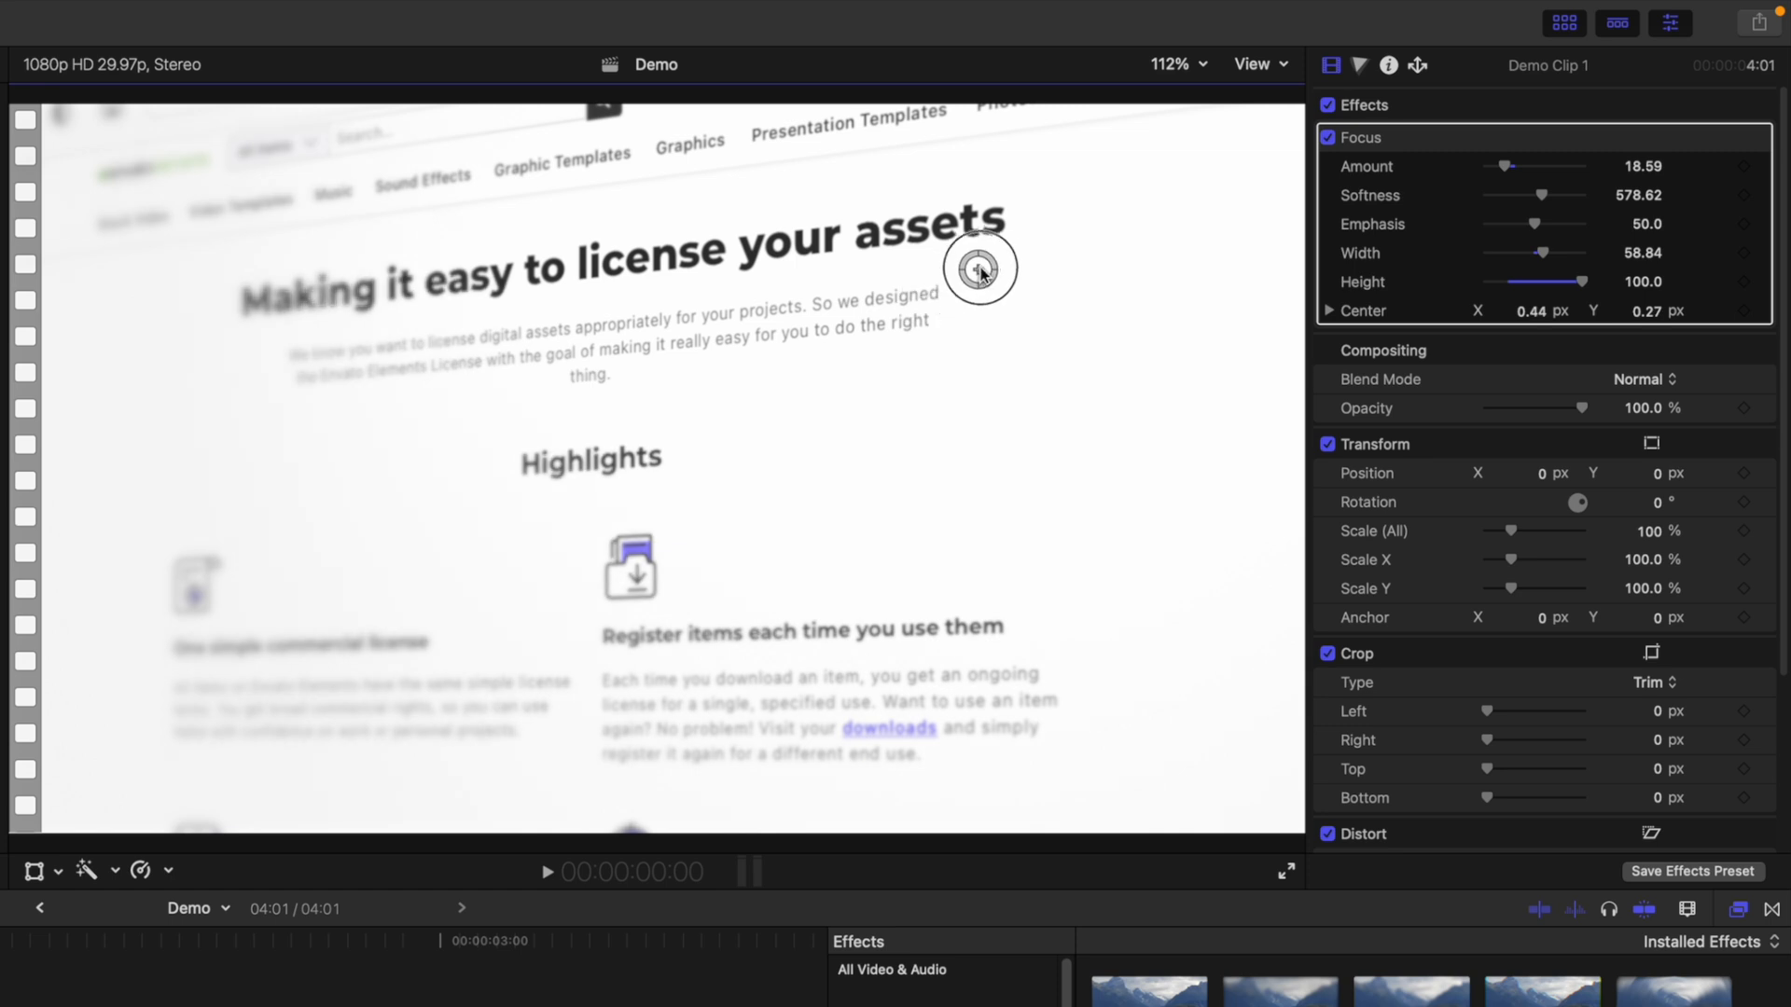
{"action": "left_click_drag", "start_coordinate": [979, 267], "coordinate": [1013, 267]}
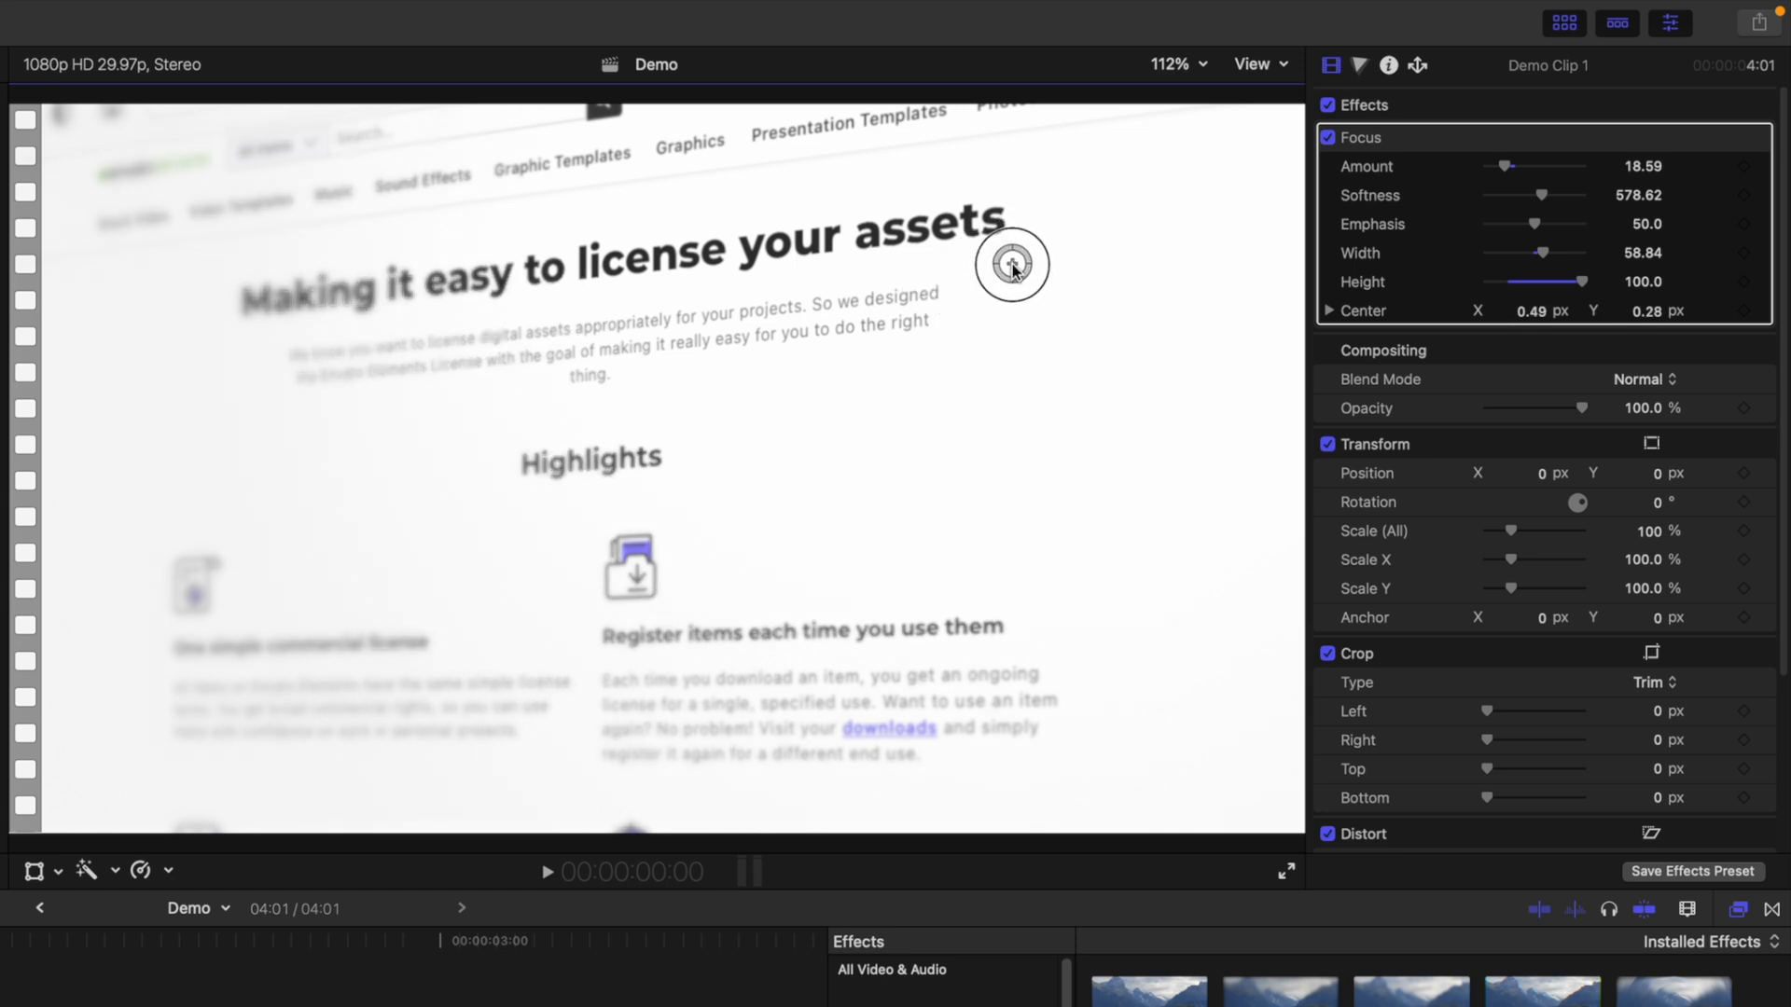
{"action": "left_click_drag", "start_coordinate": [1011, 264], "coordinate": [1015, 319]}
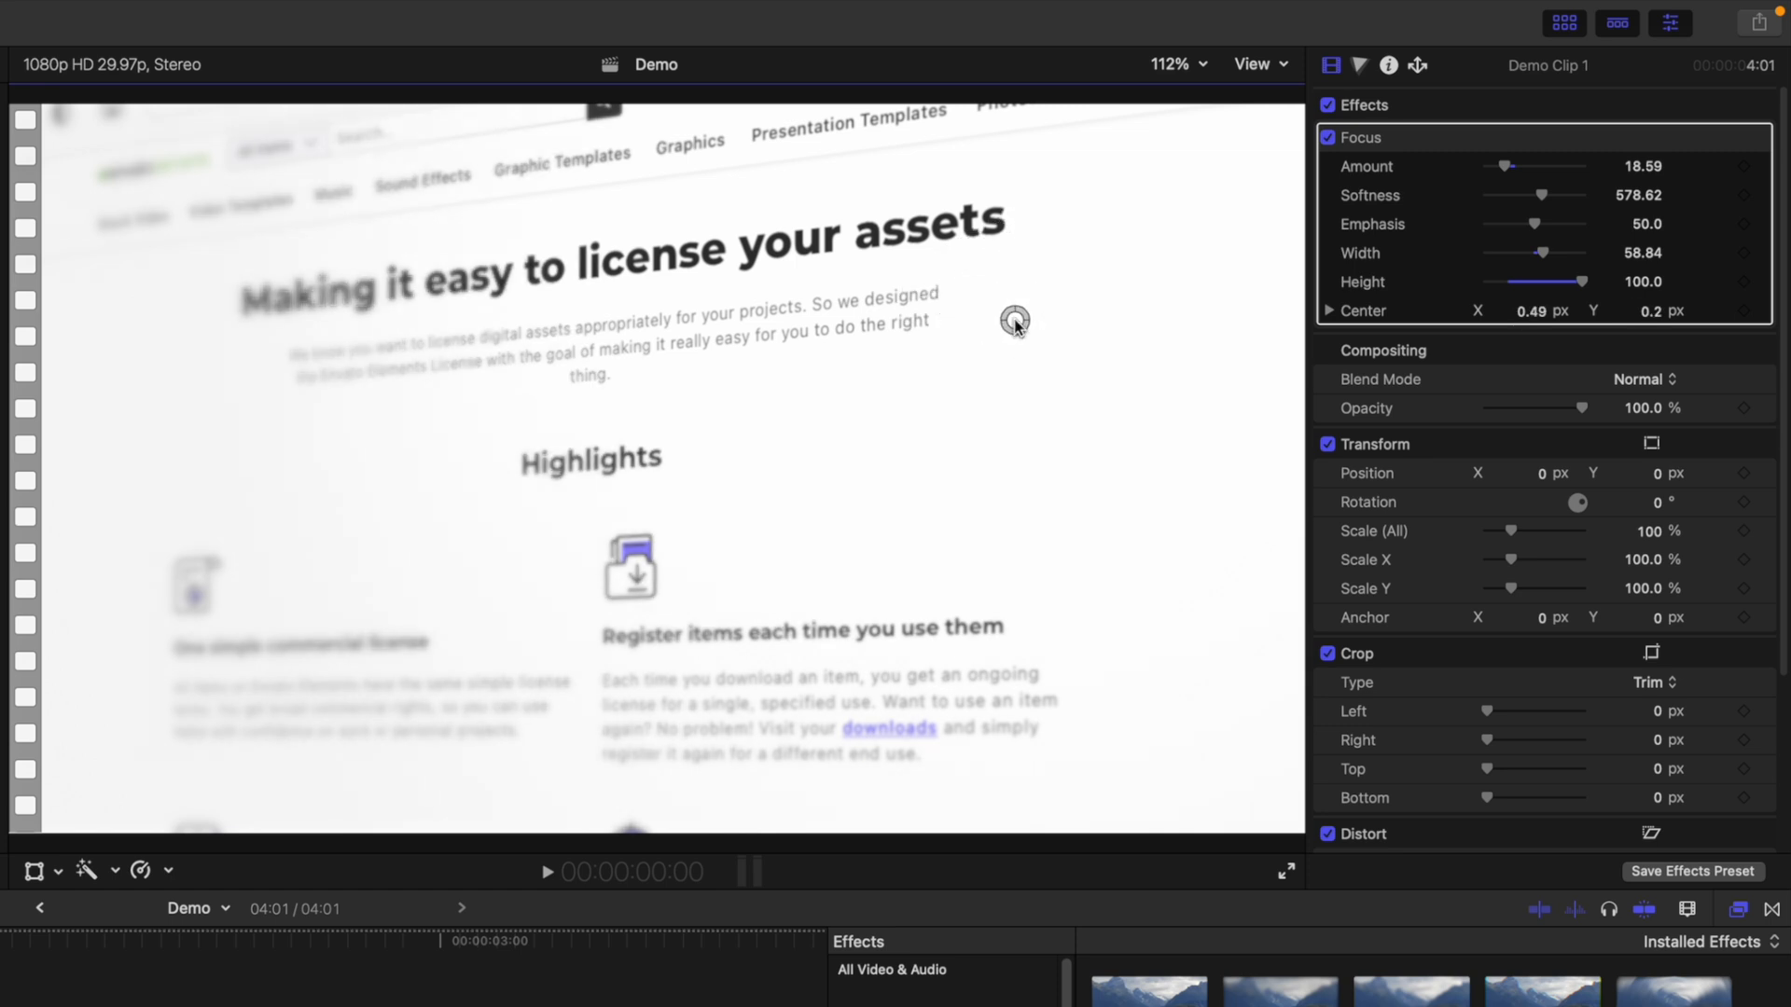
{"action": "left_click", "coordinate": [1744, 252]}
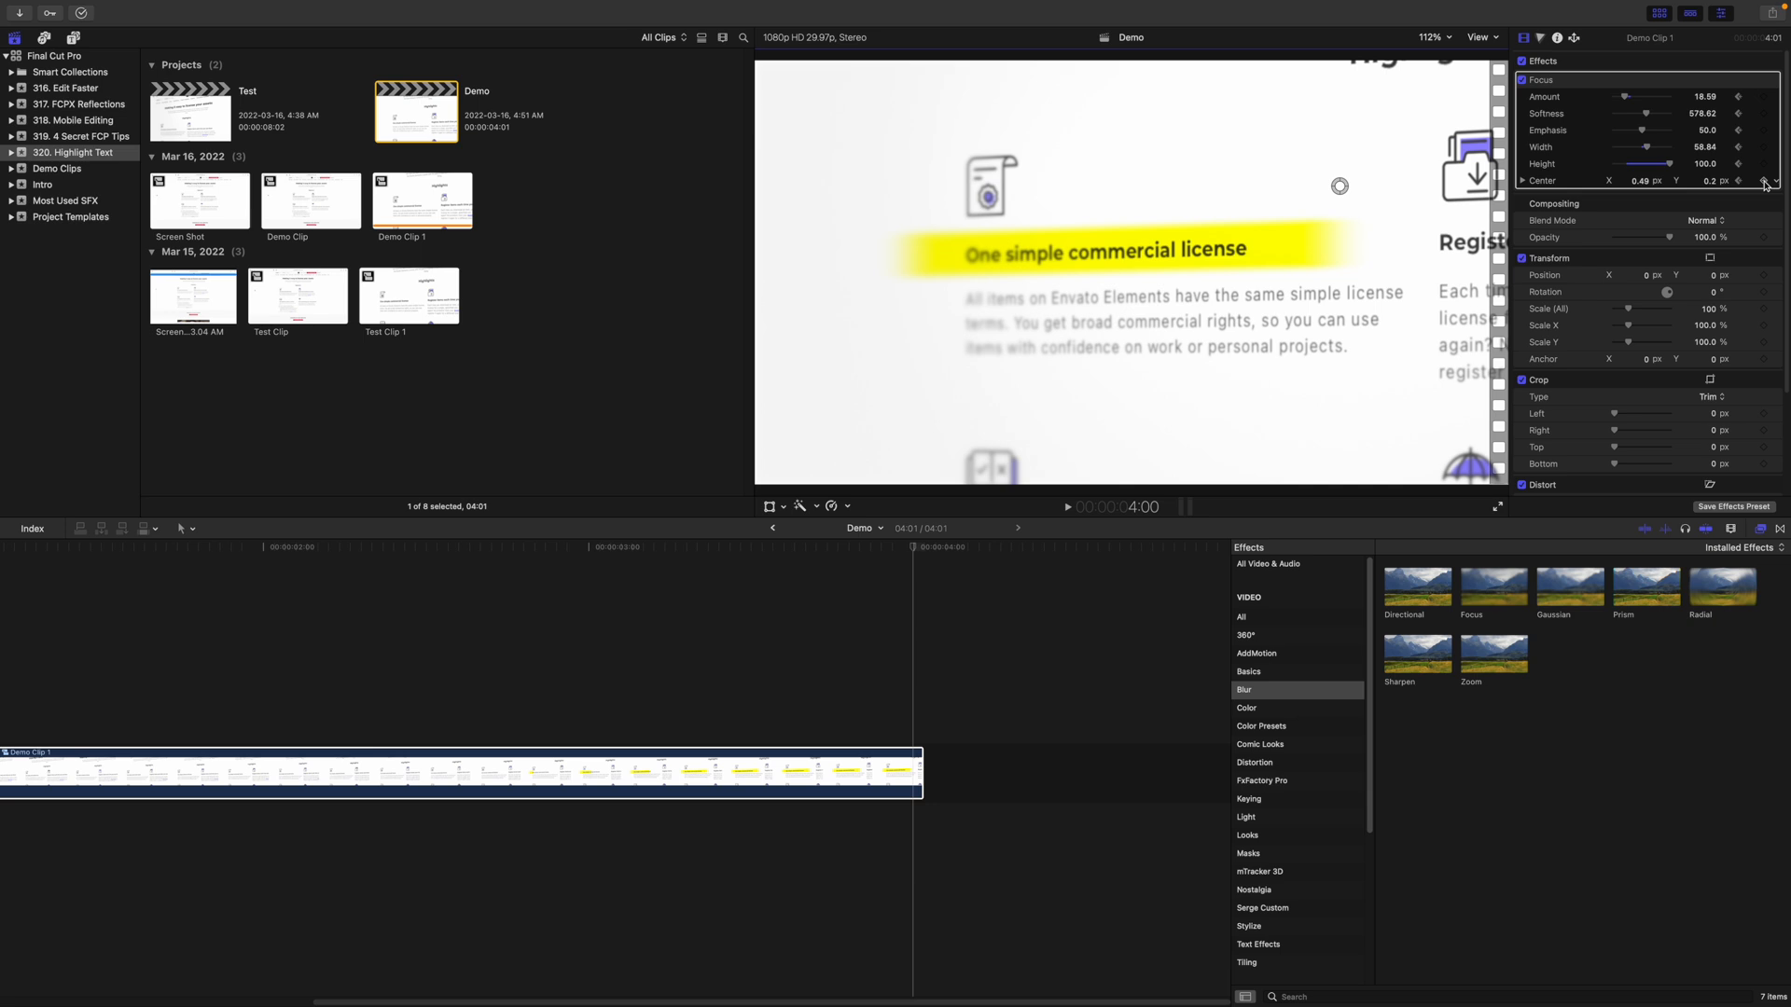
Step: Keyframe the Focus centre onto the highlighted license heading and widen it to 73.06
{"action": "left_click_drag", "start_coordinate": [1339, 187], "coordinate": [1213, 226]}
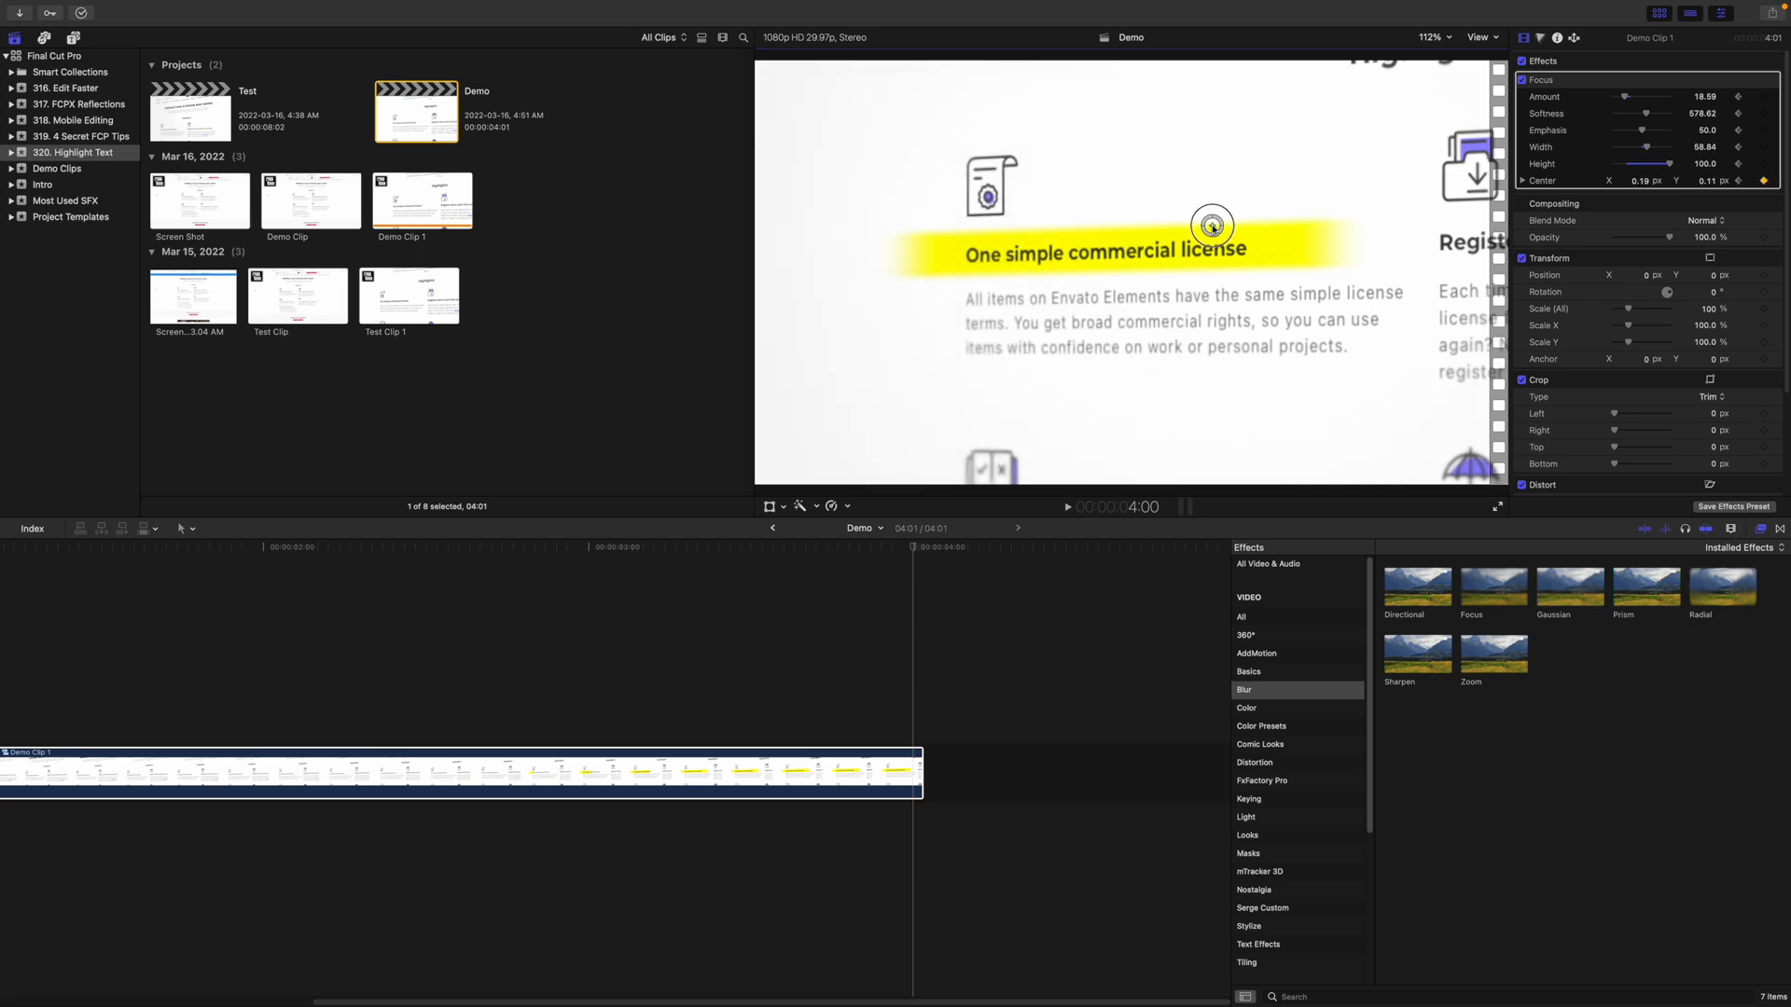
{"action": "left_click_drag", "start_coordinate": [1645, 145], "coordinate": [1657, 150]}
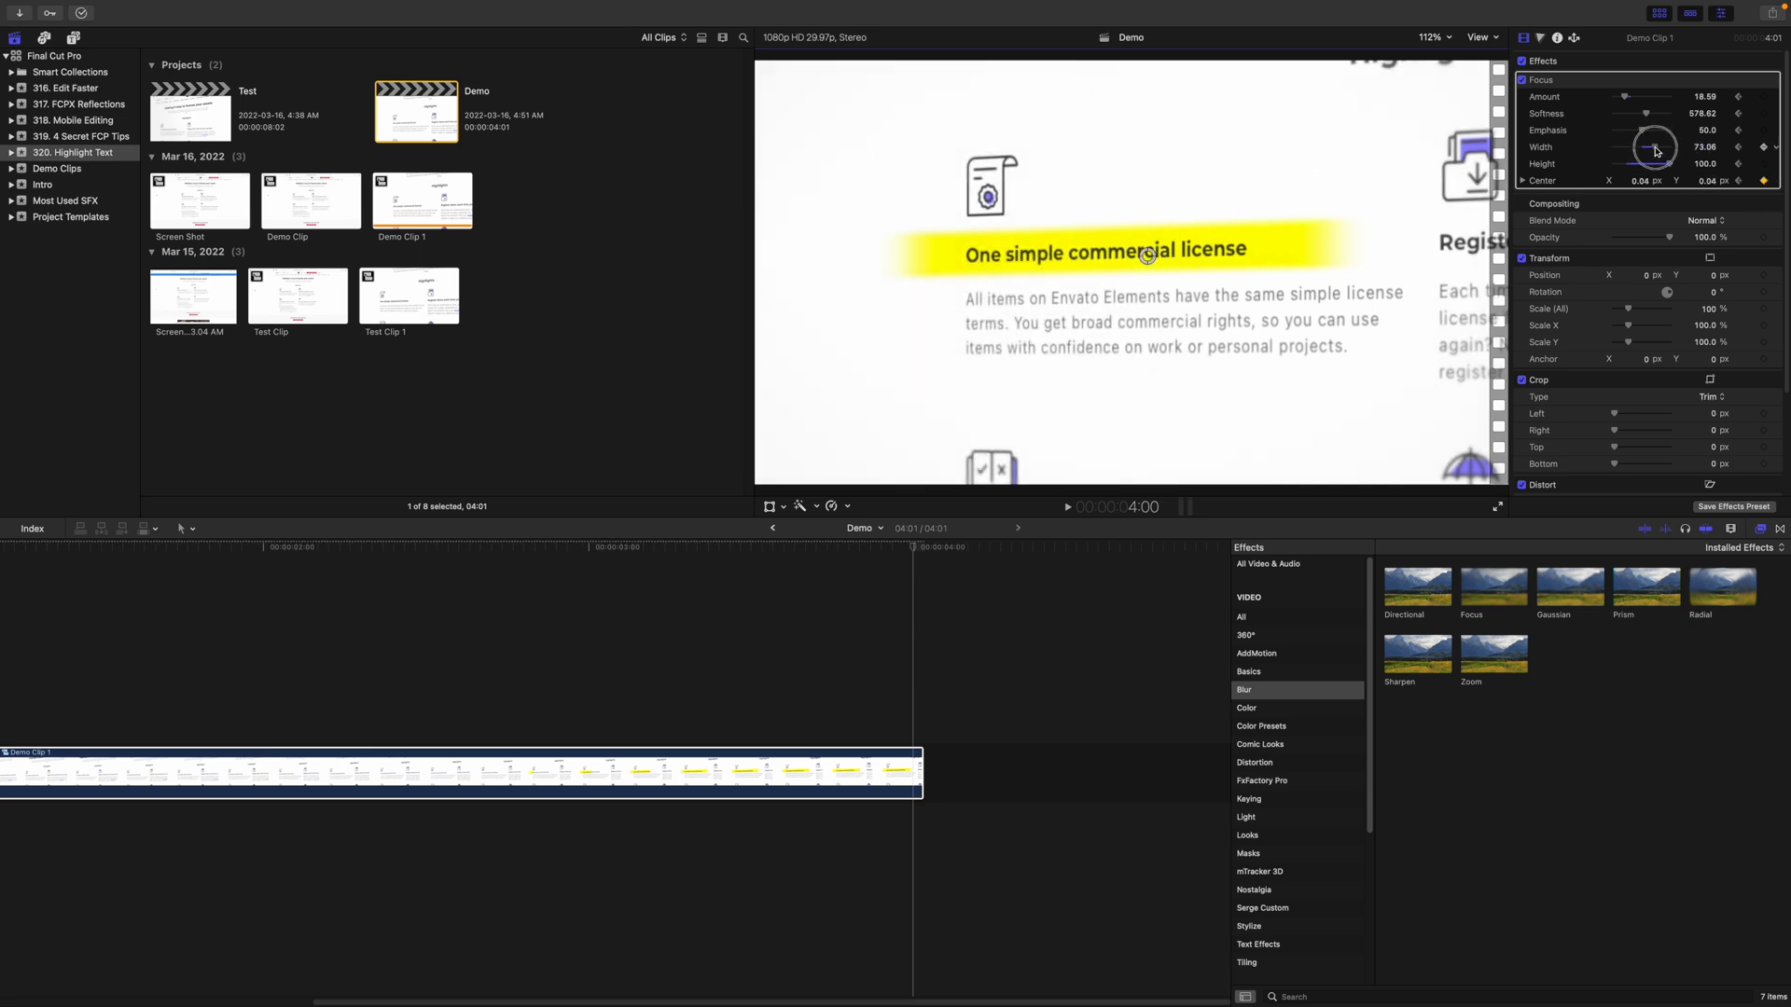